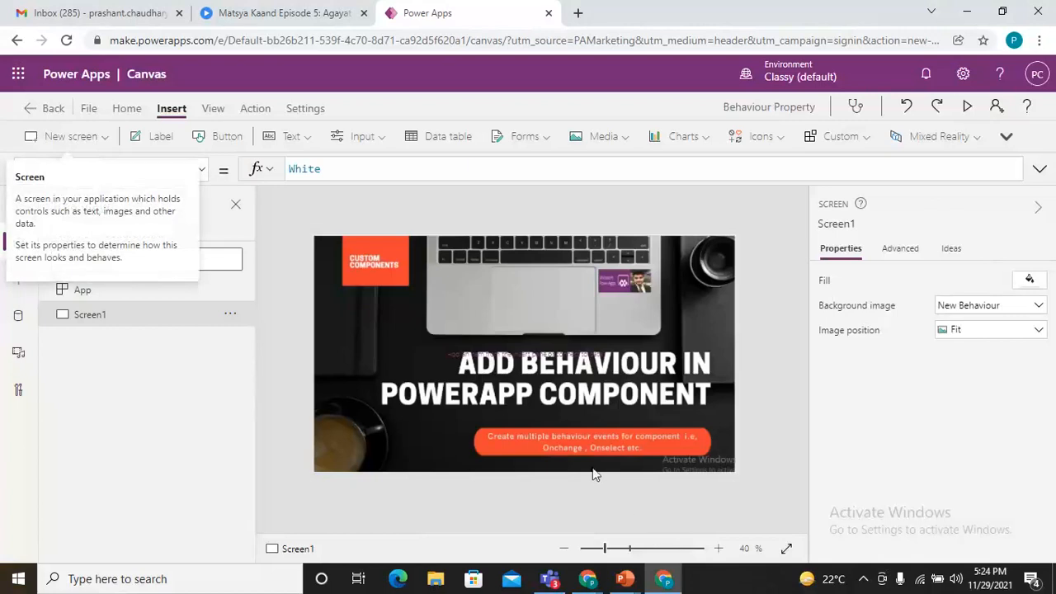
{"action": "mouse_move", "coordinate": [282, 208]}
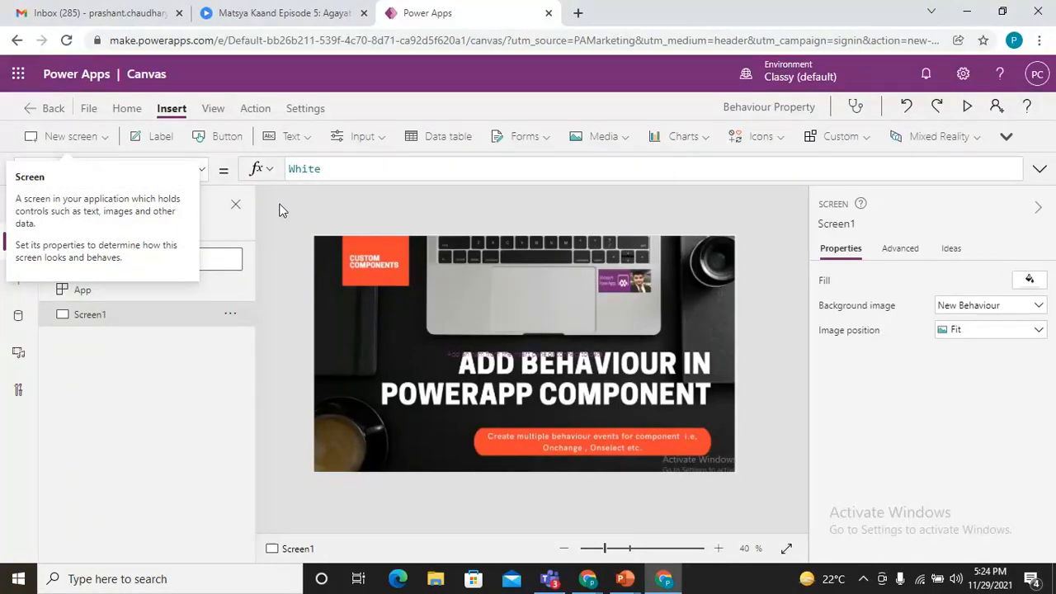
{"action": "mouse_move", "coordinate": [251, 186]}
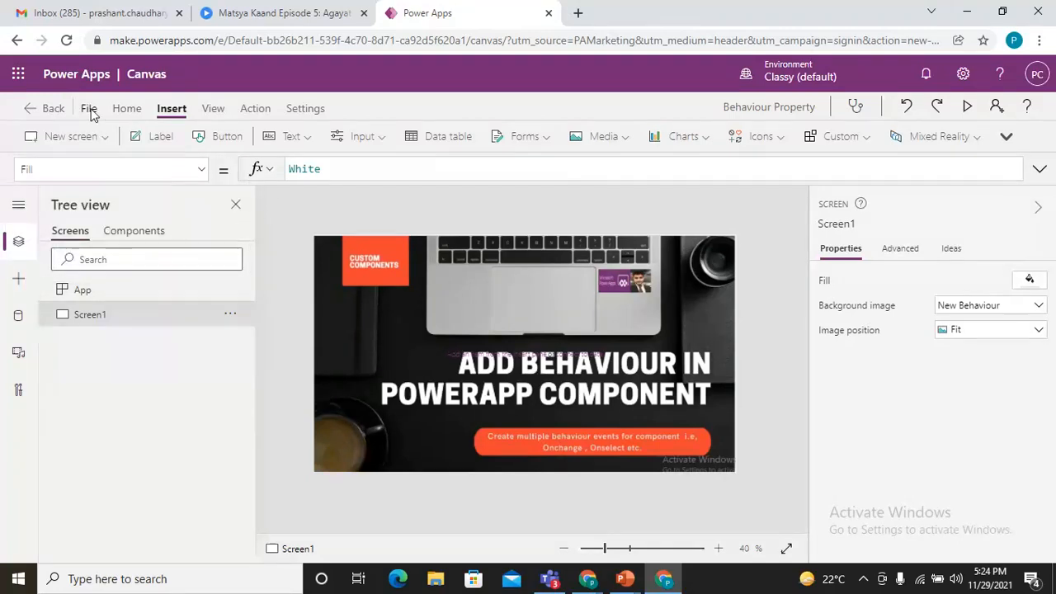
- Switch on Enhanced component properties under Settings' Upcoming features, Experimental list
{"action": "left_click", "coordinate": [86, 108]}
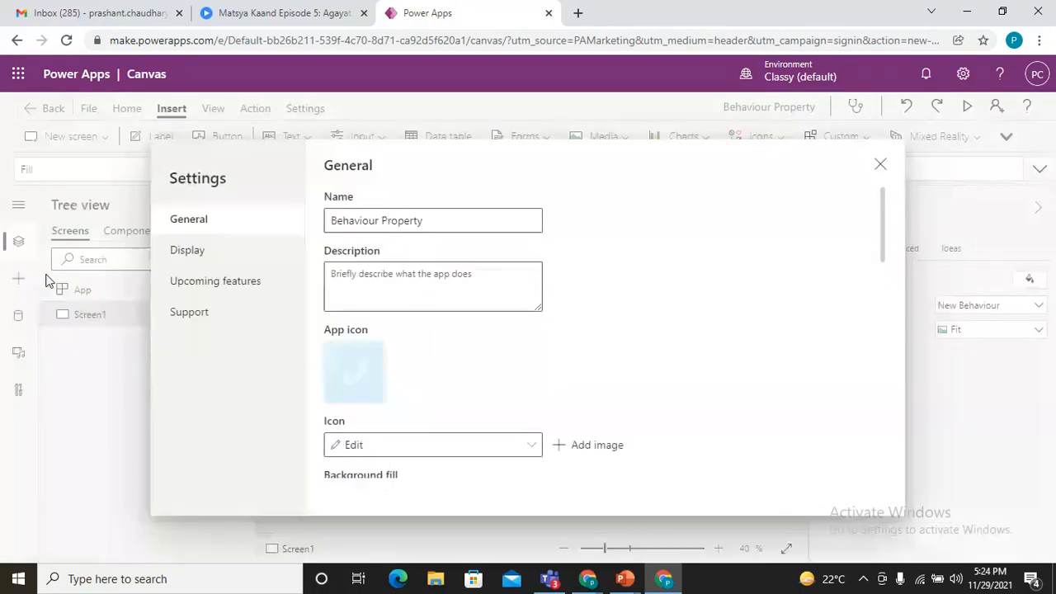
{"action": "left_click", "coordinate": [215, 280]}
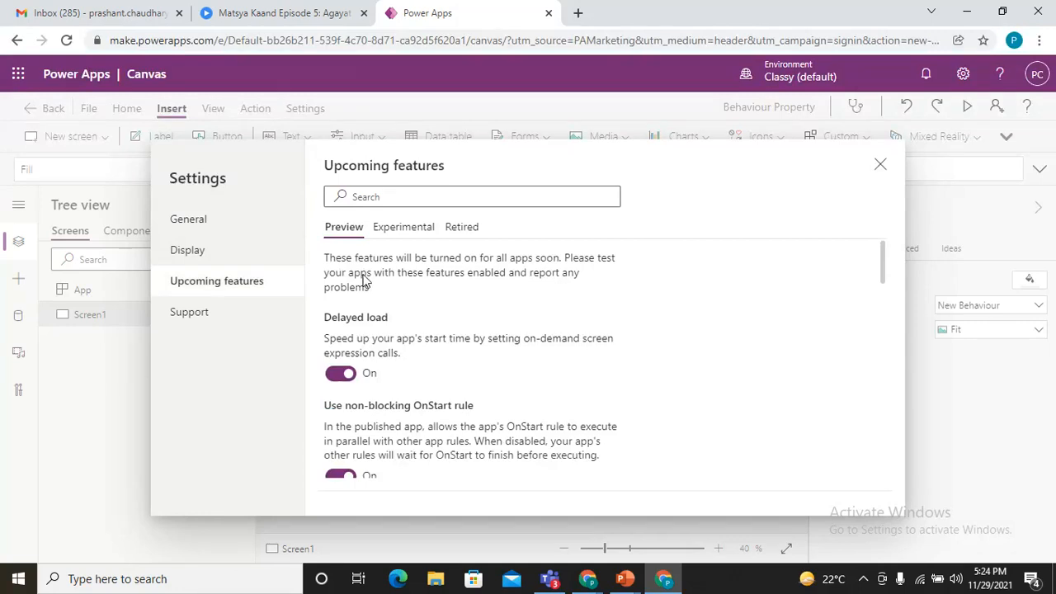
{"action": "left_click", "coordinate": [404, 227]}
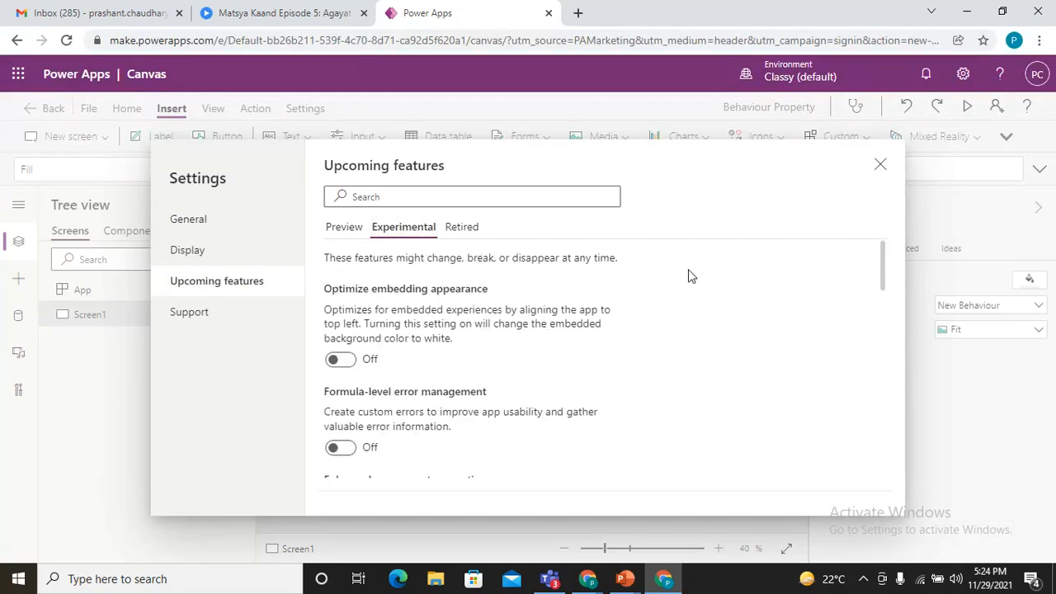
{"action": "scroll", "scroll_direction": "down", "scroll_amount": 3}
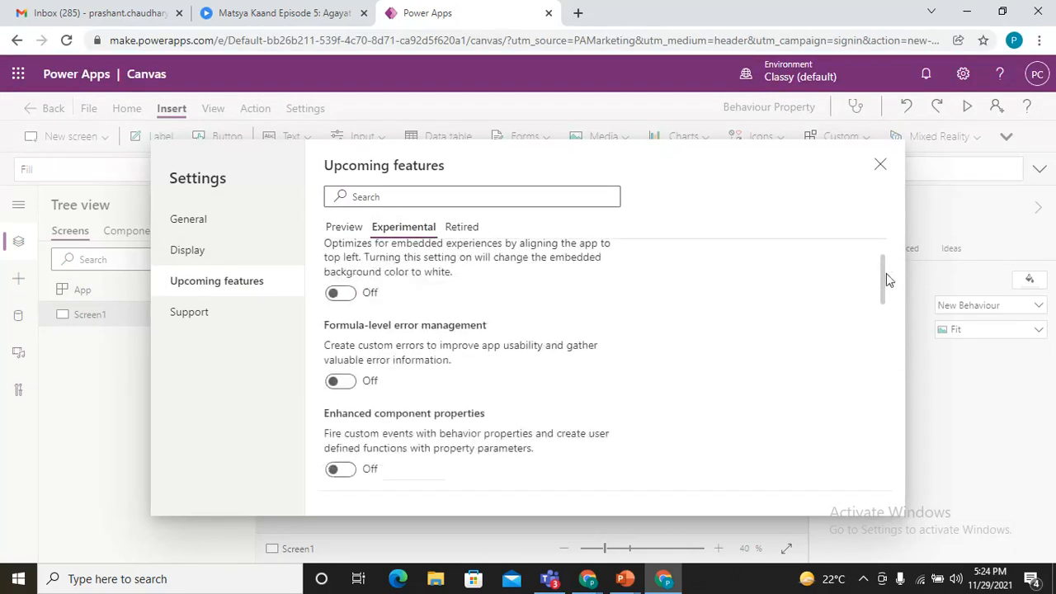
{"action": "scroll", "scroll_direction": "down", "scroll_amount": 3}
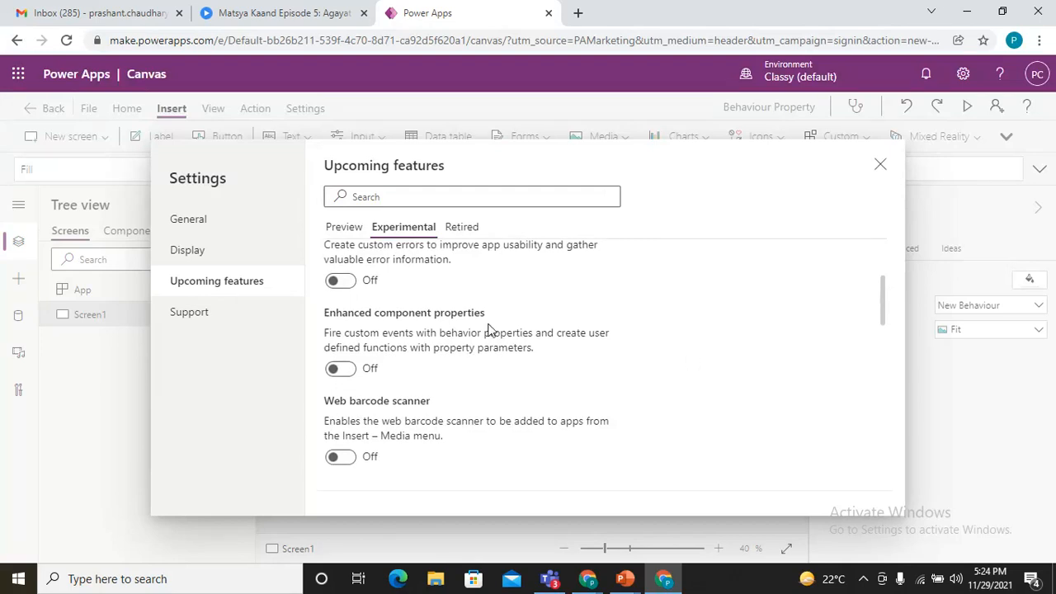
{"action": "mouse_move", "coordinate": [455, 324]}
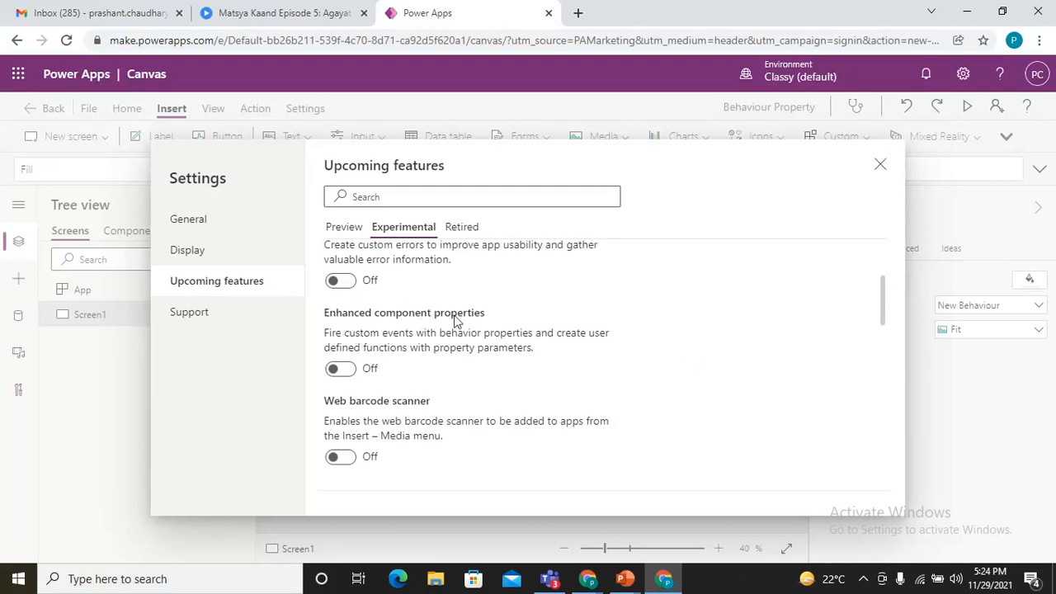
{"action": "mouse_move", "coordinate": [426, 346]}
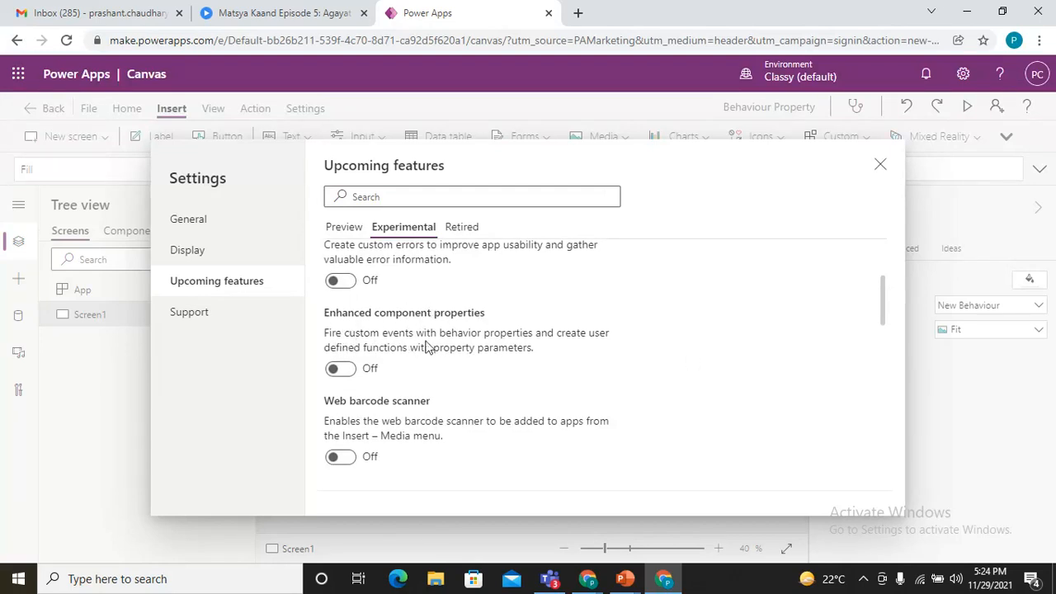
{"action": "mouse_move", "coordinate": [442, 372]}
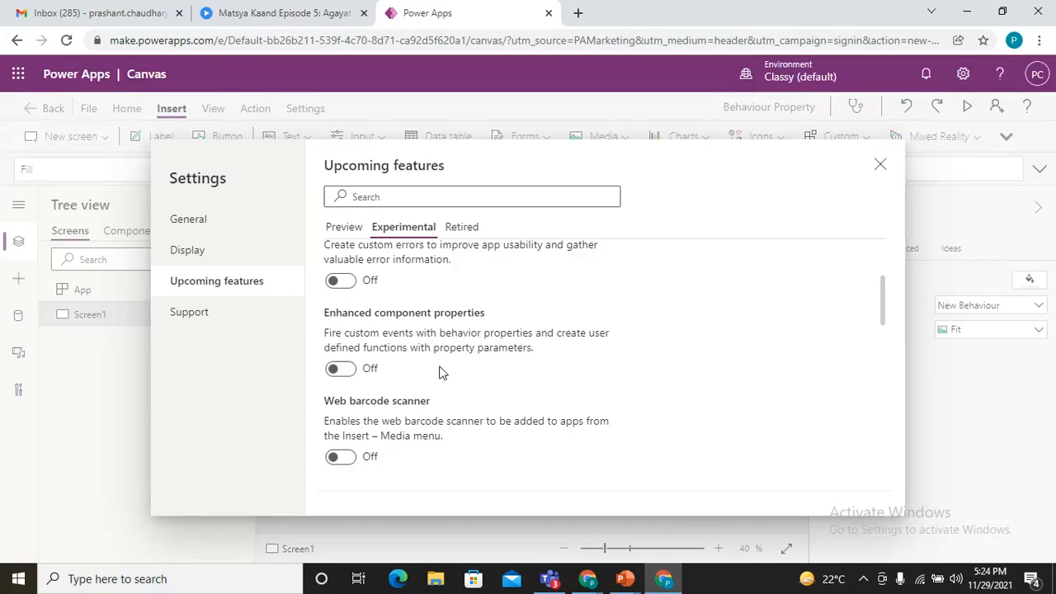
{"action": "mouse_move", "coordinate": [378, 378]}
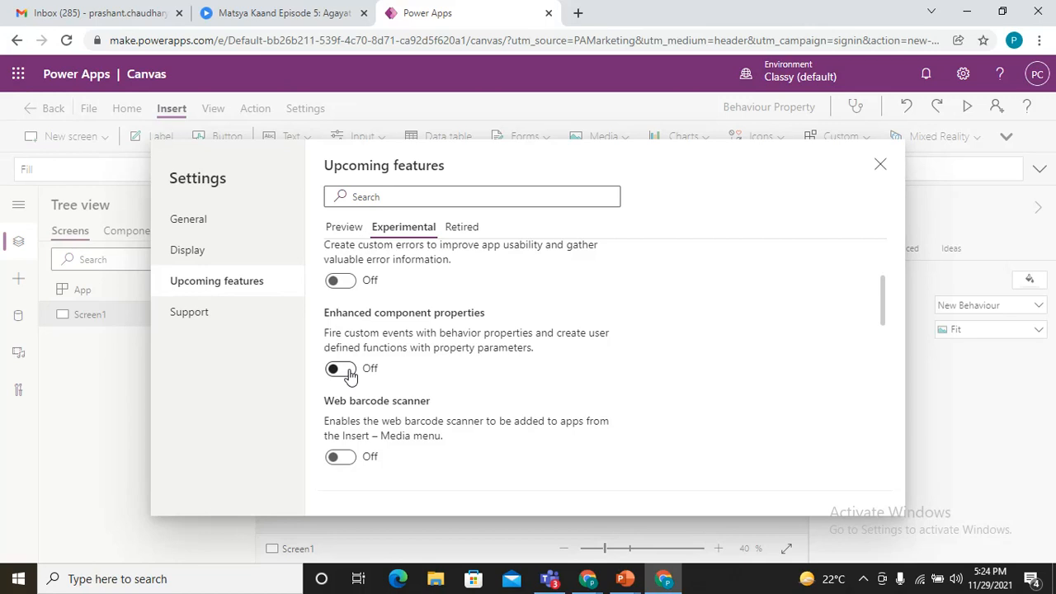
{"action": "mouse_move", "coordinate": [348, 379]}
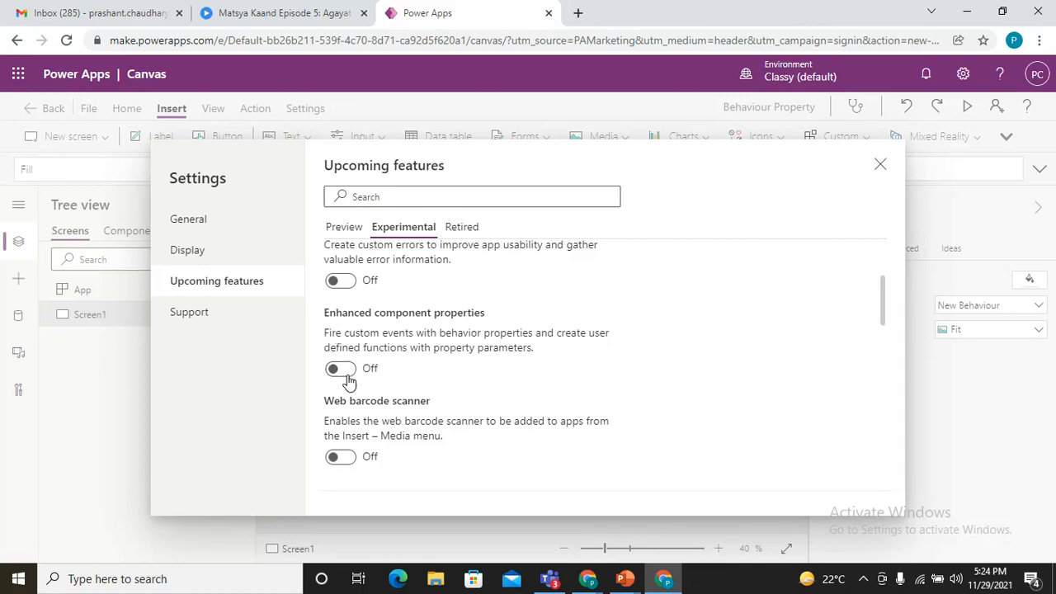
{"action": "left_click", "coordinate": [340, 368]}
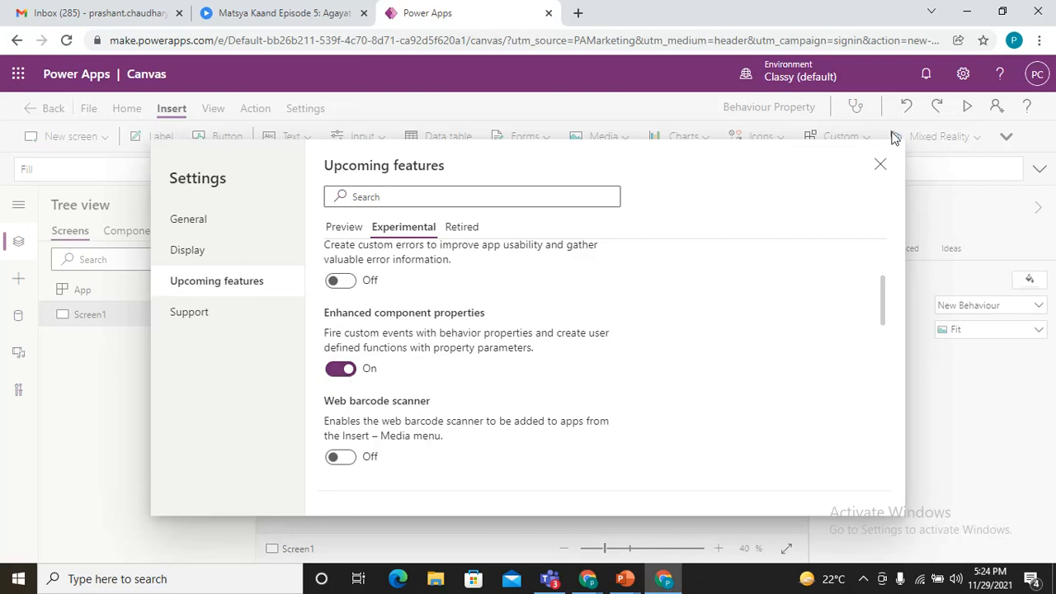
- Close Settings and create a new component, Component1, in the Components view
{"action": "left_click", "coordinate": [880, 164]}
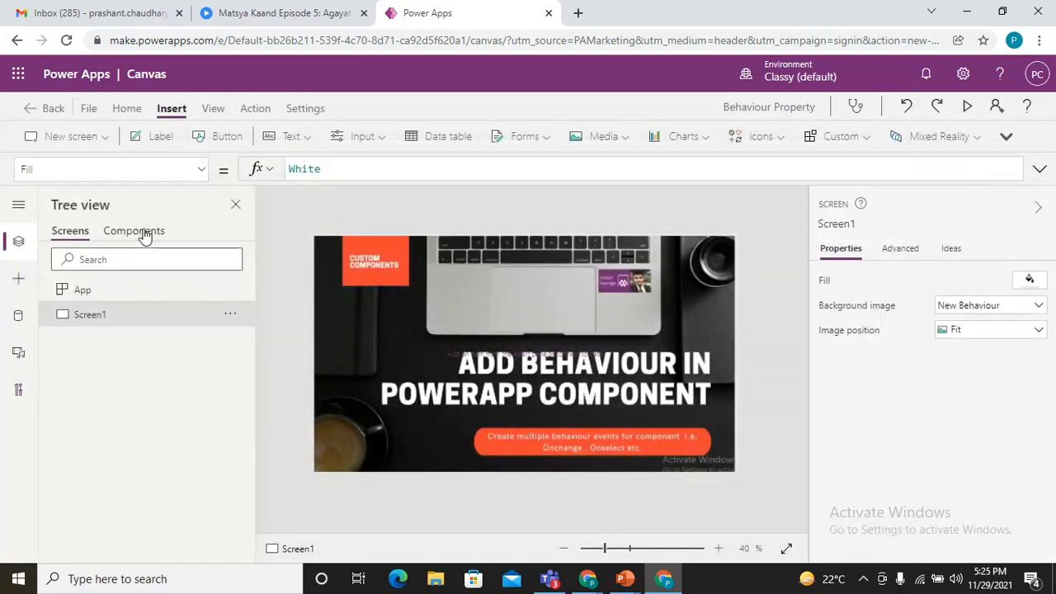
{"action": "left_click", "coordinate": [133, 230]}
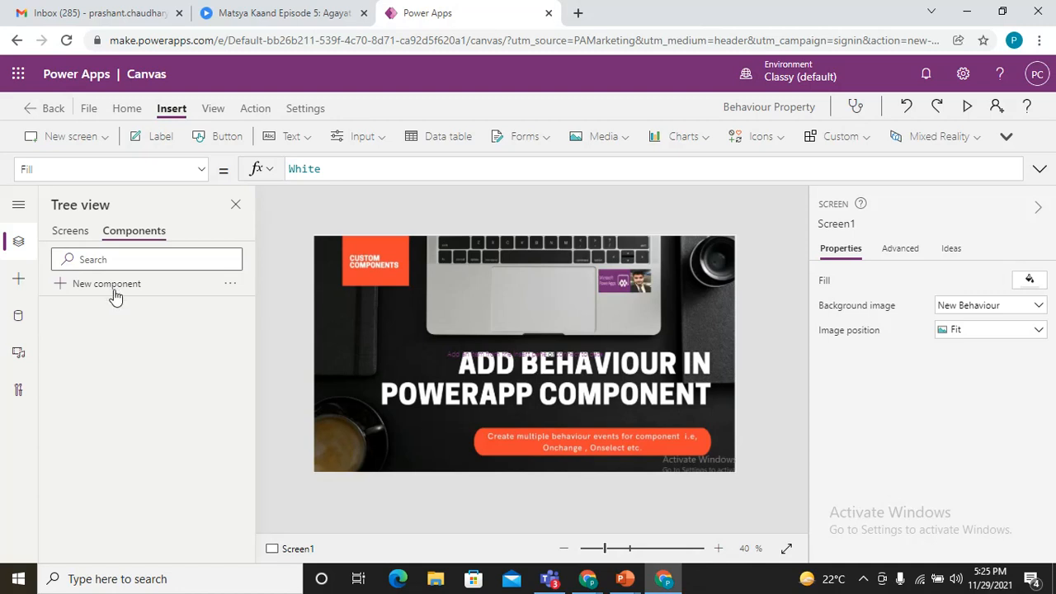
{"action": "left_click", "coordinate": [106, 283]}
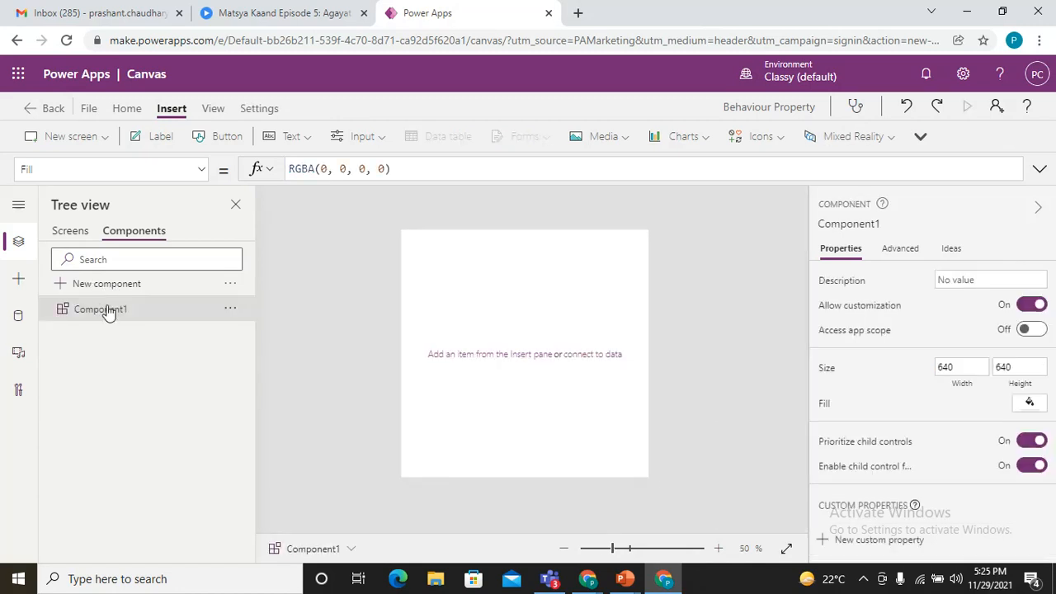
{"action": "left_click", "coordinate": [230, 332]}
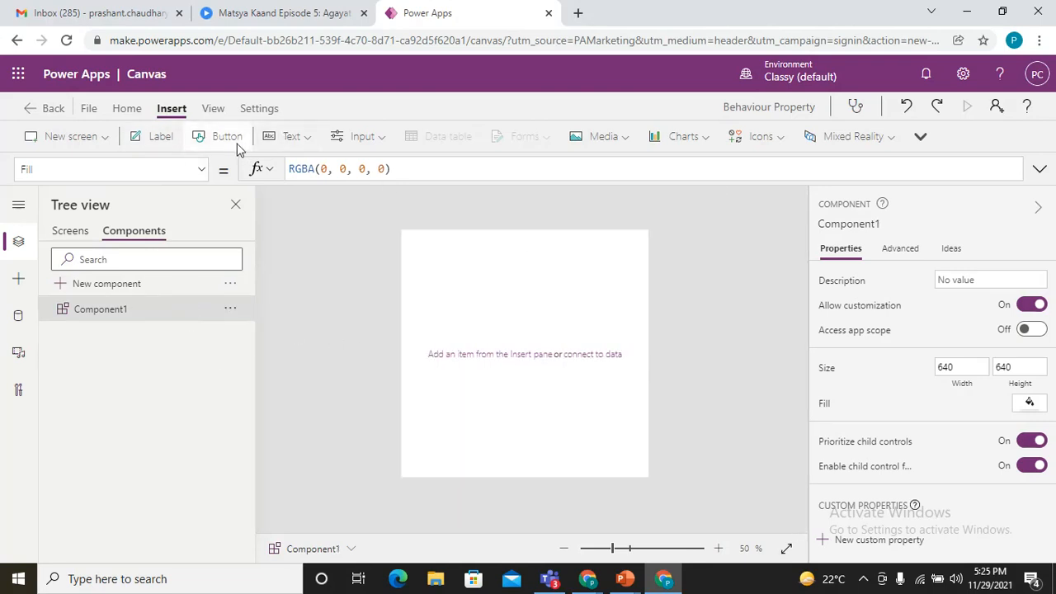
{"action": "mouse_move", "coordinate": [679, 136]}
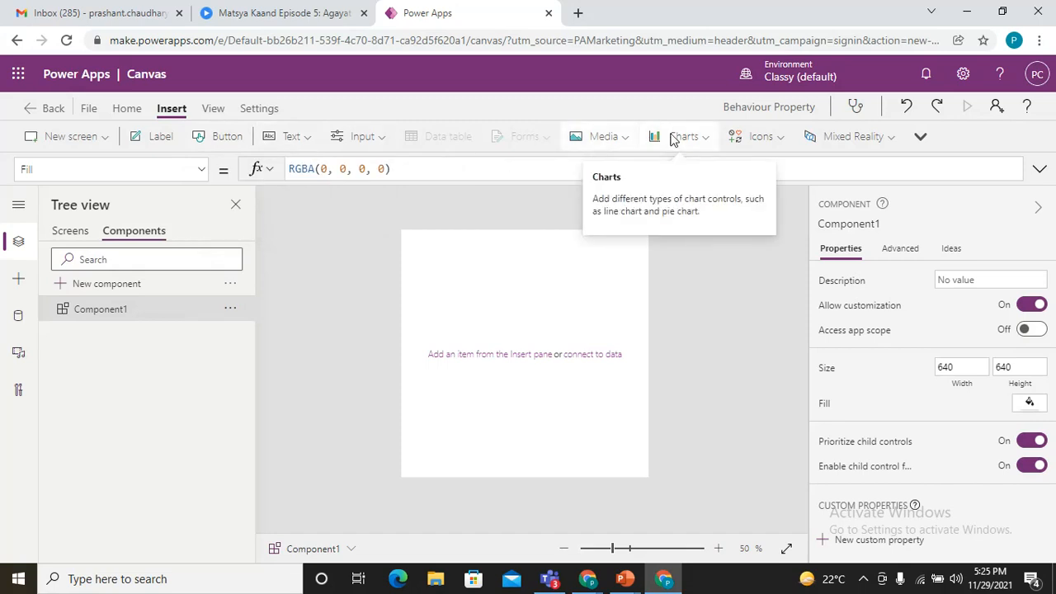
{"action": "mouse_move", "coordinate": [747, 141]}
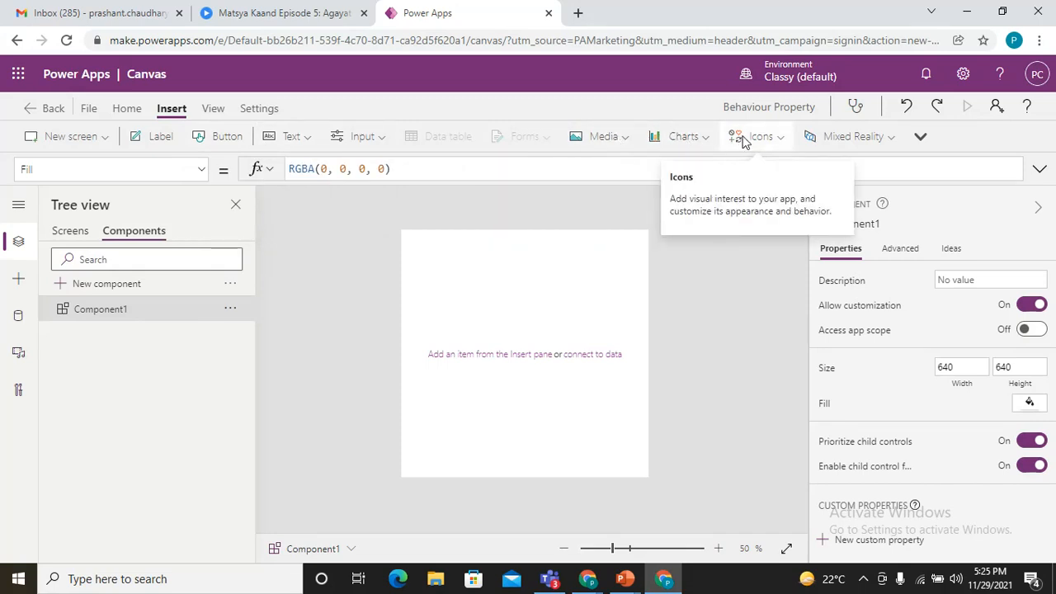
- Browse the Insert menu's icons and shapes for the component
{"action": "left_click", "coordinate": [749, 136]}
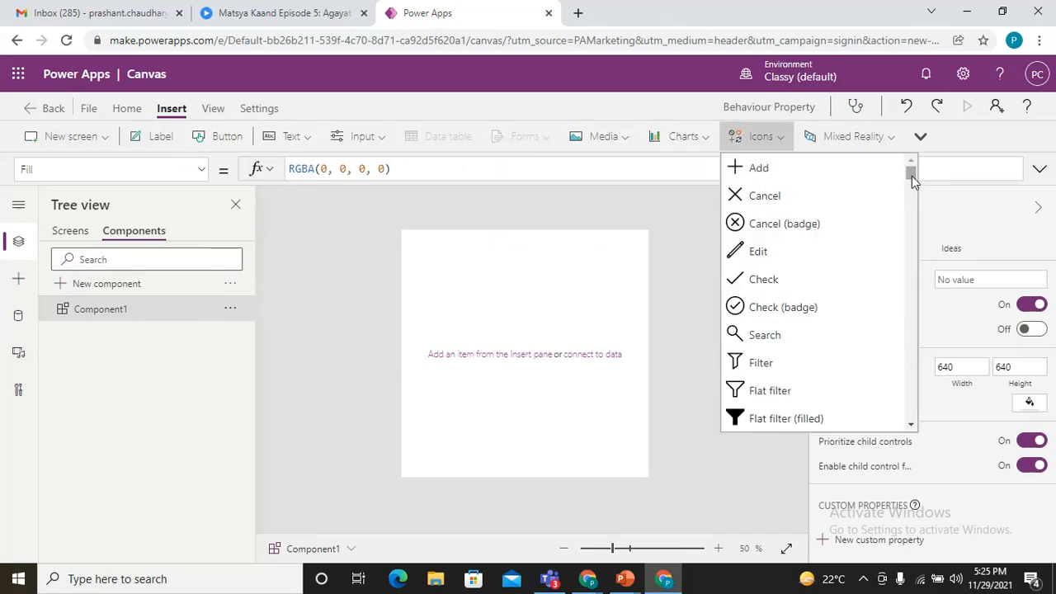
{"action": "scroll", "scroll_direction": "down", "scroll_amount": 3}
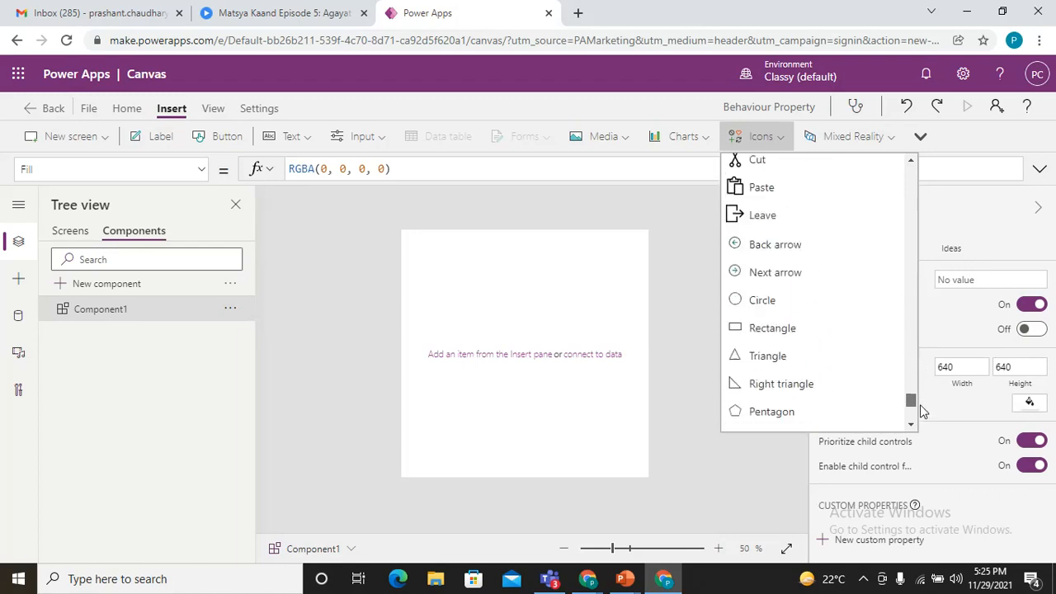
{"action": "scroll", "scroll_direction": "down", "scroll_amount": 3}
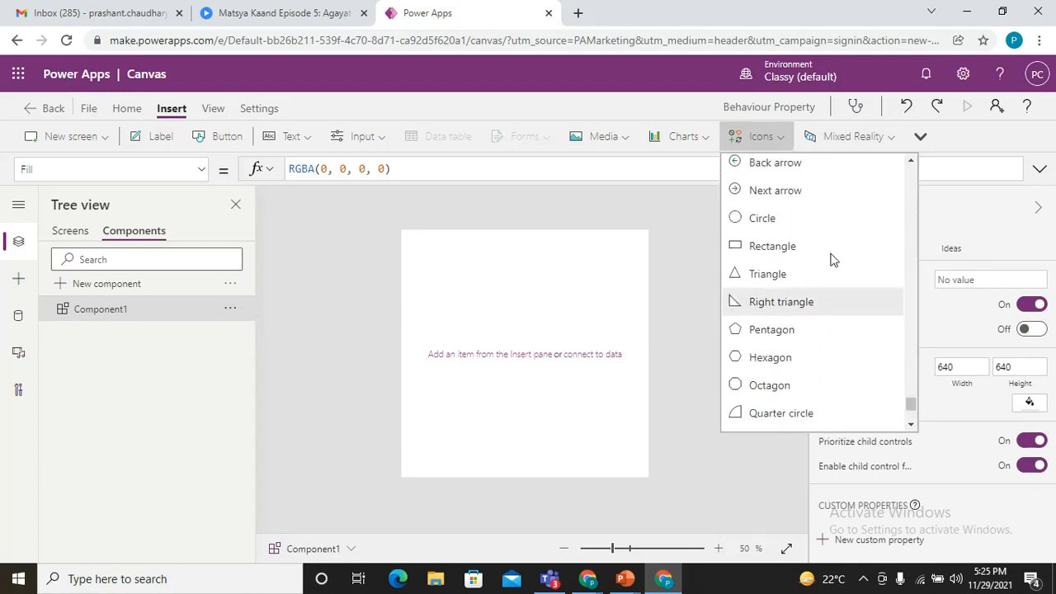
- Insert a green circle, then make its pasted copy red
{"action": "left_click", "coordinate": [761, 217]}
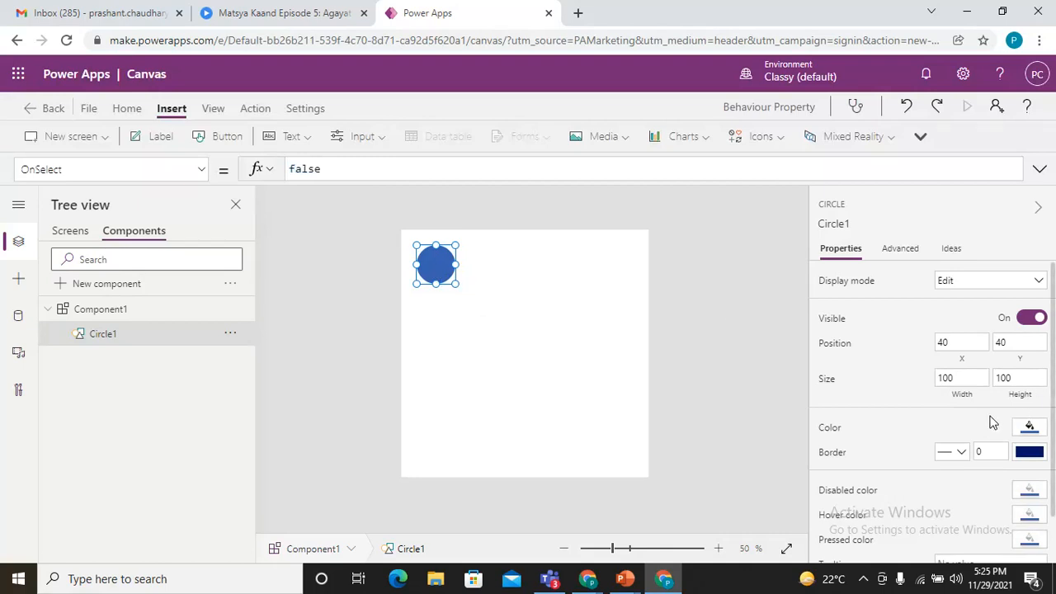
{"action": "left_click", "coordinate": [1028, 427]}
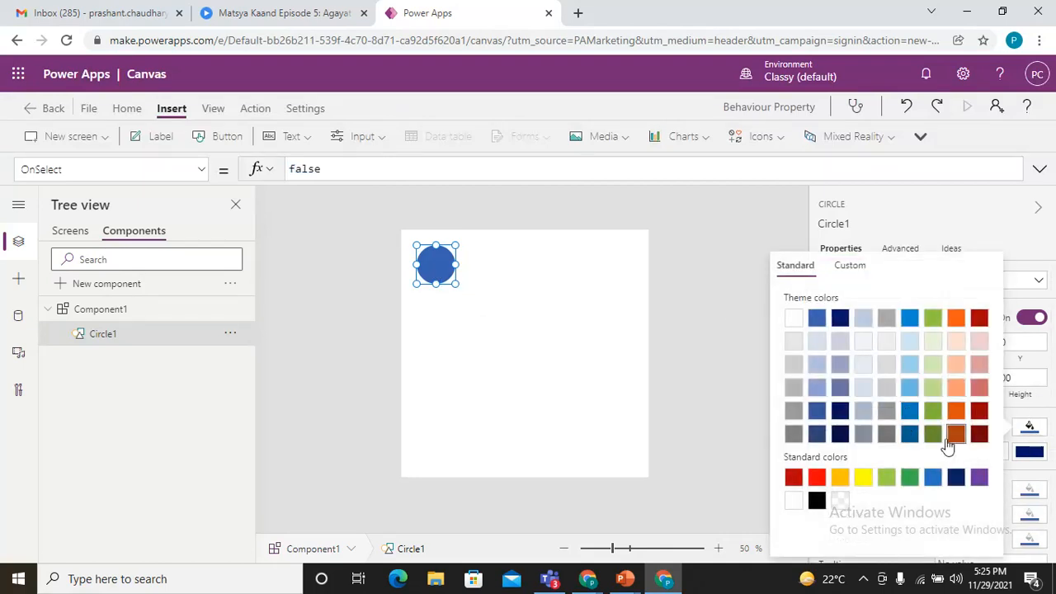
{"action": "left_click", "coordinate": [932, 433]}
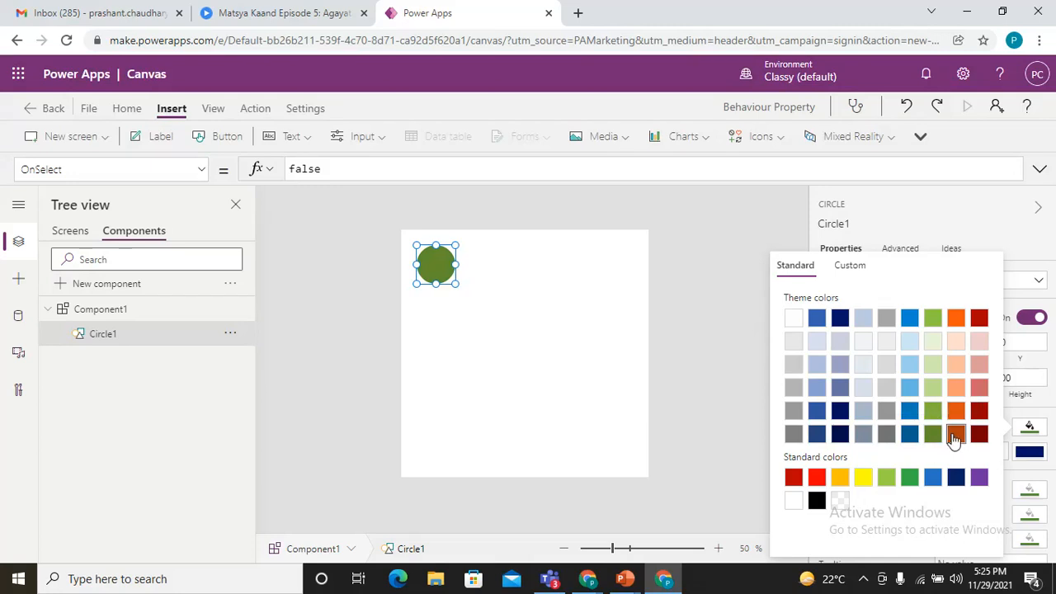
{"action": "left_click", "coordinate": [952, 433]}
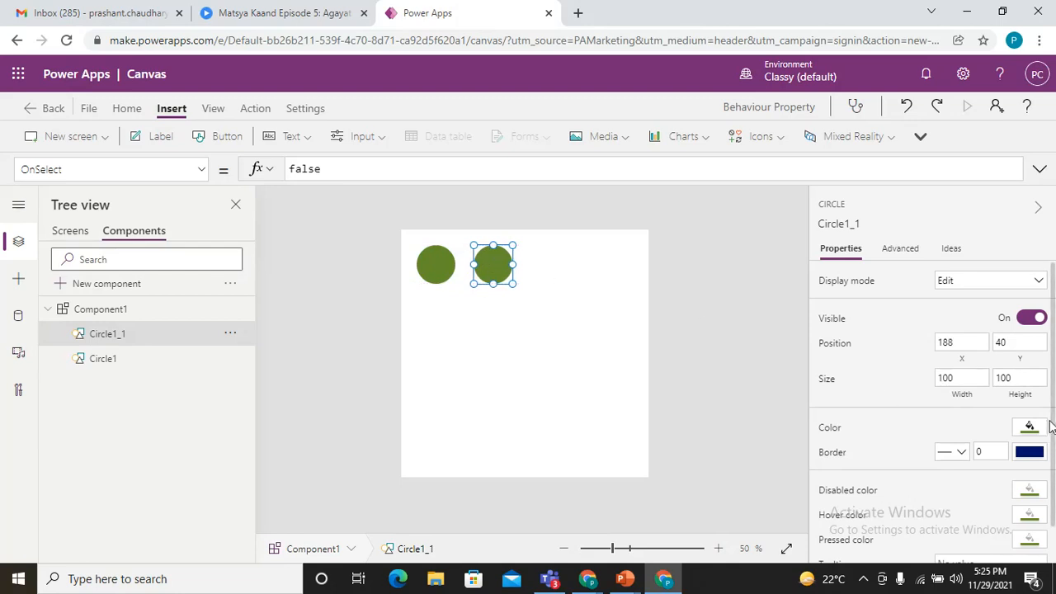
{"action": "left_click", "coordinate": [1028, 426]}
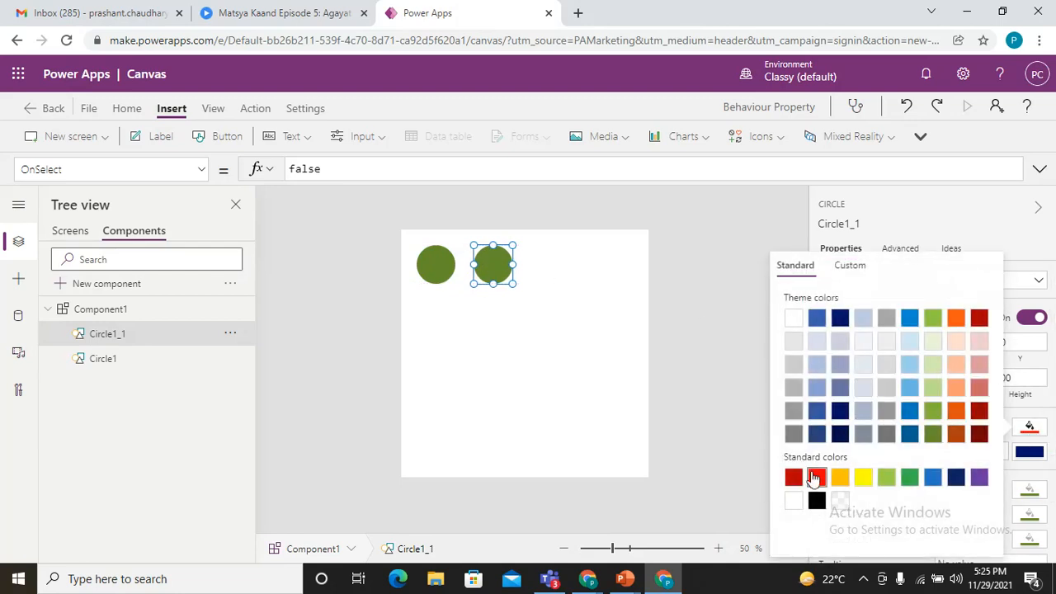
{"action": "left_click", "coordinate": [794, 477]}
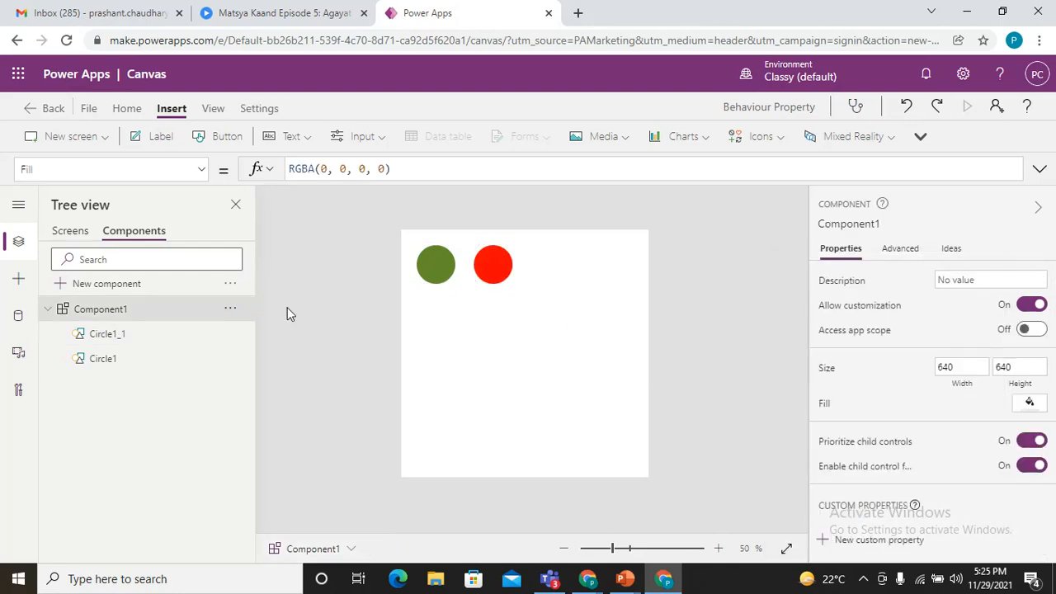
{"action": "mouse_move", "coordinate": [713, 268]}
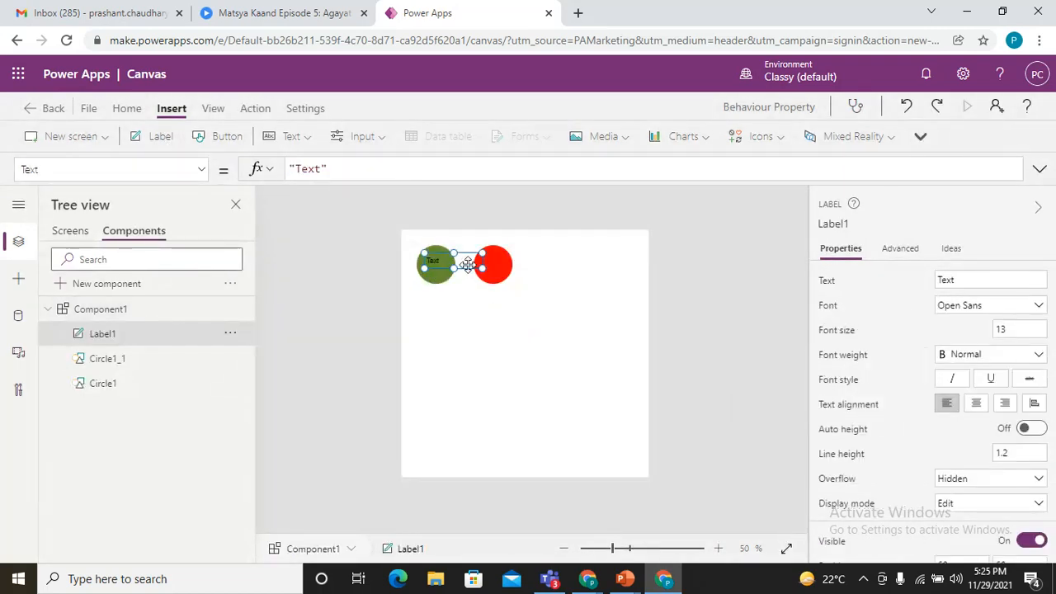
- Place labels 'Start' under the green circle and 'Stop' under the red circle
{"action": "left_click_drag", "start_coordinate": [436, 264], "coordinate": [444, 303]}
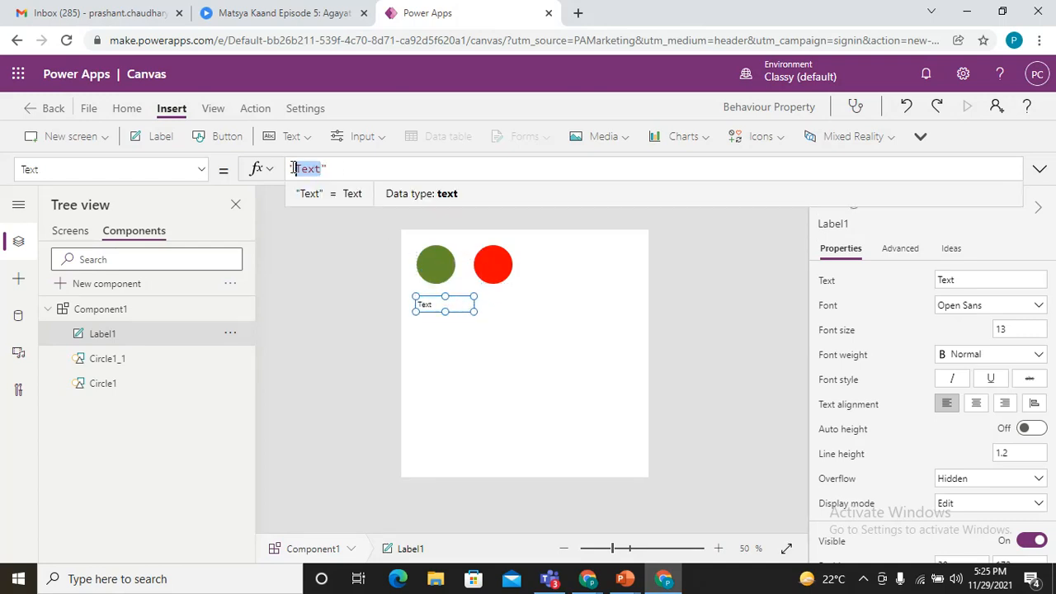
{"action": "type", "text": "Start"}
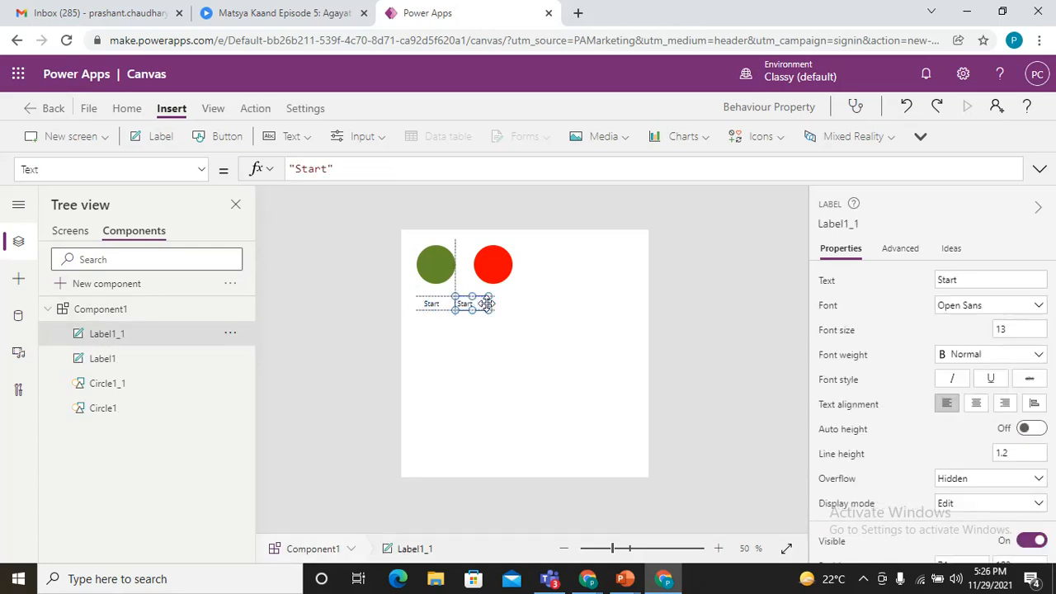
{"action": "left_click_drag", "start_coordinate": [462, 303], "coordinate": [492, 302]}
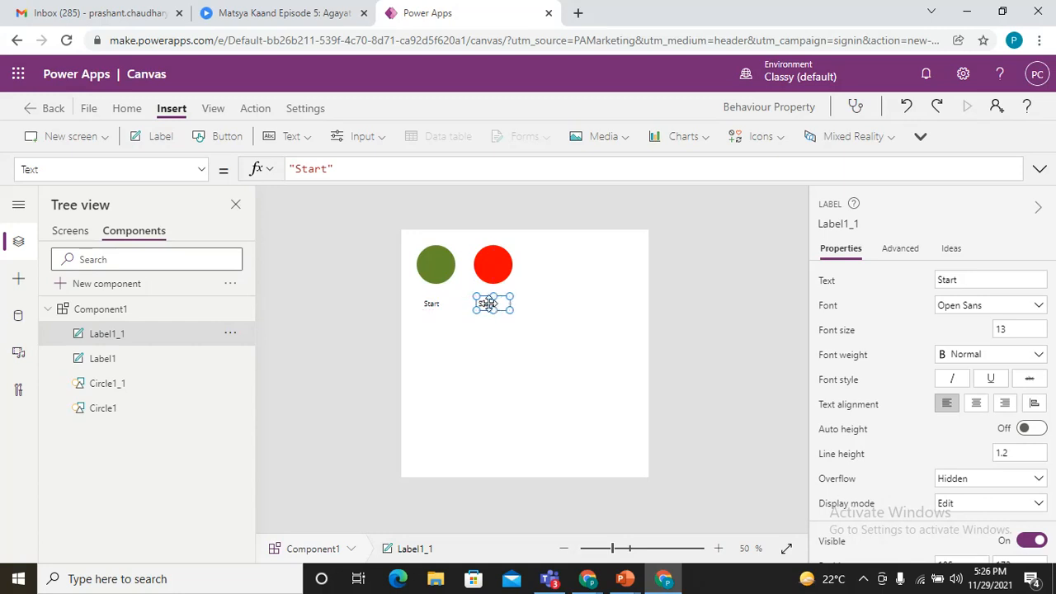
{"action": "type", "text": "Stop"}
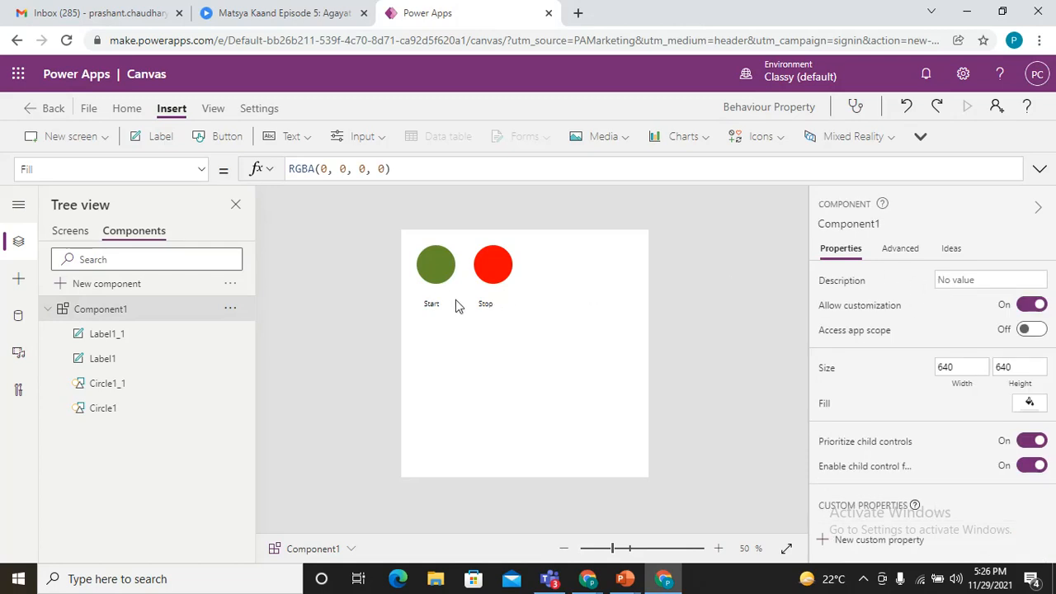
- Align the Start and Stop labels and copy a third label
{"action": "left_click", "coordinate": [435, 264]}
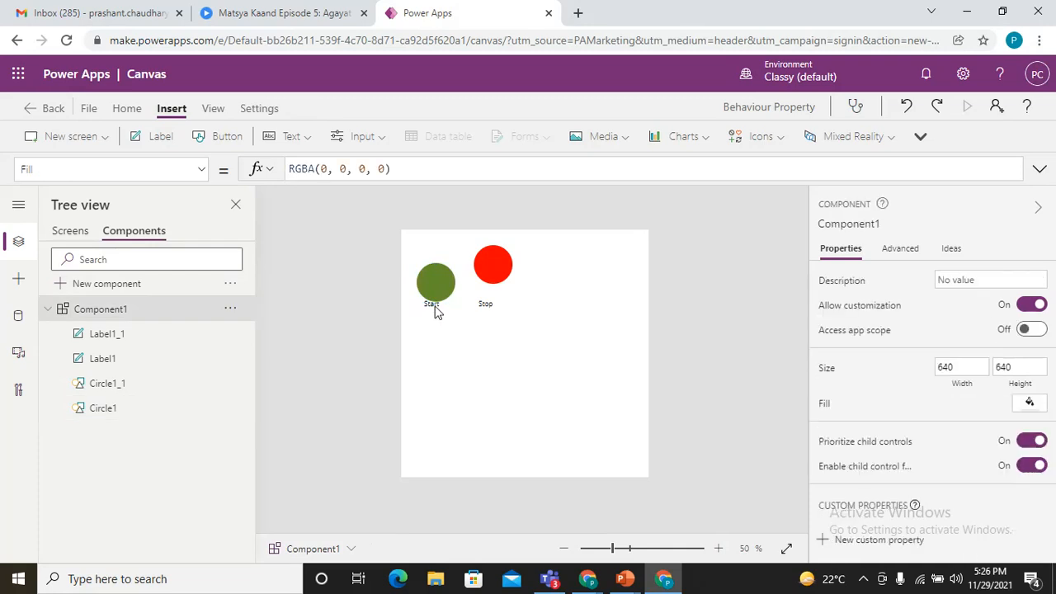
{"action": "left_click", "coordinate": [431, 303]}
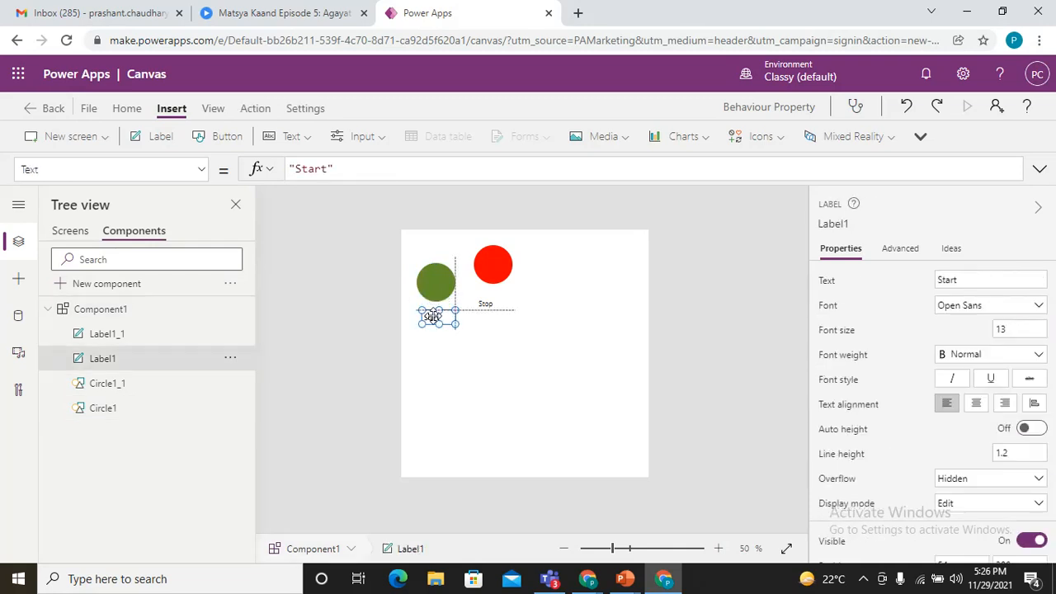
{"action": "left_click", "coordinate": [107, 333]}
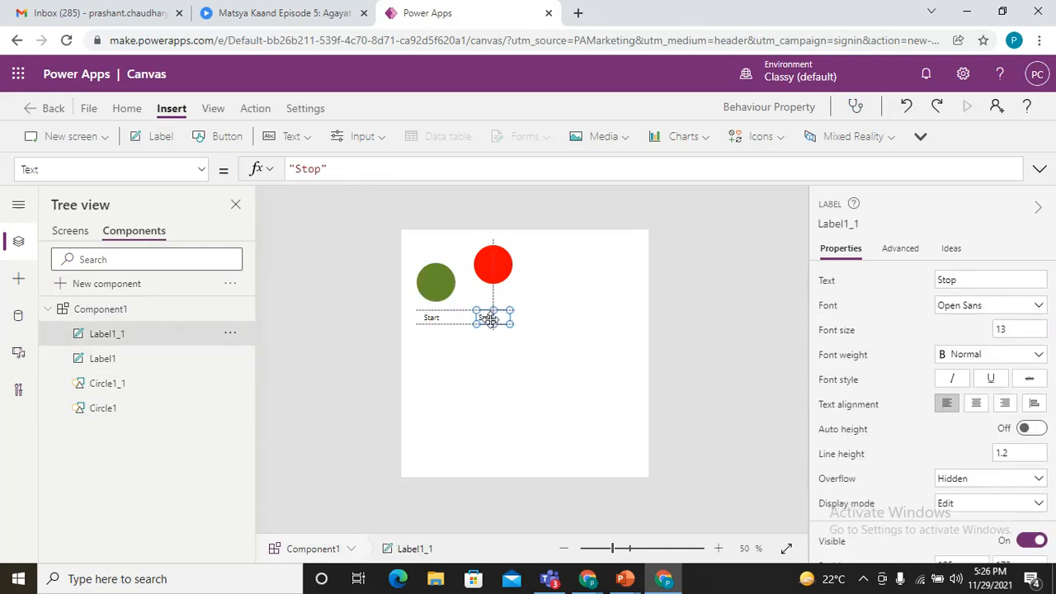
{"action": "left_click", "coordinate": [492, 264]}
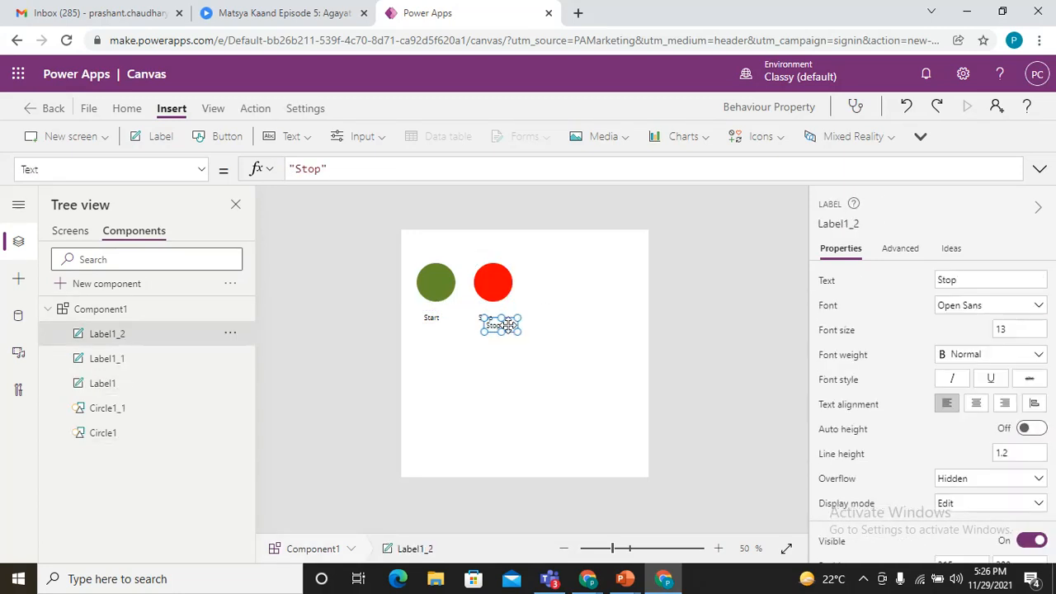
- Move the third label to the top as 'Timer Starter', font size 30, bold
{"action": "left_click_drag", "start_coordinate": [499, 323], "coordinate": [451, 244]}
{"action": "type", "text": "Timer Starter"}
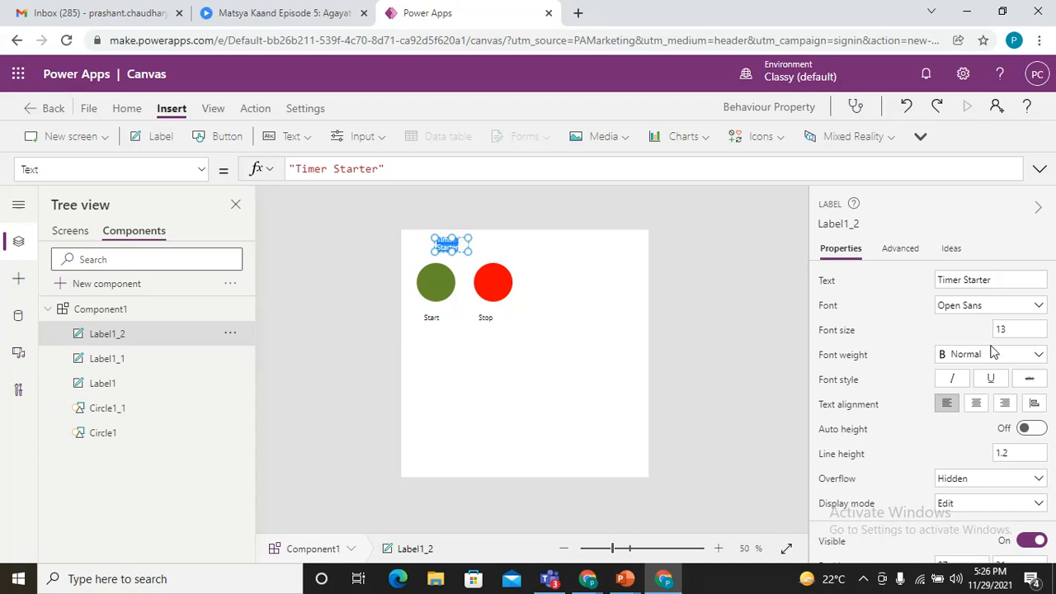
{"action": "type", "text": "30"}
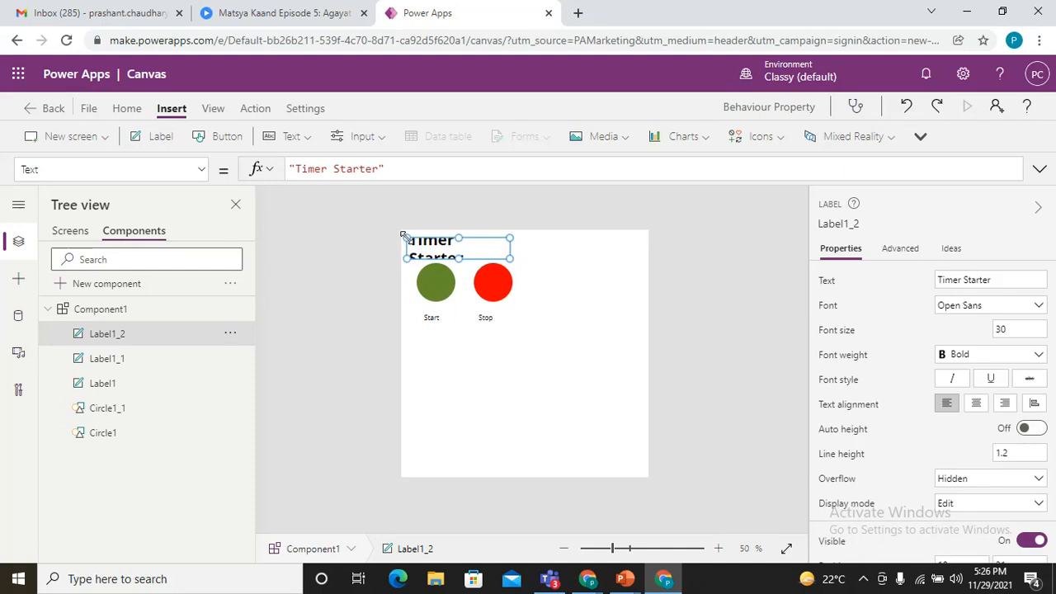
{"action": "mouse_move", "coordinate": [434, 285]}
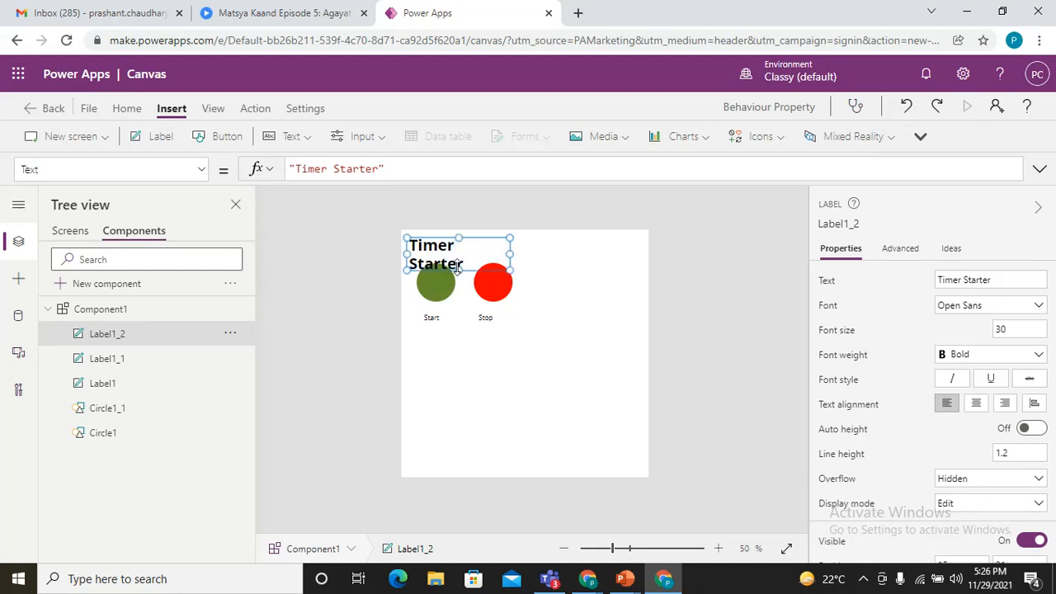
{"action": "left_click_drag", "start_coordinate": [458, 247], "coordinate": [487, 239]}
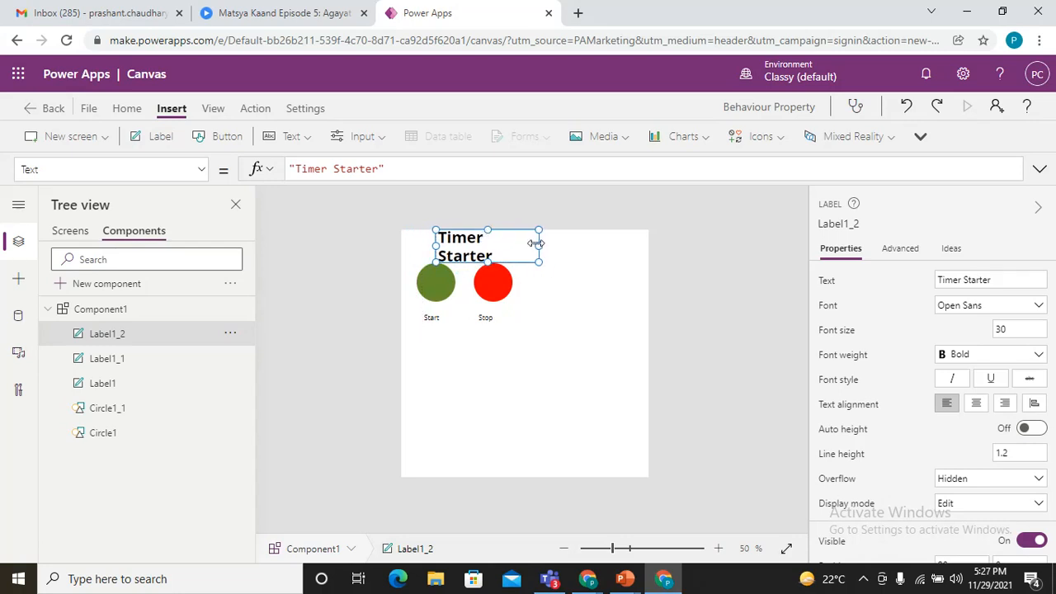
- Select Component1 and set its width and height to 300
{"action": "left_click", "coordinate": [434, 283]}
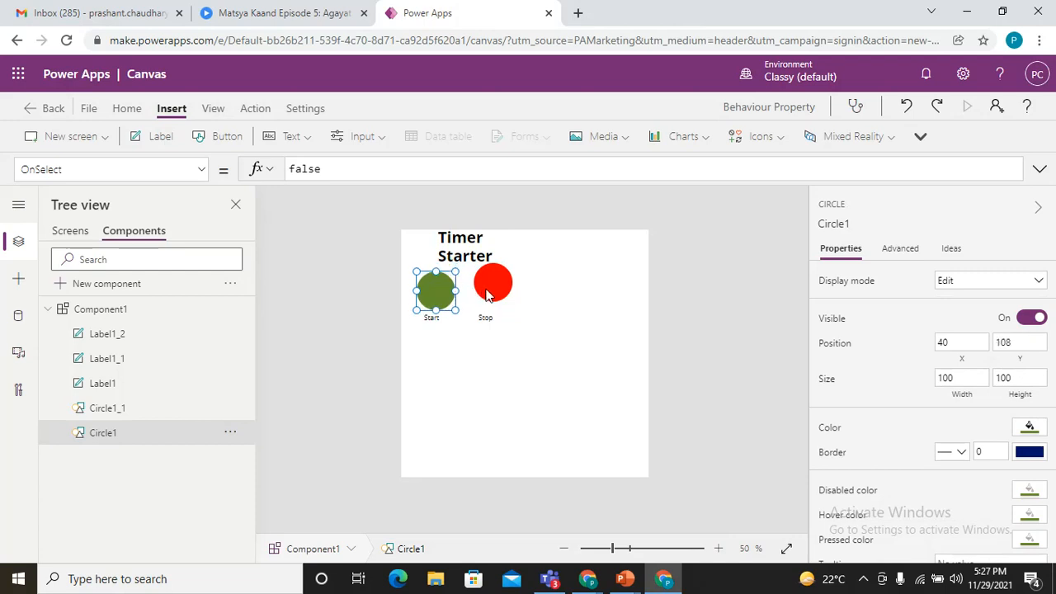
{"action": "left_click", "coordinate": [492, 291]}
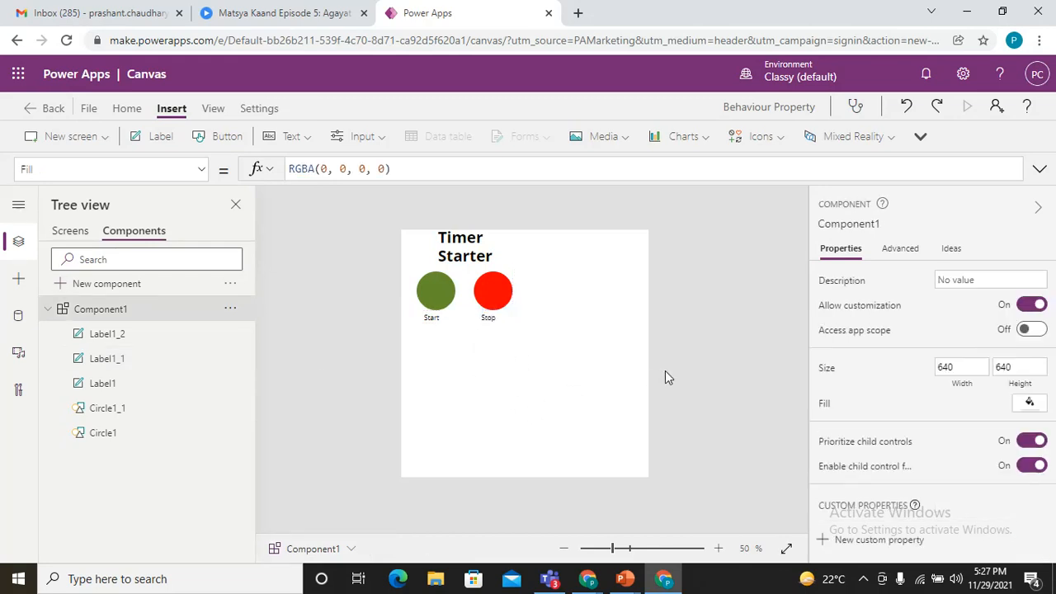
{"action": "mouse_move", "coordinate": [950, 356]}
{"action": "type", "text": "300"}
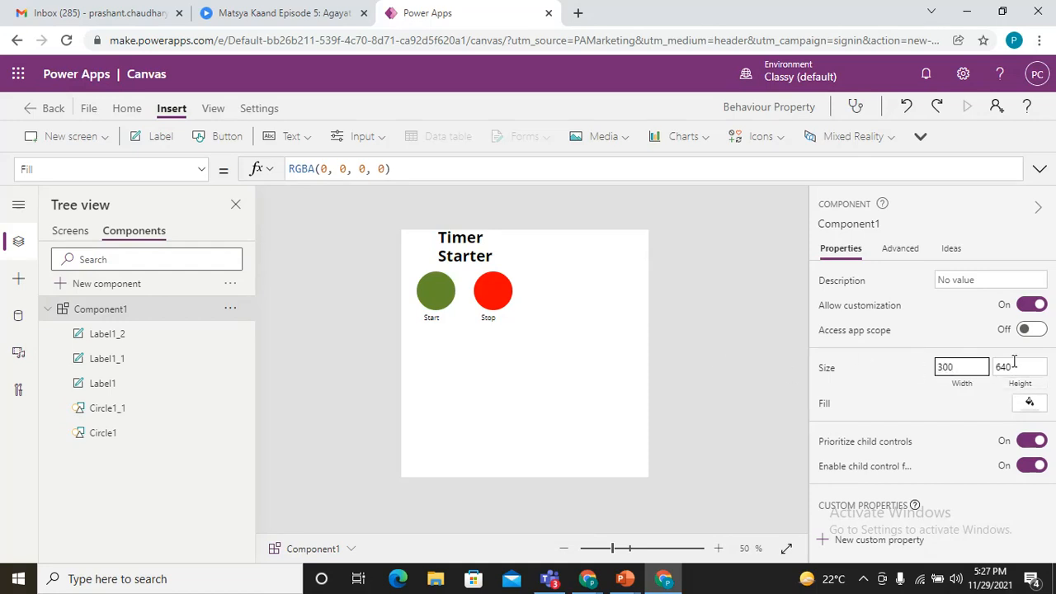
{"action": "type", "text": "6400"}
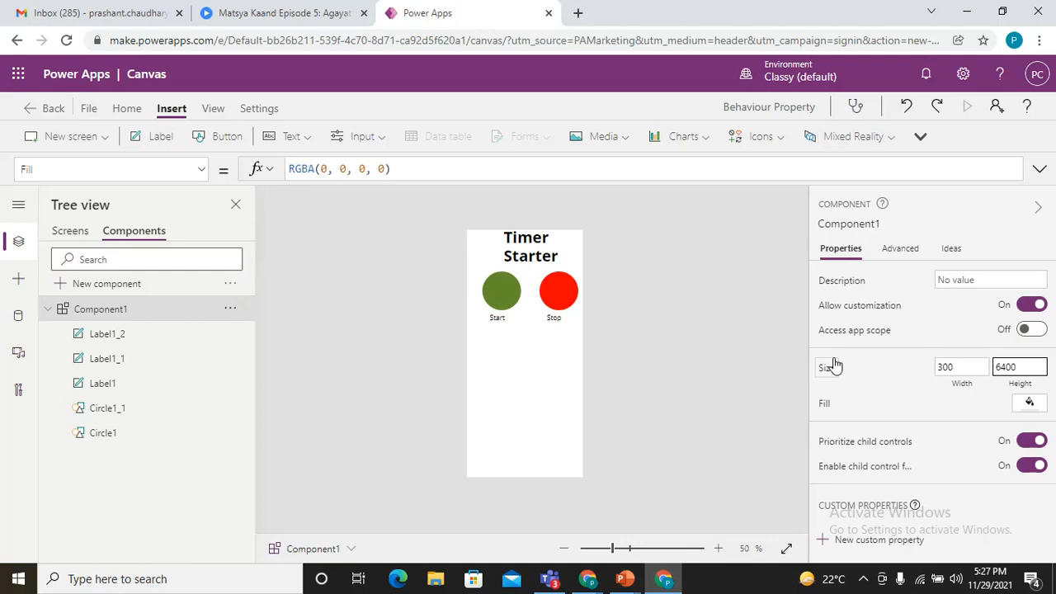
{"action": "type", "text": "300"}
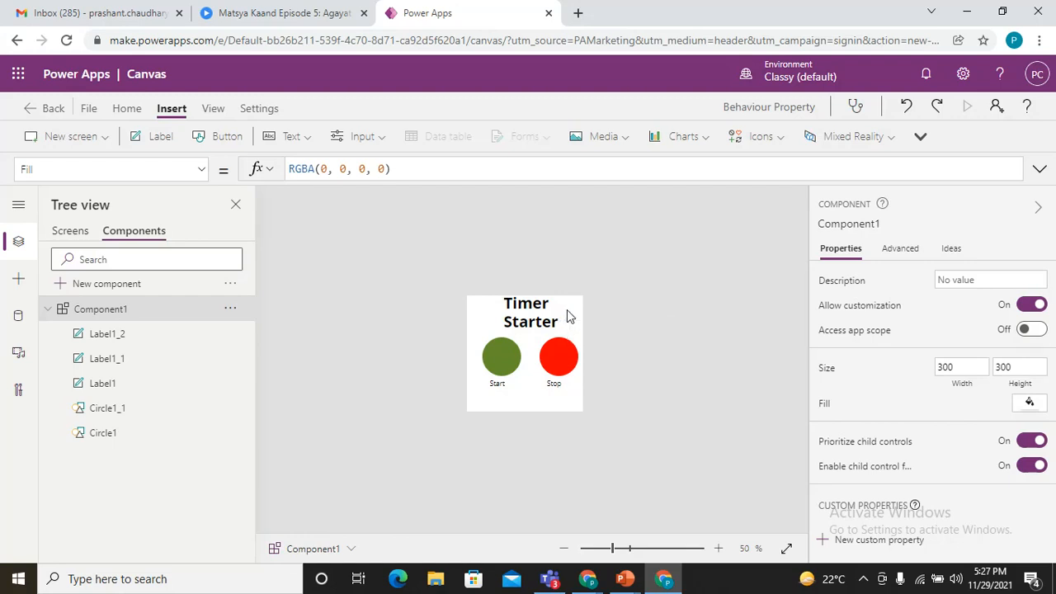
- Change the red circle's label to 'Reset' and fill the component grey
{"action": "left_click", "coordinate": [554, 383]}
{"action": "type", "text": "Reset"}
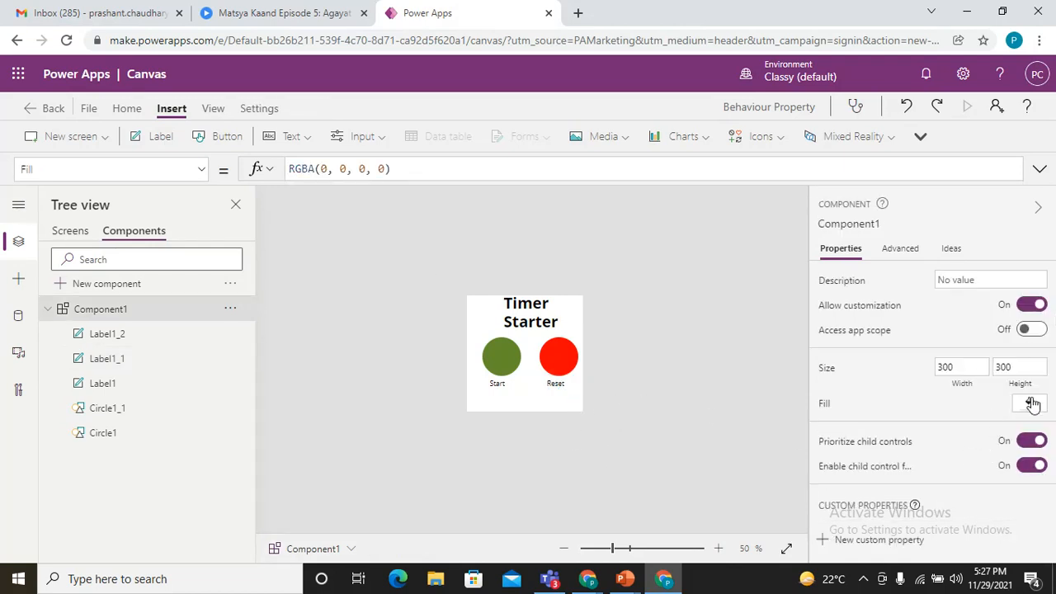
{"action": "left_click", "coordinate": [1035, 402]}
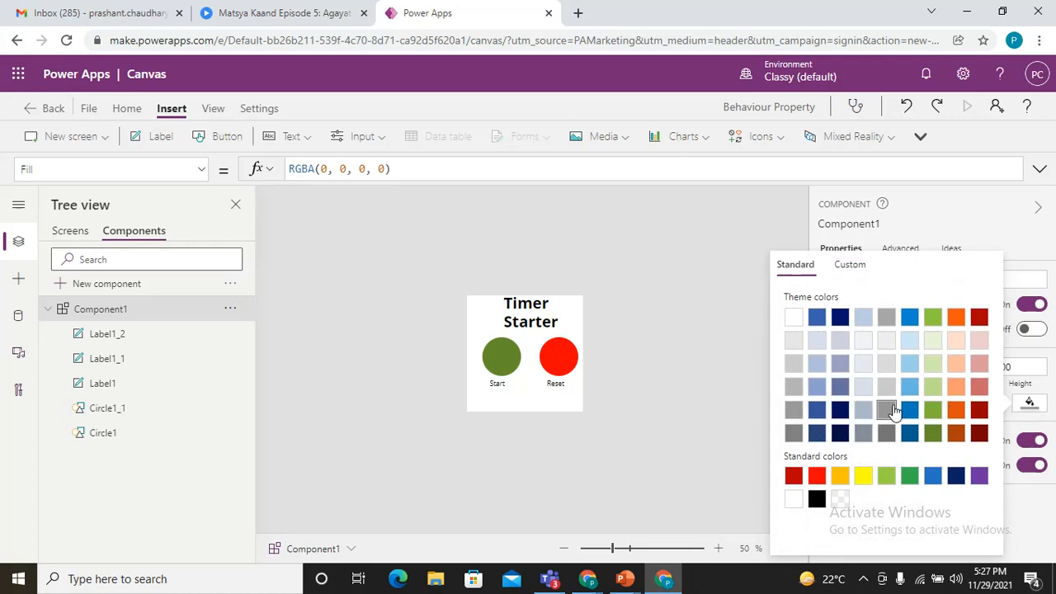
{"action": "left_click", "coordinate": [885, 410]}
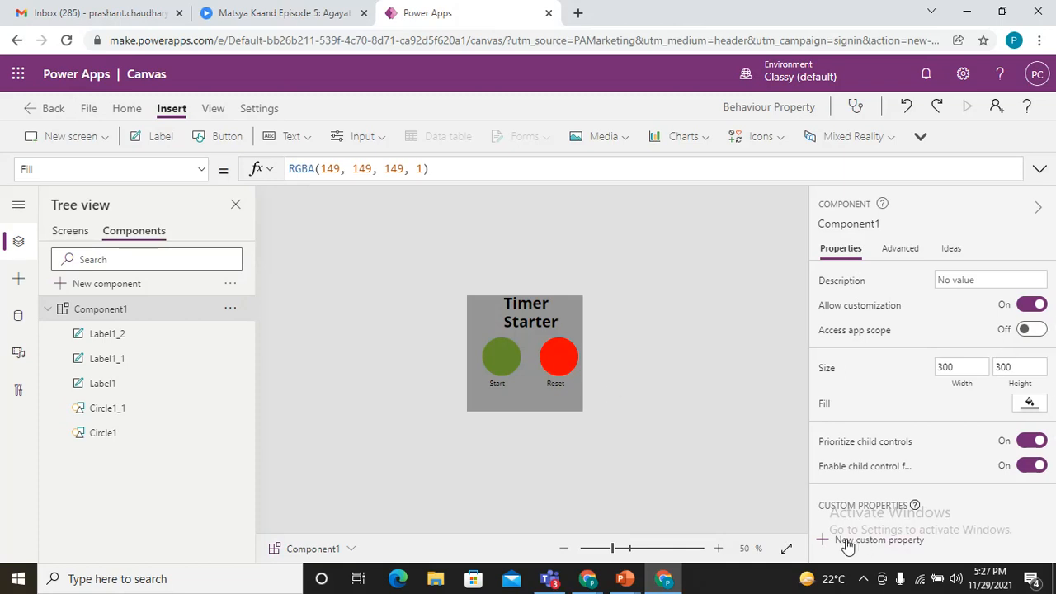
- Create a Behavior custom property named StartEvent on Component1
{"action": "left_click", "coordinate": [870, 540]}
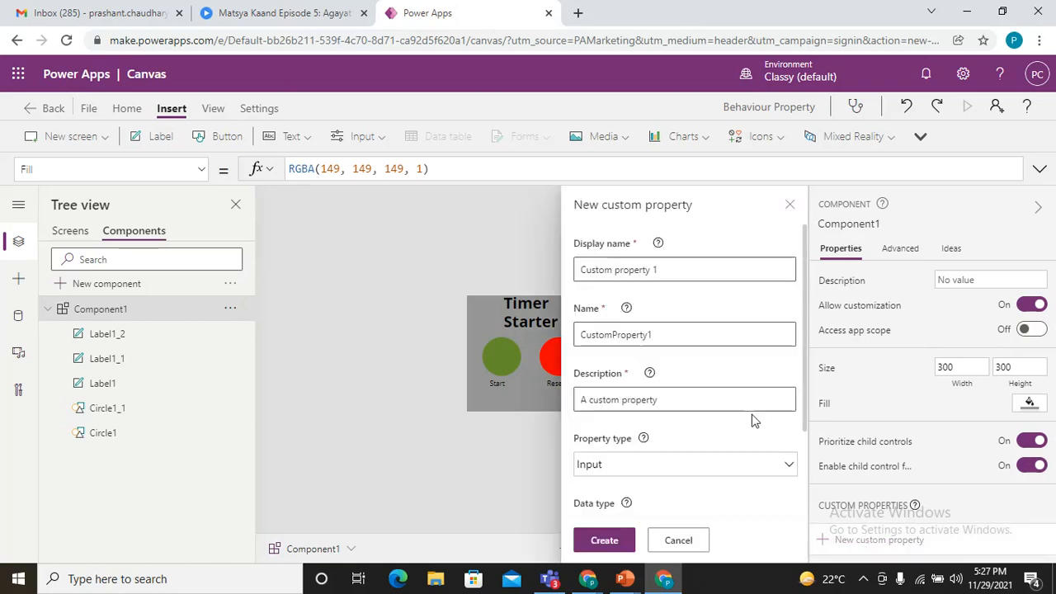
{"action": "left_click", "coordinate": [685, 464]}
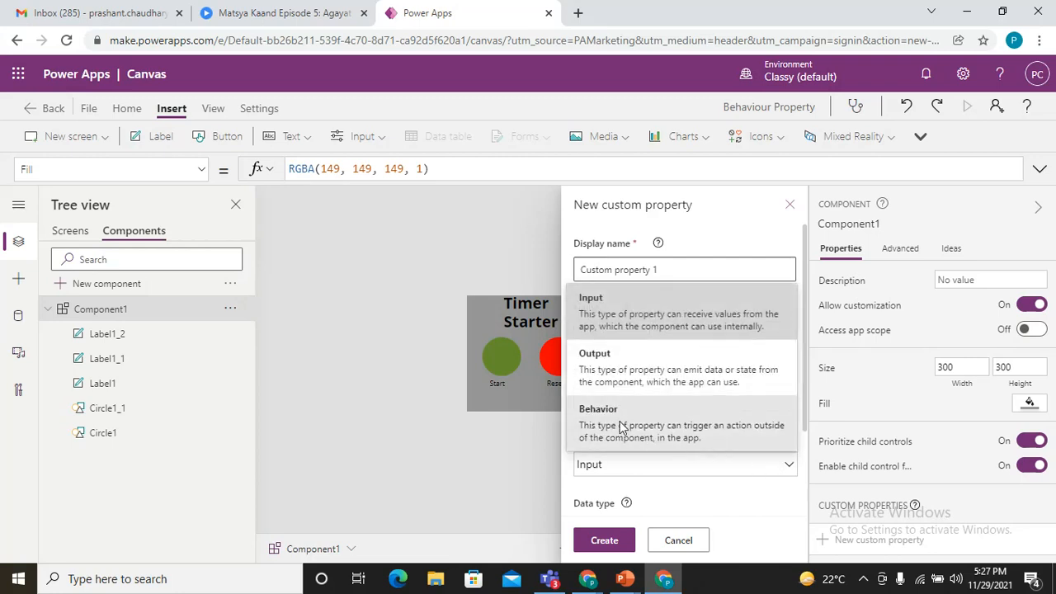
{"action": "left_click", "coordinate": [618, 410]}
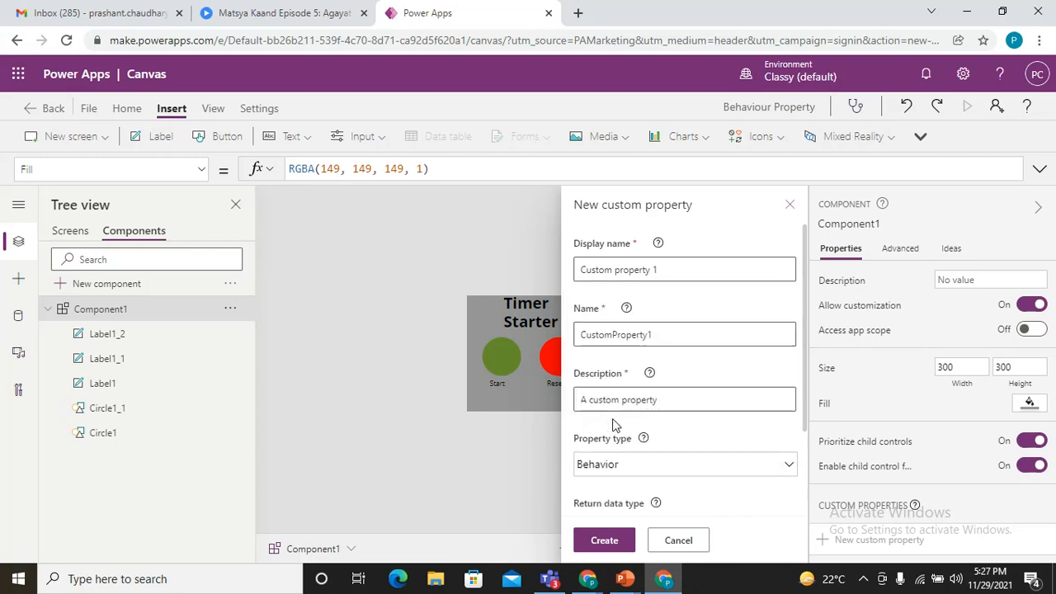
{"action": "left_click", "coordinate": [684, 269]}
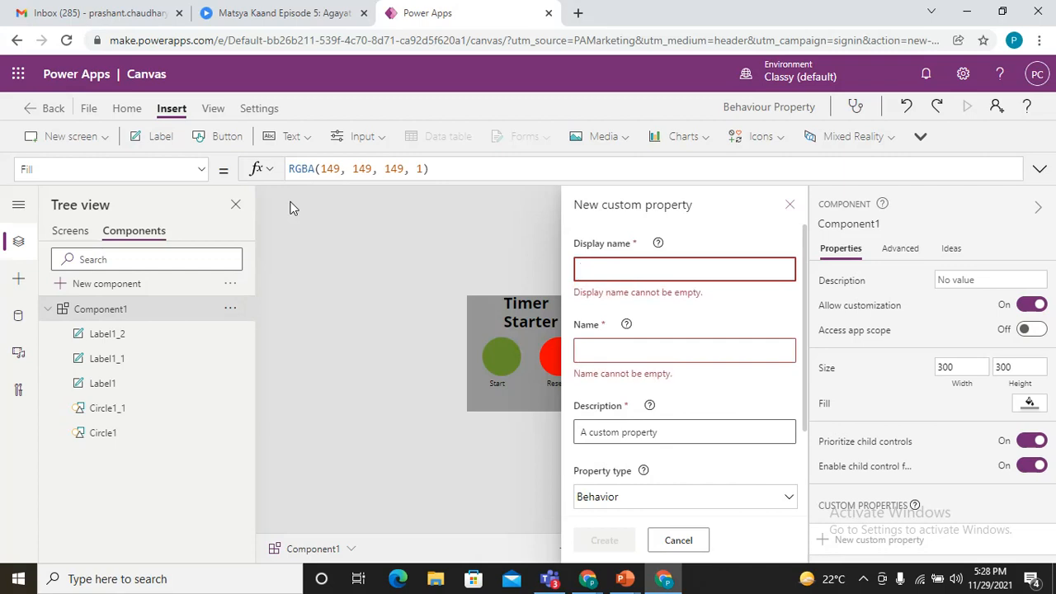
{"action": "type", "text": "StartEv"}
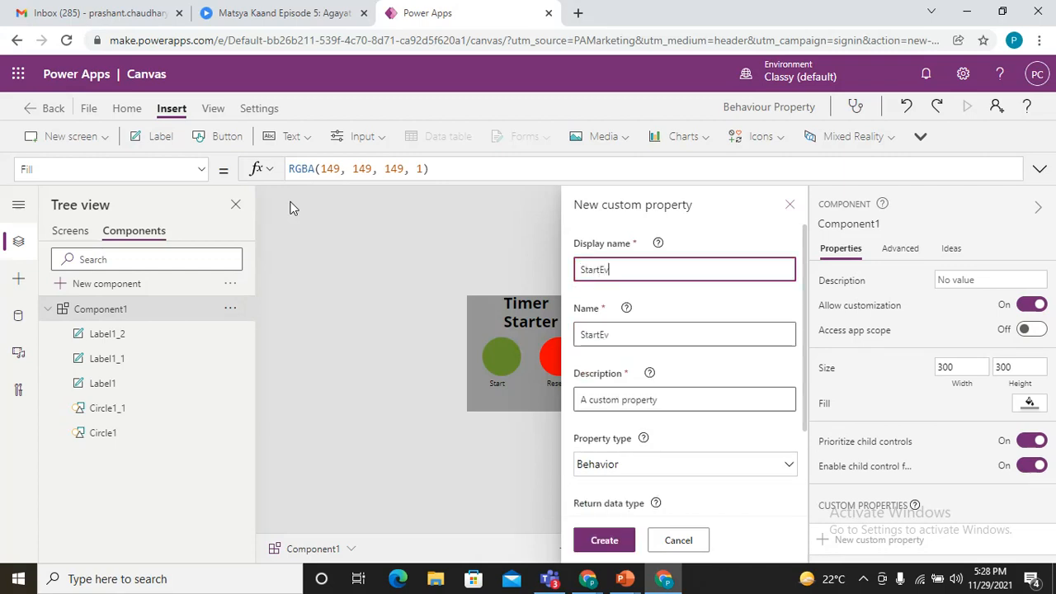
{"action": "type", "text": "ent"}
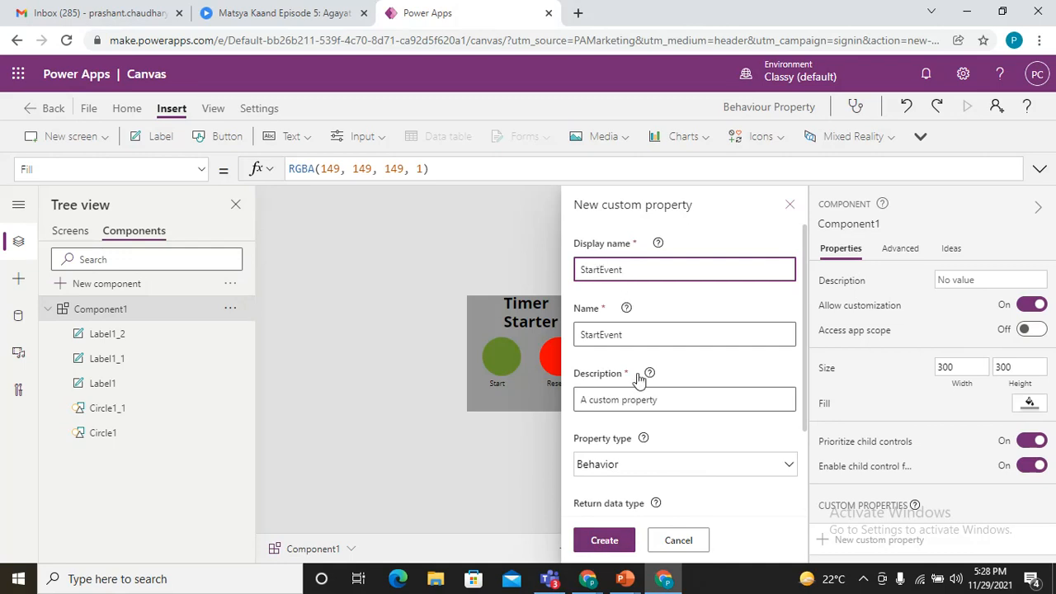
{"action": "mouse_move", "coordinate": [800, 428]}
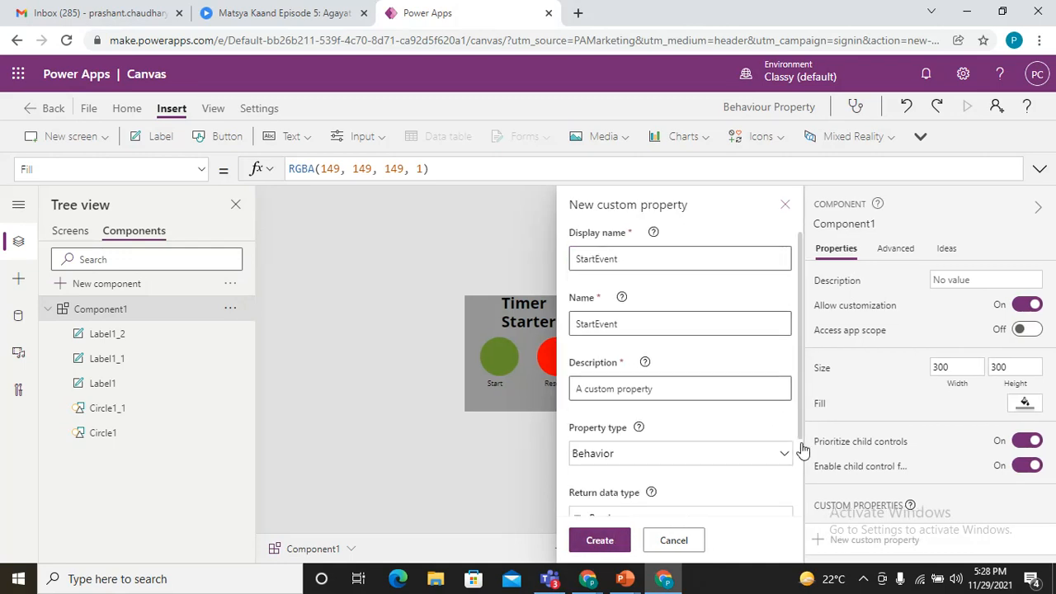
{"action": "left_click", "coordinate": [679, 464]}
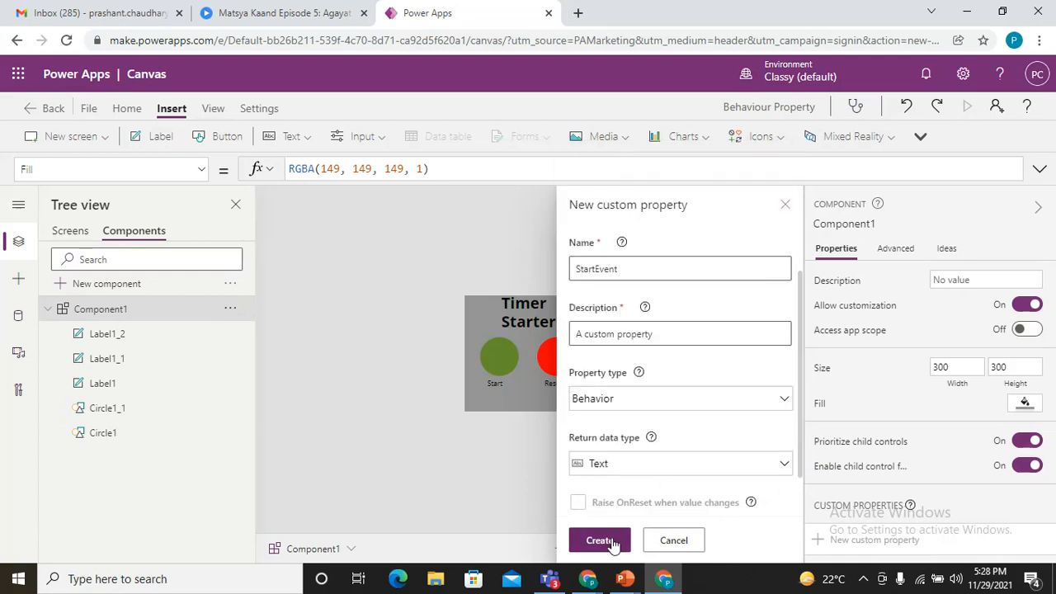
{"action": "left_click", "coordinate": [600, 539]}
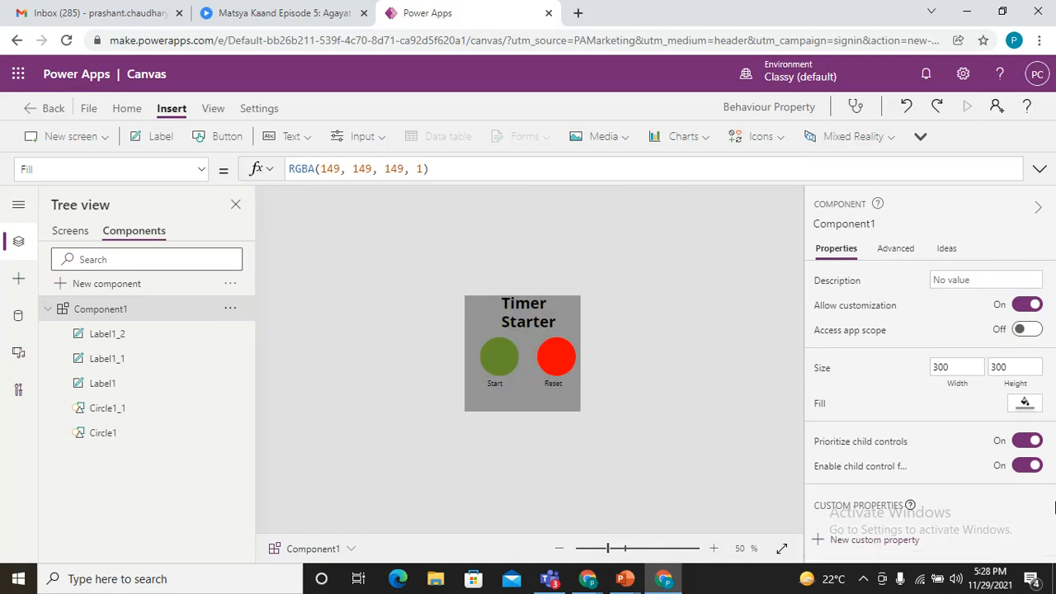
- Create a Behavior custom property StopEvent with Text return type
{"action": "left_click", "coordinate": [874, 539]}
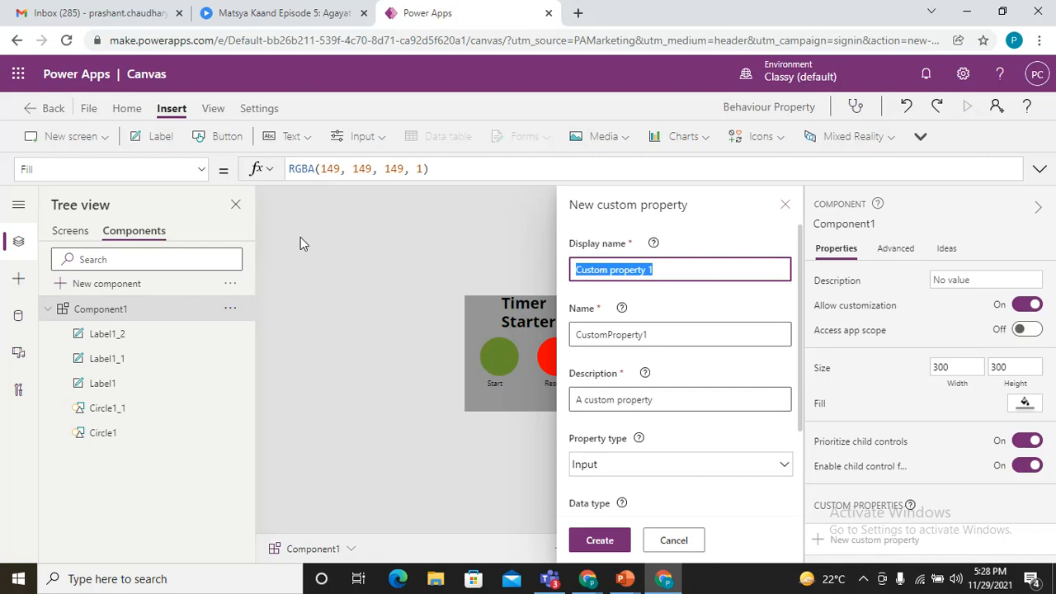
{"action": "type", "text": "StopEvent"}
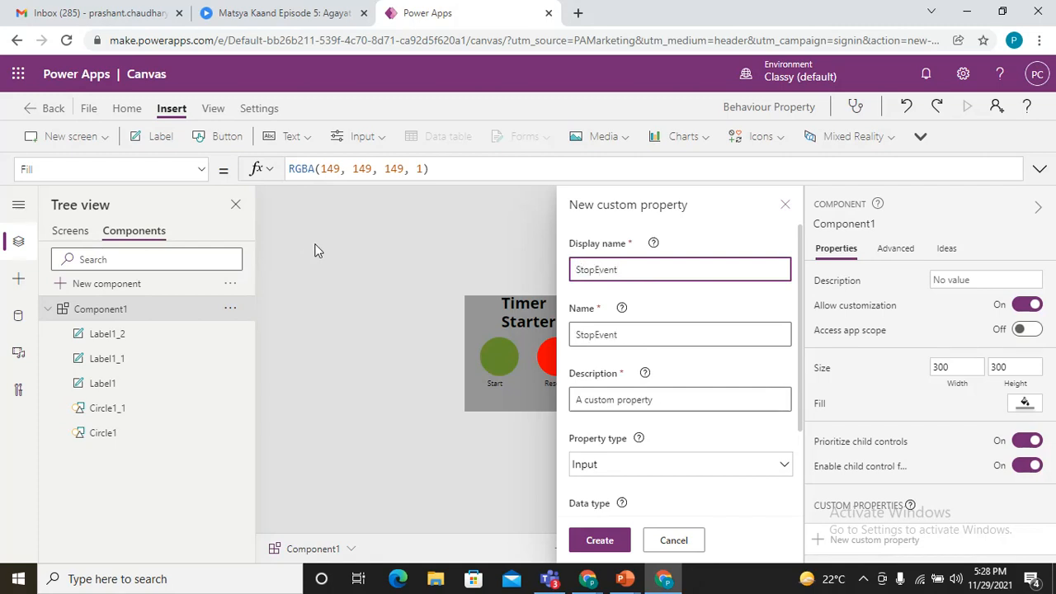
{"action": "left_click", "coordinate": [680, 465]}
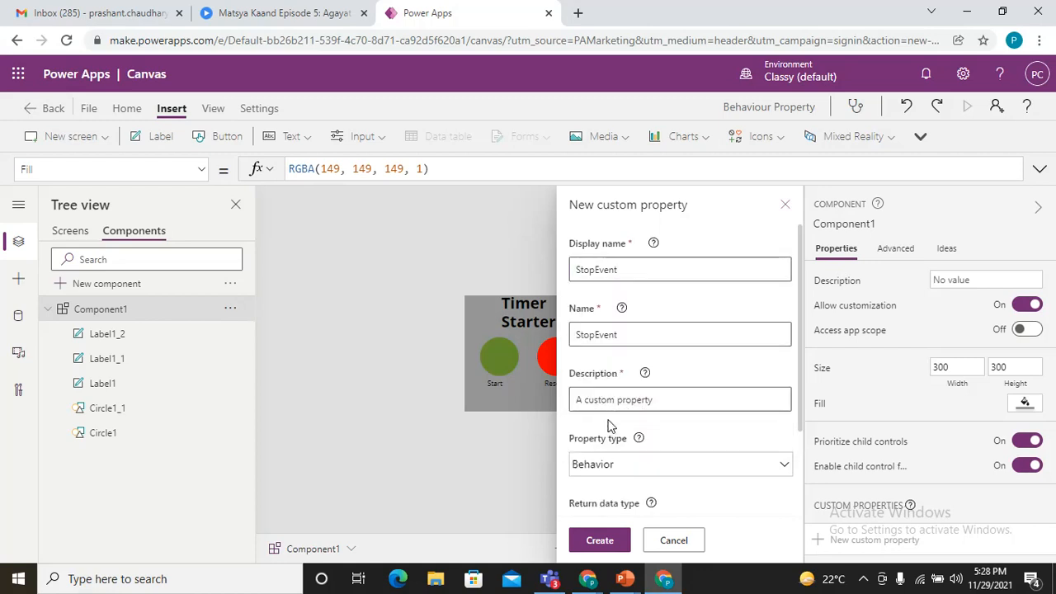
{"action": "scroll", "scroll_direction": "down", "scroll_amount": 3}
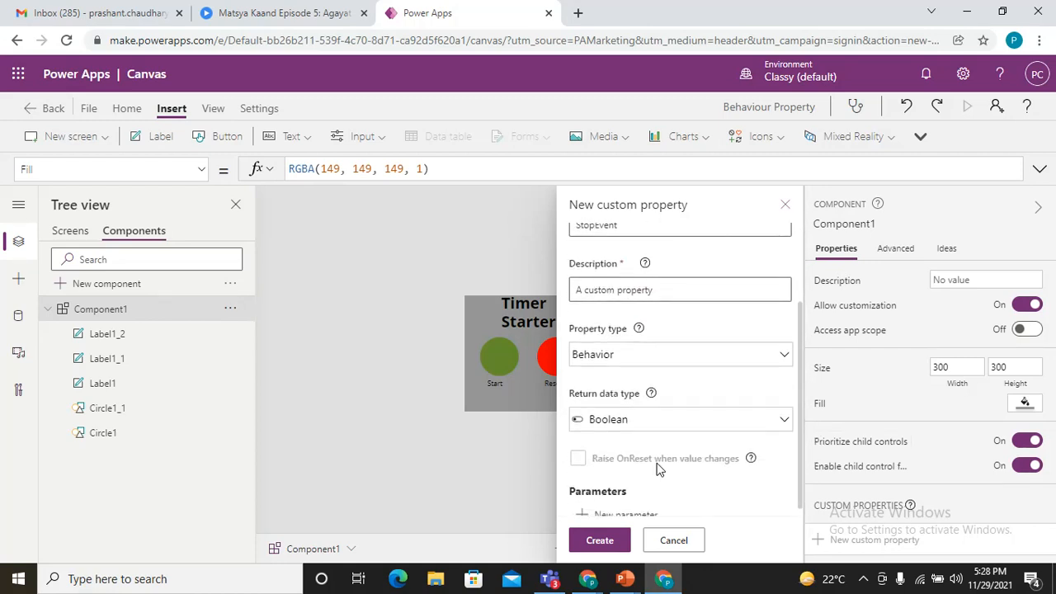
{"action": "left_click", "coordinate": [678, 419]}
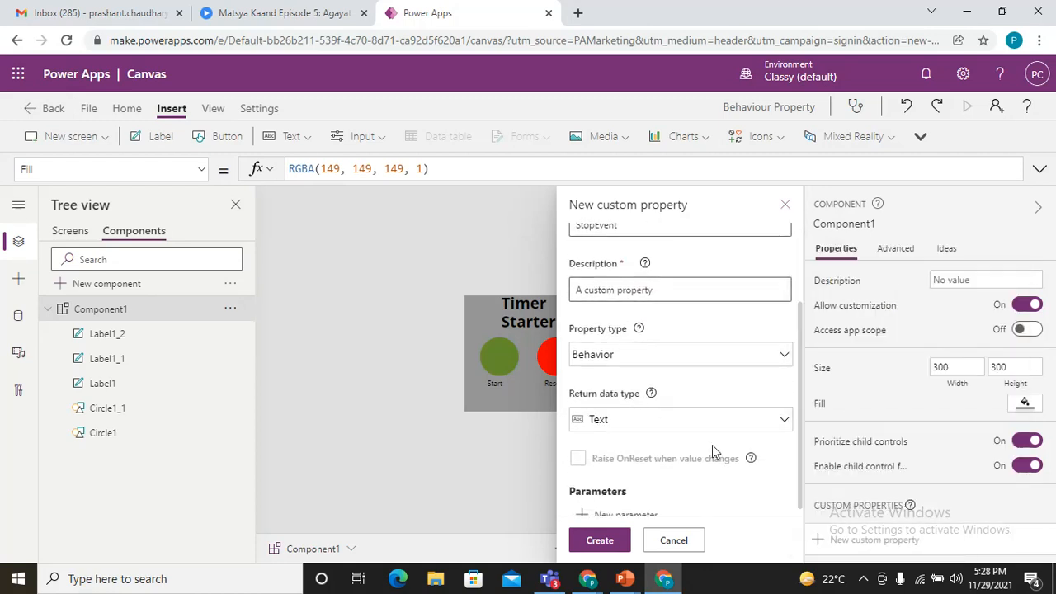
{"action": "left_click", "coordinate": [673, 539]}
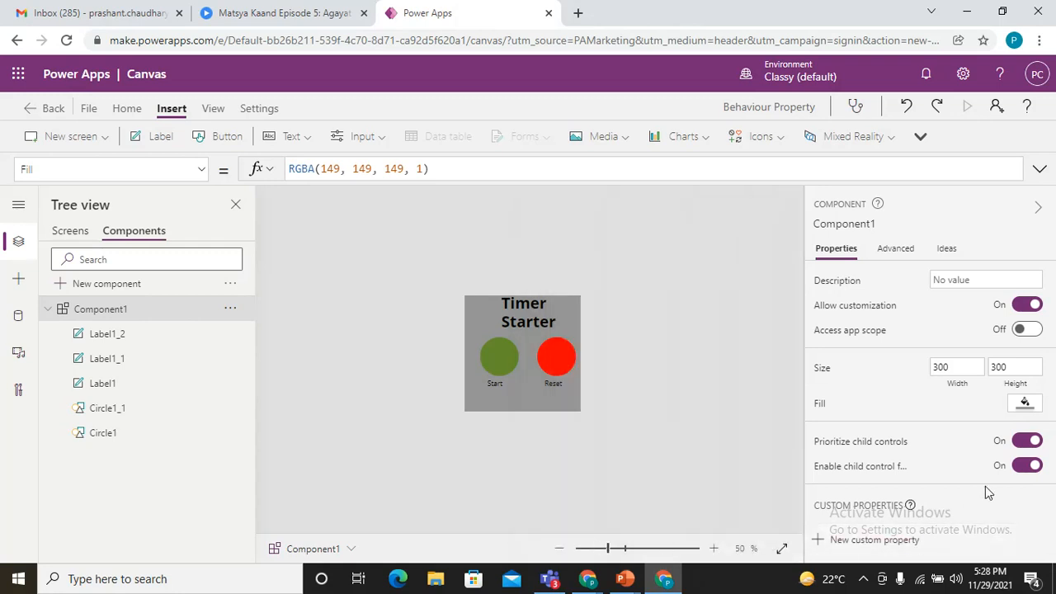
{"action": "mouse_move", "coordinate": [874, 512]}
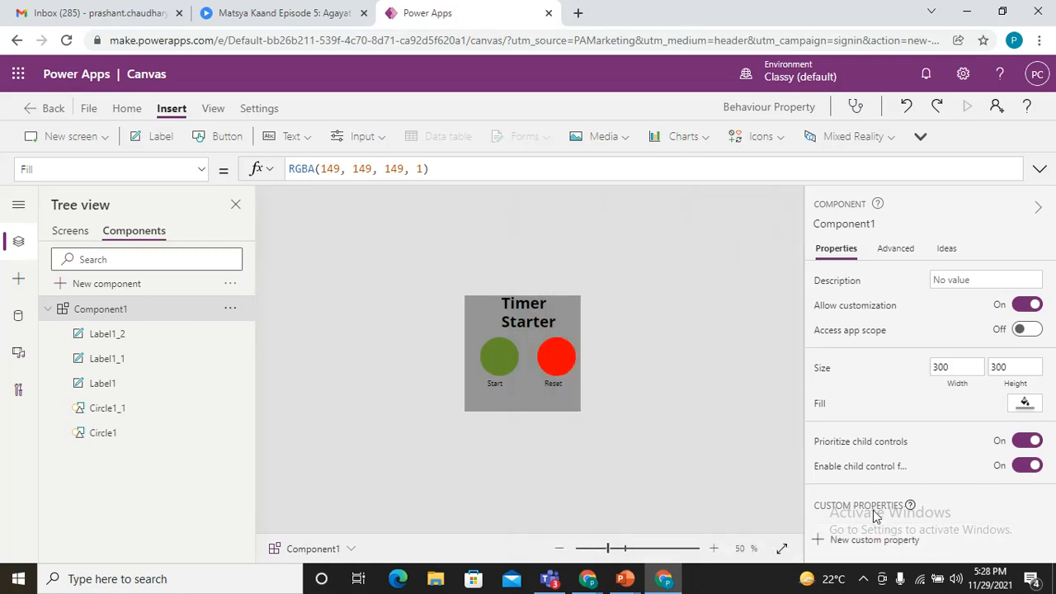
{"action": "mouse_move", "coordinate": [856, 532]}
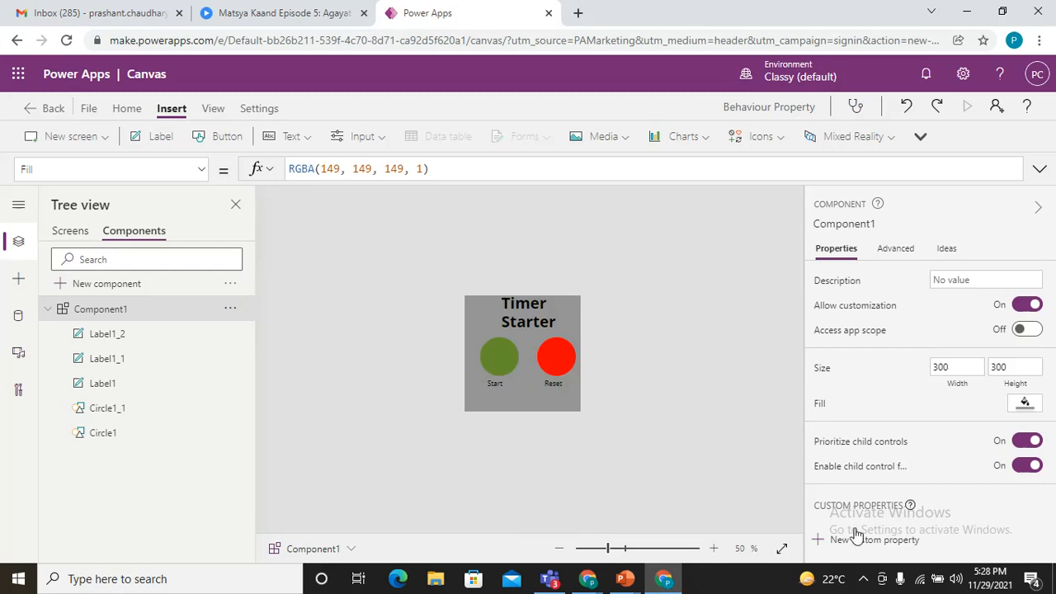
{"action": "mouse_move", "coordinate": [881, 251]}
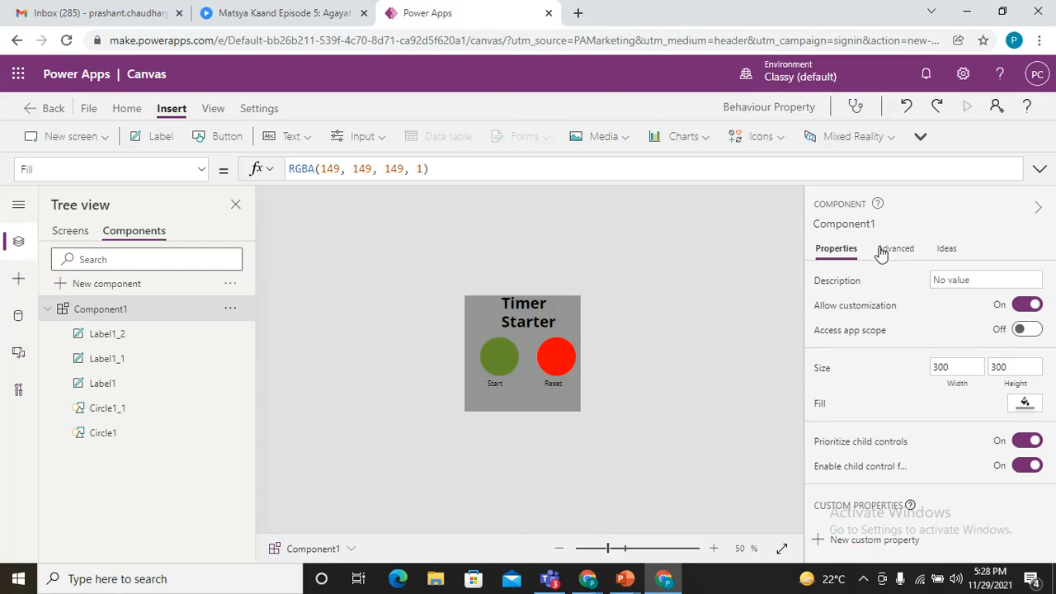
- Check the component's Ideas panel, then return to its Properties
{"action": "left_click", "coordinate": [945, 248]}
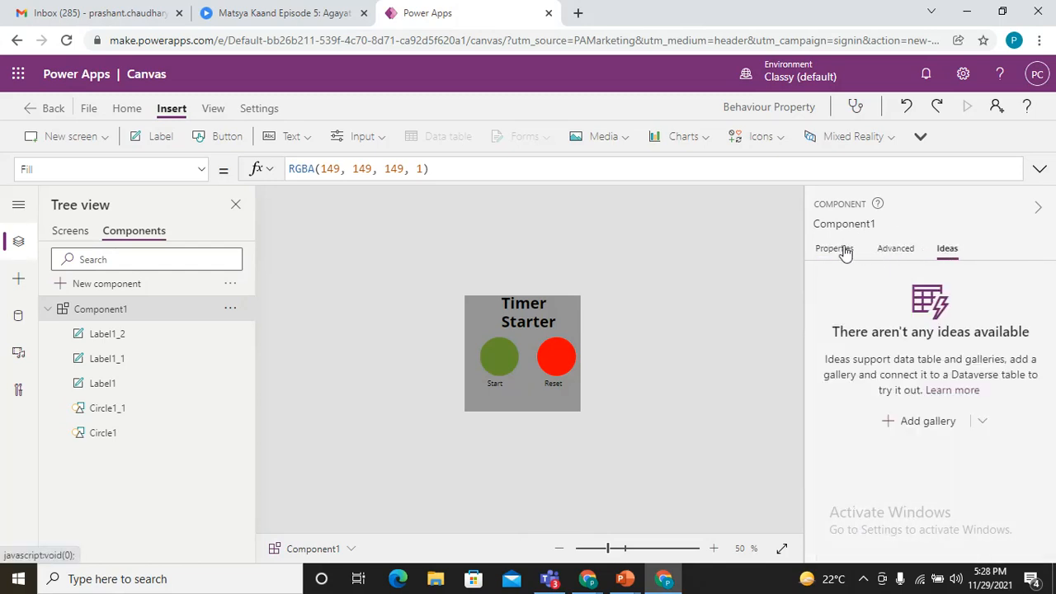
{"action": "left_click", "coordinate": [836, 249]}
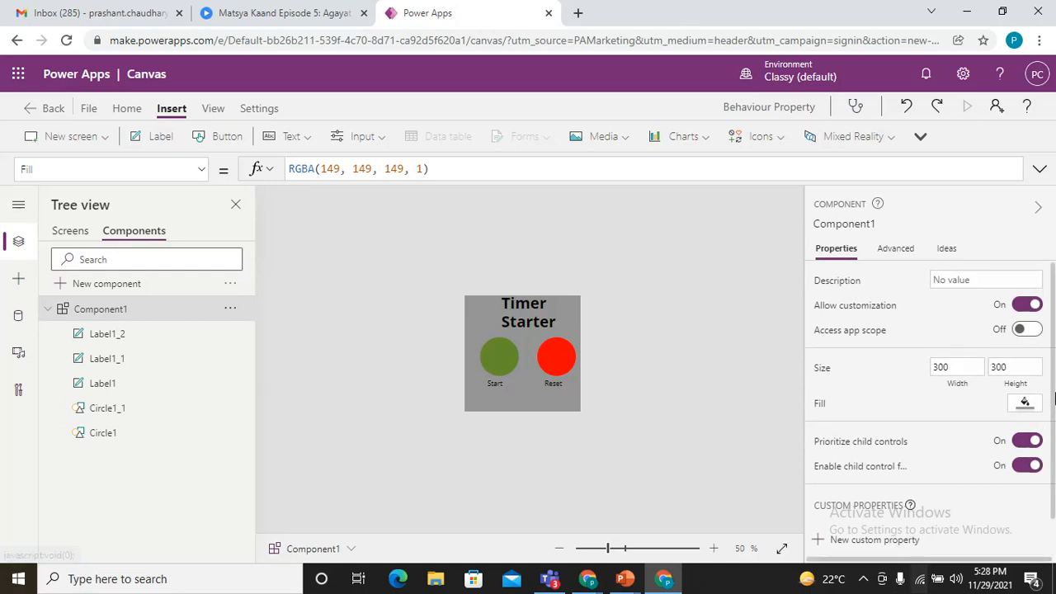
{"action": "scroll", "scroll_direction": "down", "scroll_amount": 3}
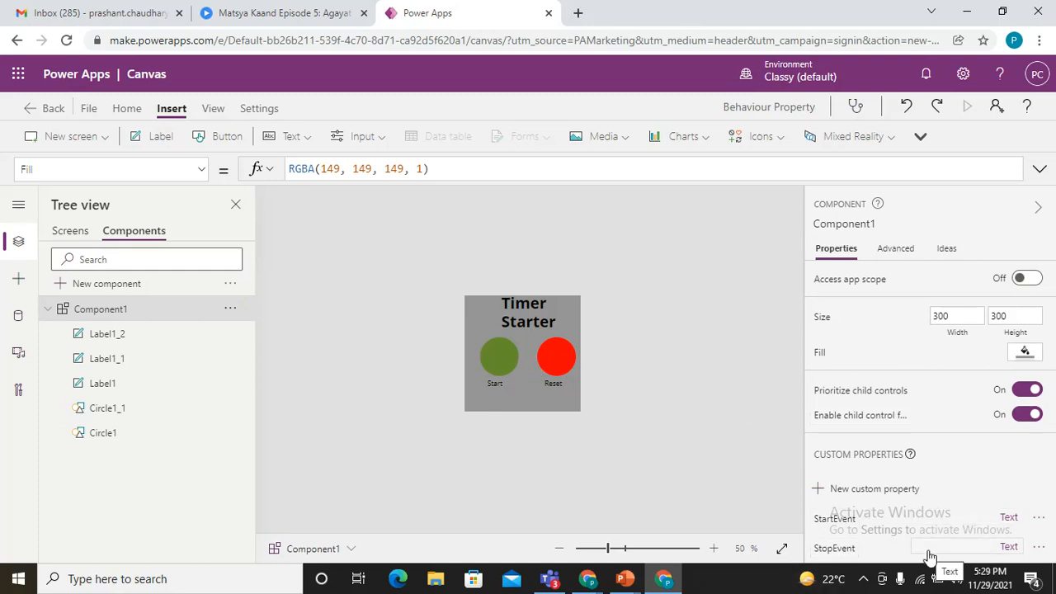
- Set the green Start circle's OnSelect formula to Component1.StartEvent()
{"action": "left_click", "coordinate": [497, 356]}
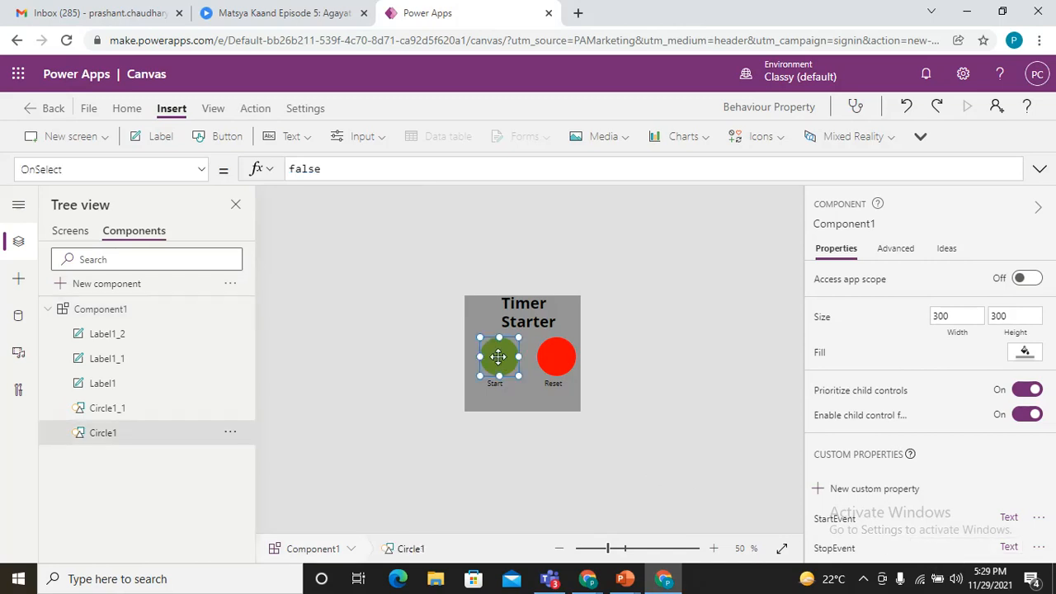
{"action": "left_click", "coordinate": [498, 357]}
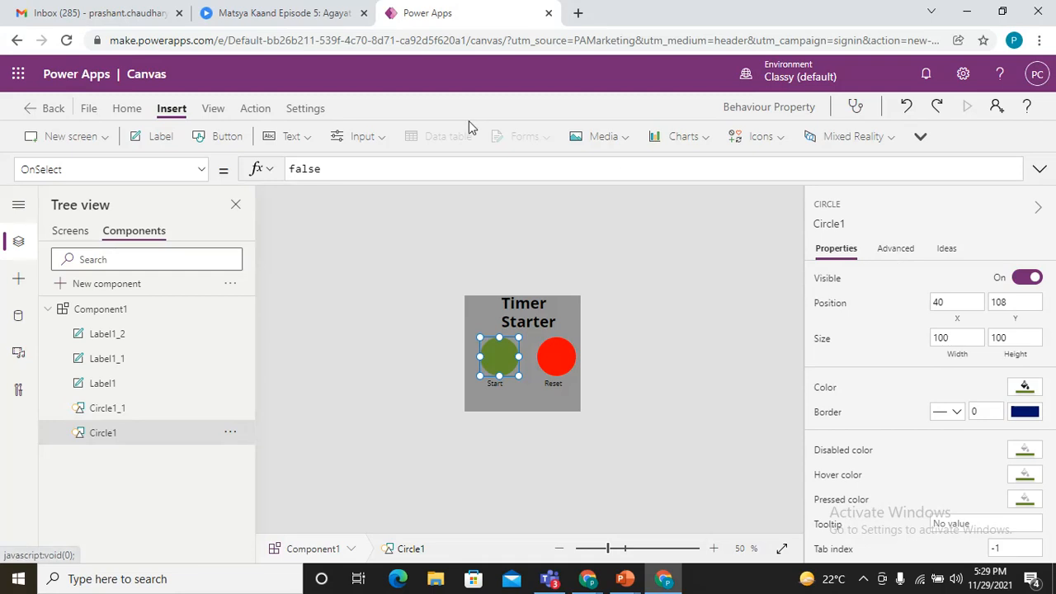
{"action": "double_click", "coordinate": [304, 168]}
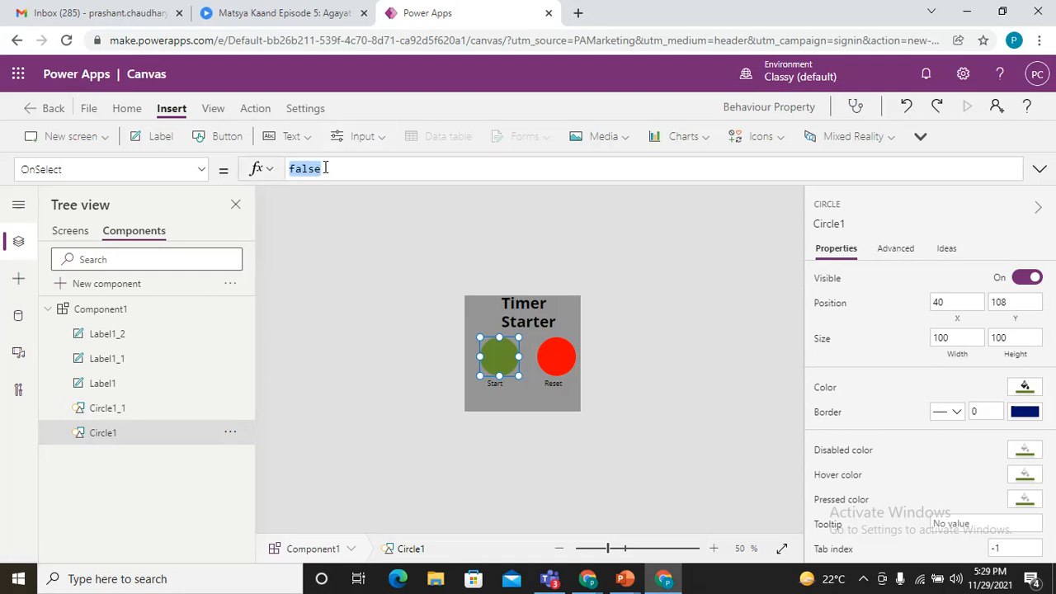
{"action": "type", "text": "compo"}
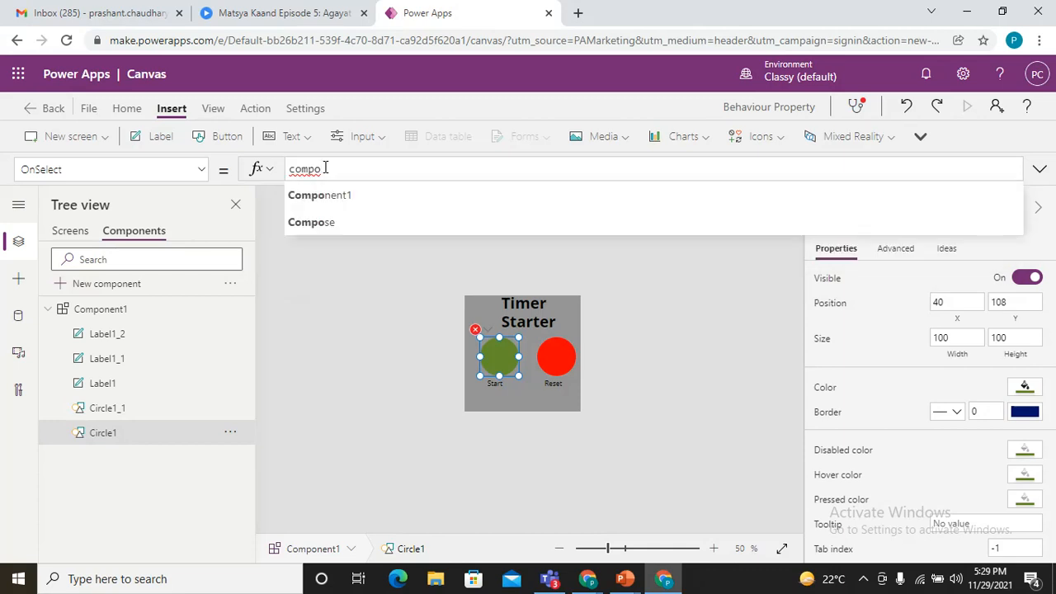
{"action": "left_click", "coordinate": [319, 194]}
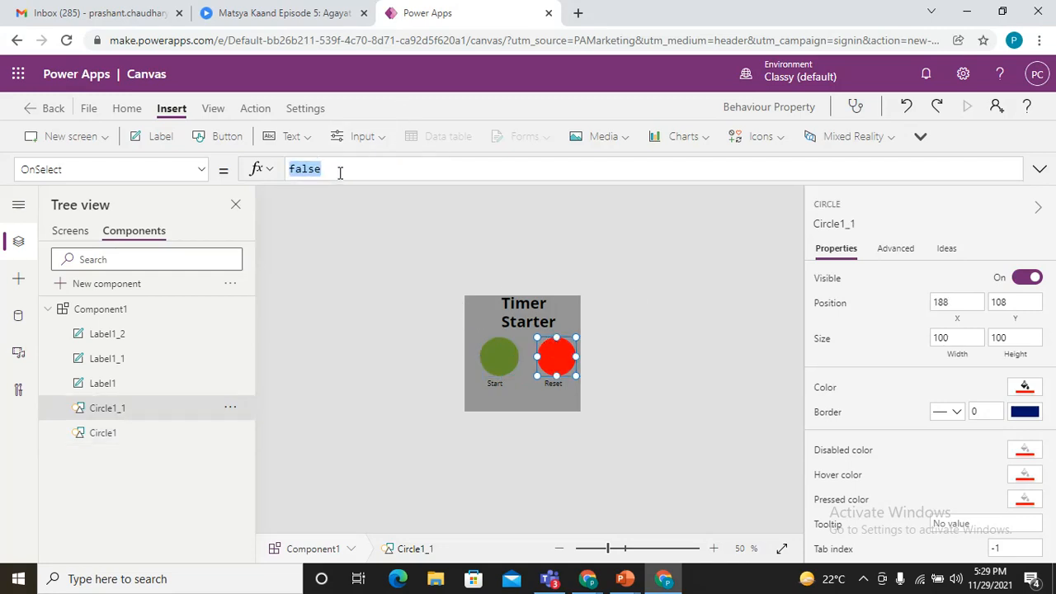
{"action": "type", "text": "Component1.StartEvent()"}
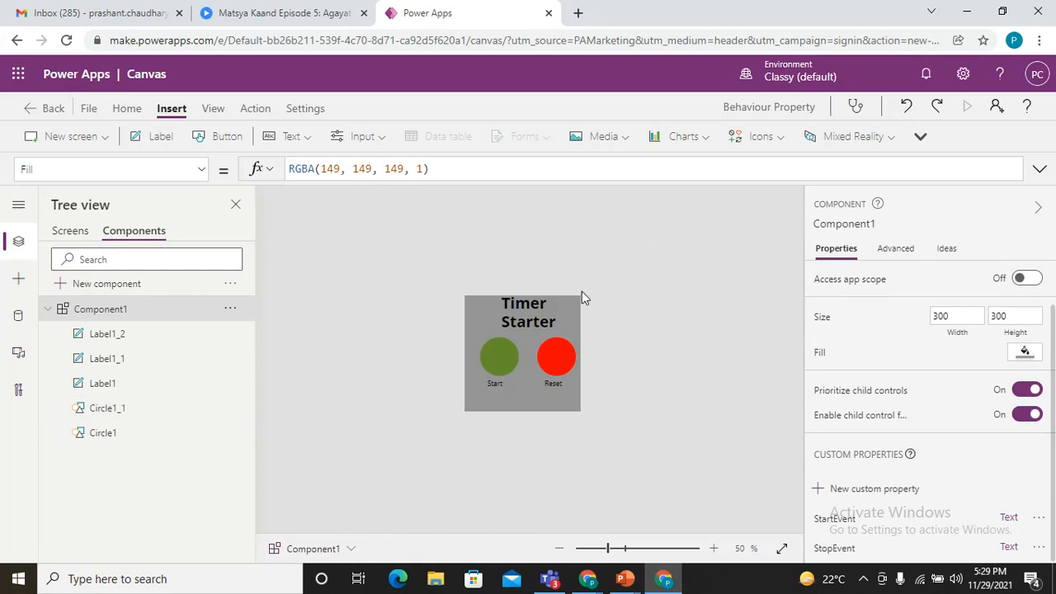
{"action": "mouse_move", "coordinate": [584, 356]}
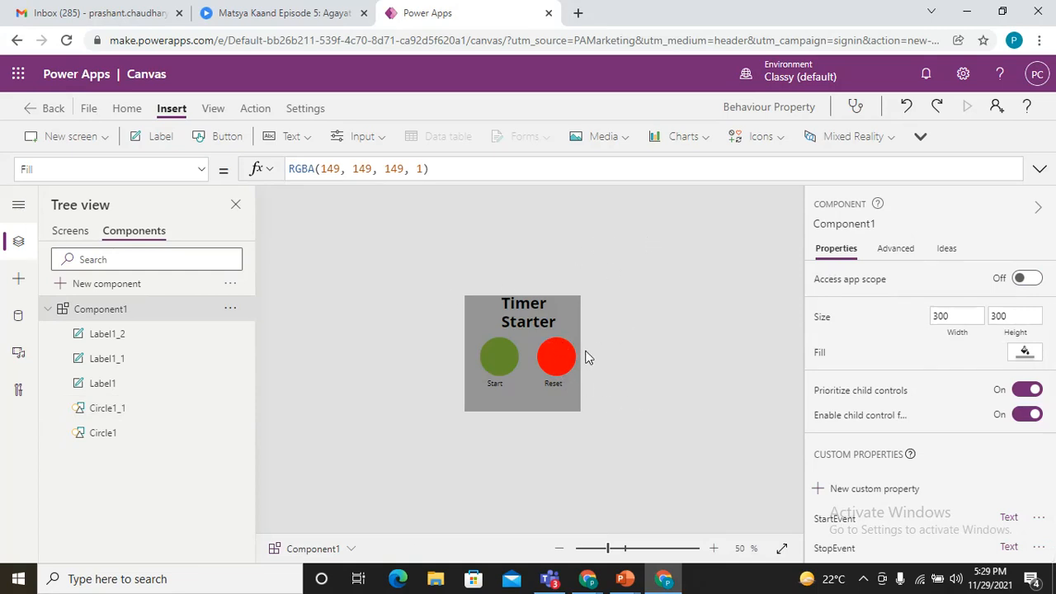
{"action": "mouse_move", "coordinate": [649, 365]}
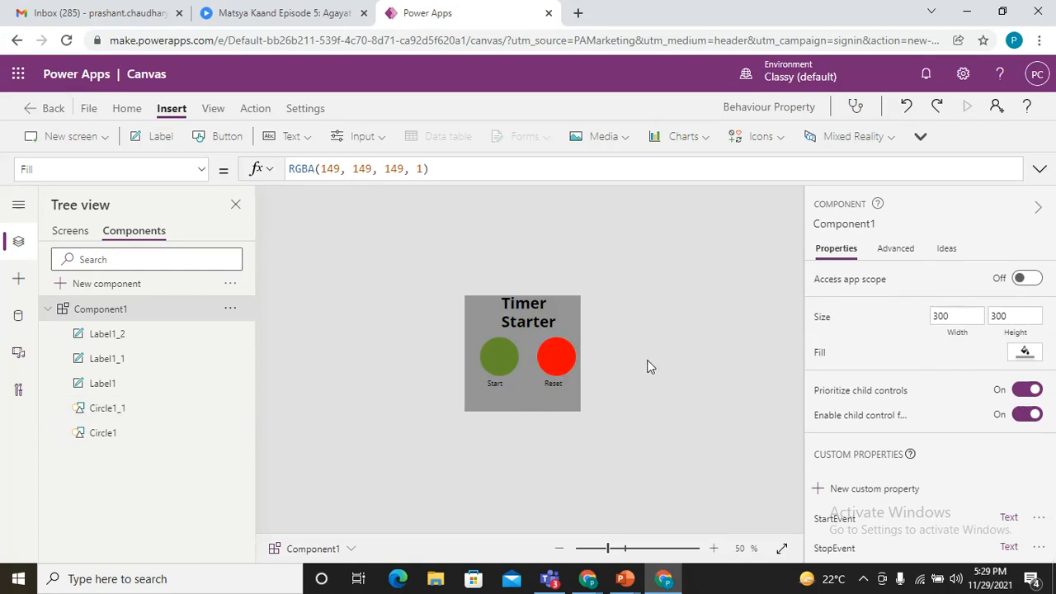
{"action": "mouse_move", "coordinate": [285, 250]}
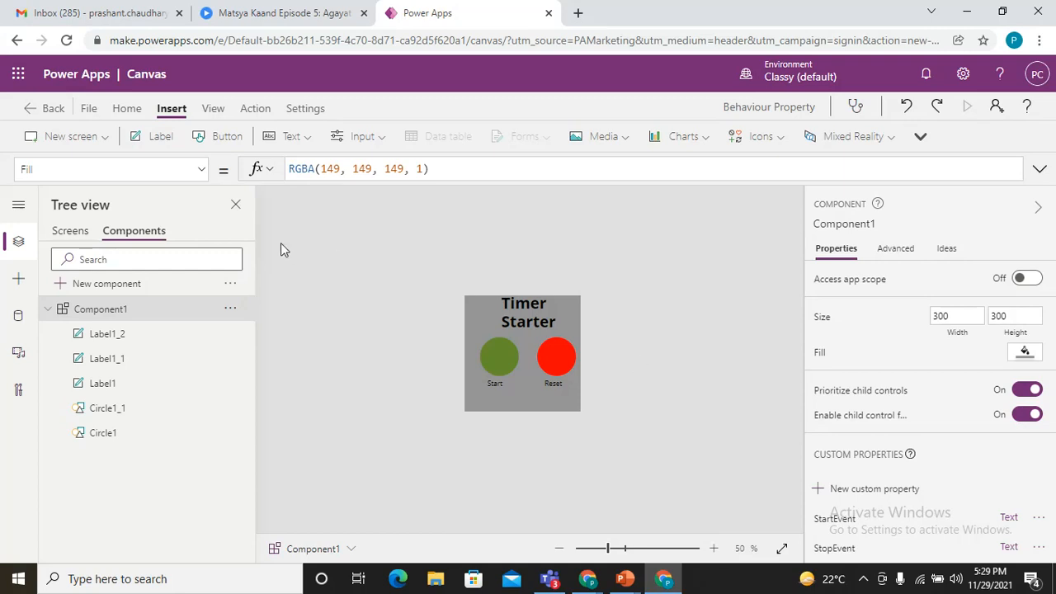
{"action": "mouse_move", "coordinate": [266, 250]}
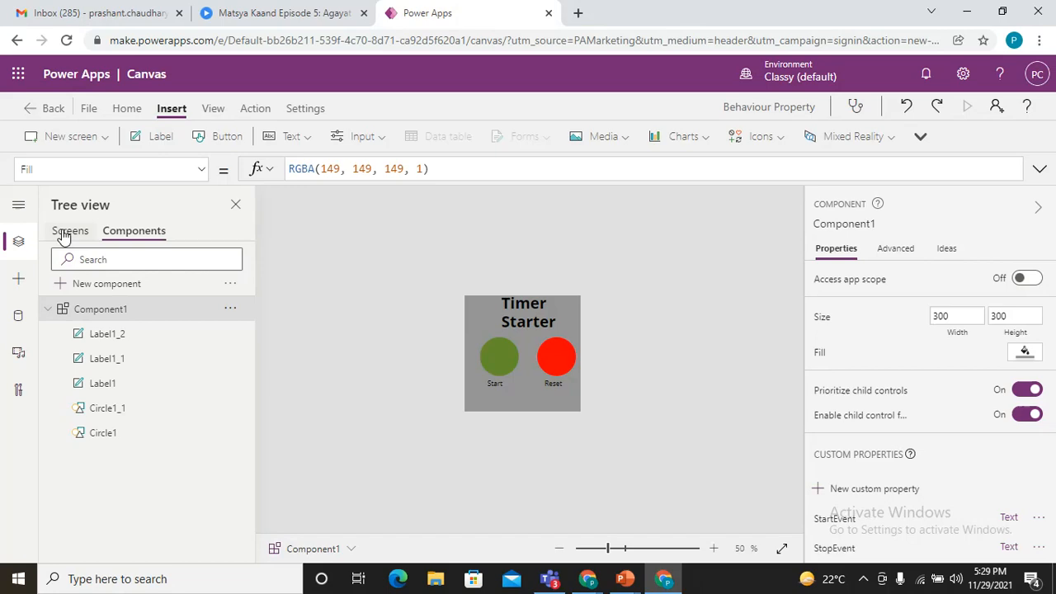
- Switch from the Component1 editor to the app's Screens list, showing Screen1
{"action": "left_click", "coordinate": [70, 230]}
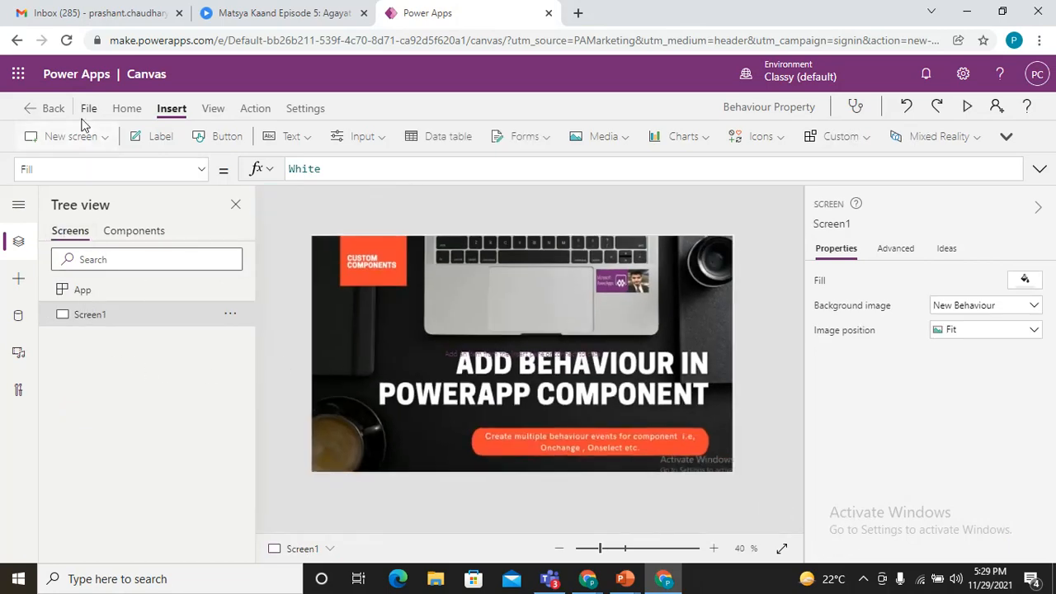
{"action": "mouse_move", "coordinate": [290, 300]}
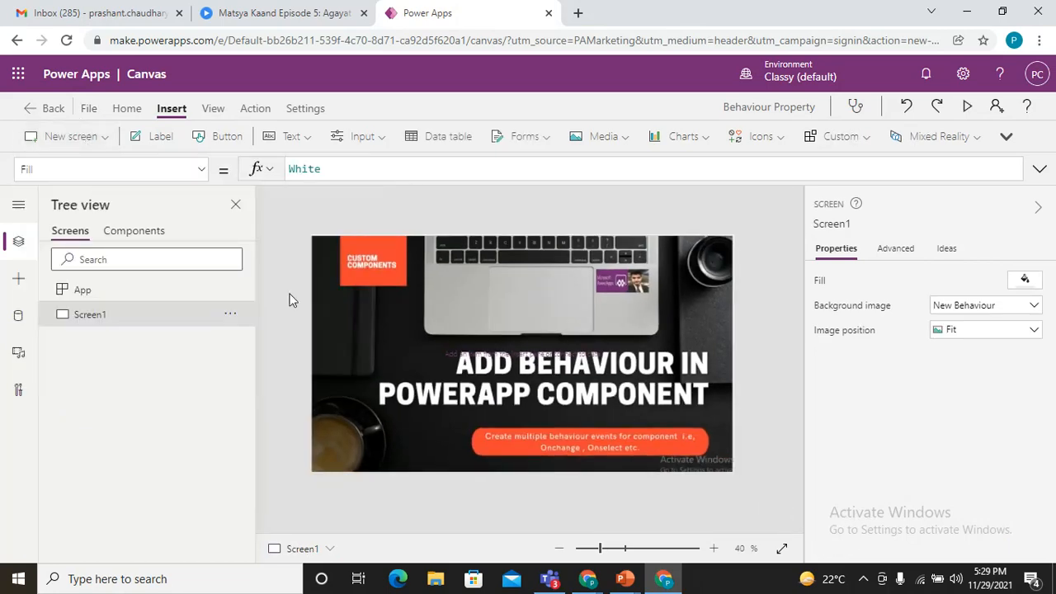
- Add a new blank Screen2 and place a Component1 instance on it
{"action": "left_click", "coordinate": [66, 137]}
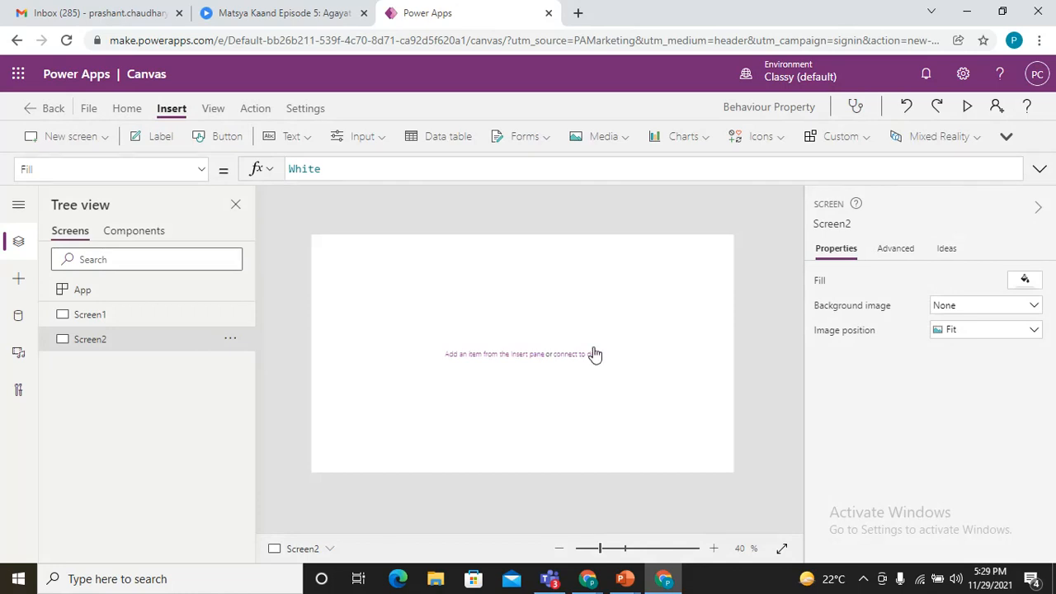
{"action": "left_click", "coordinate": [837, 136]}
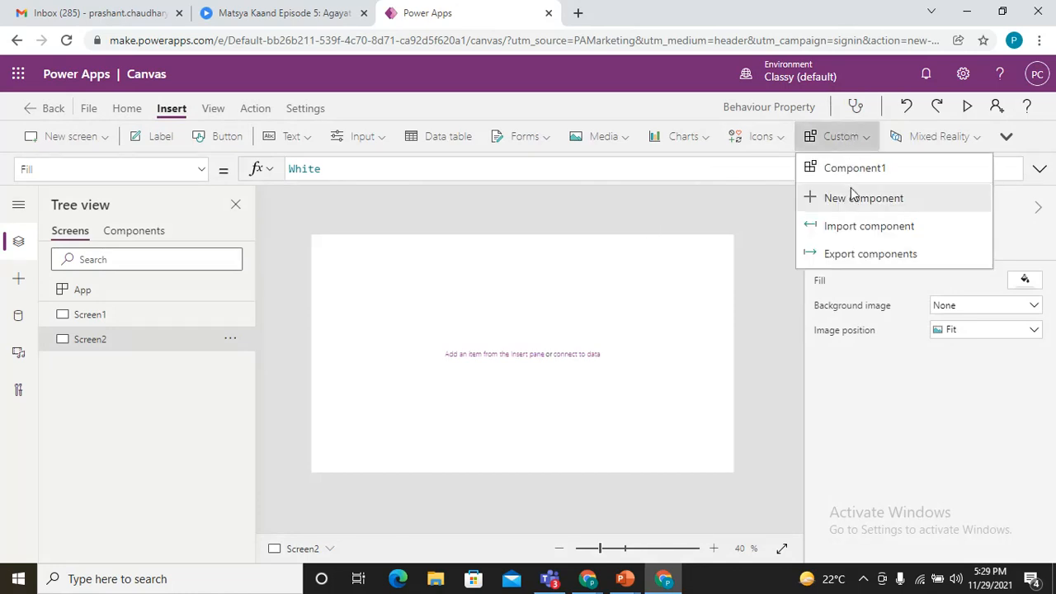
{"action": "left_click", "coordinate": [846, 168]}
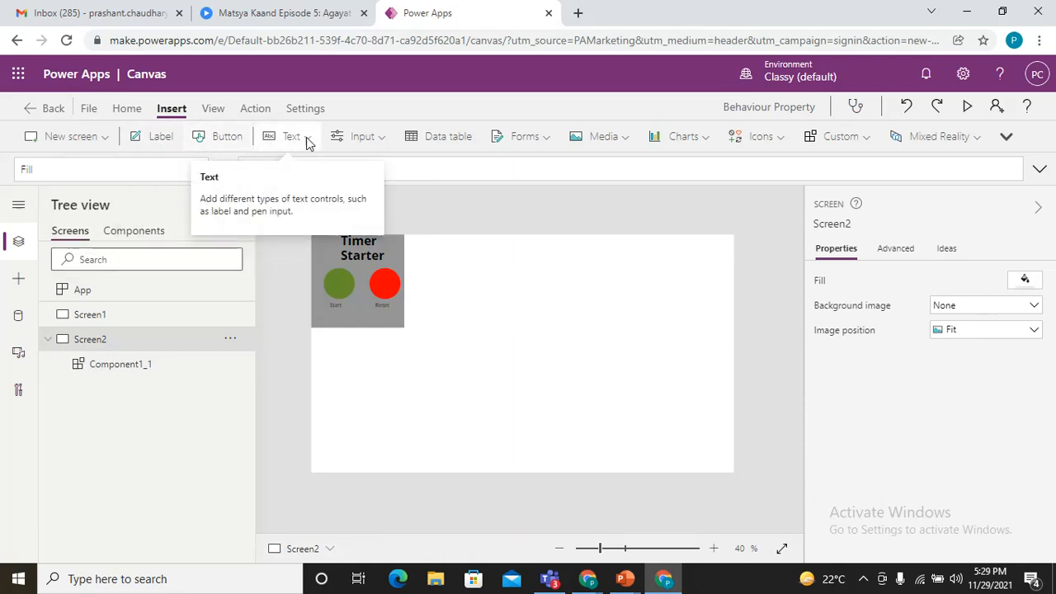
- Insert a Timer control, then enlarge it and move it right of the component
{"action": "left_click", "coordinate": [290, 136]}
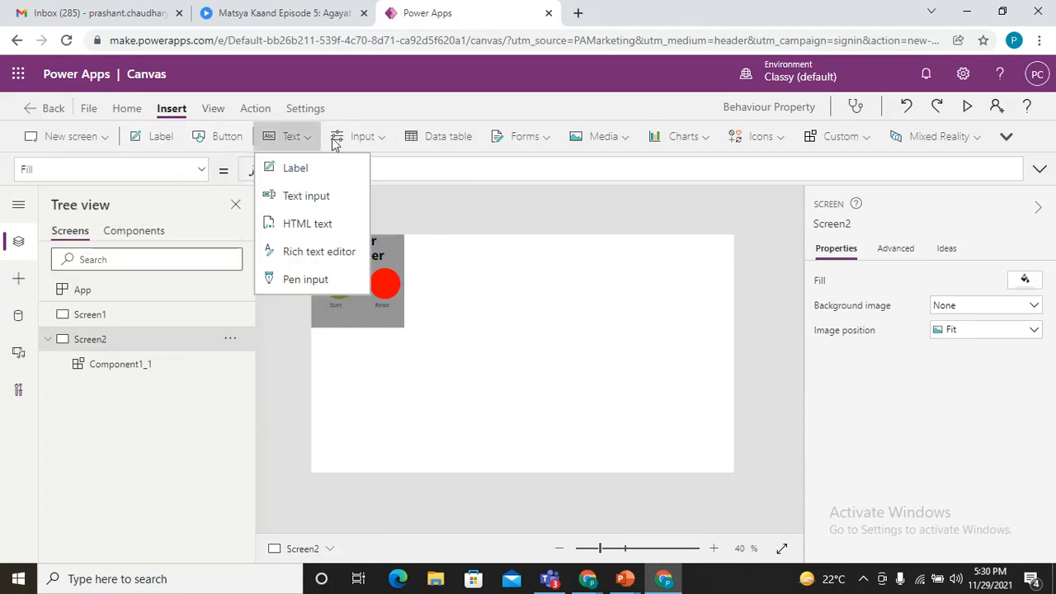
{"action": "left_click", "coordinate": [360, 136]}
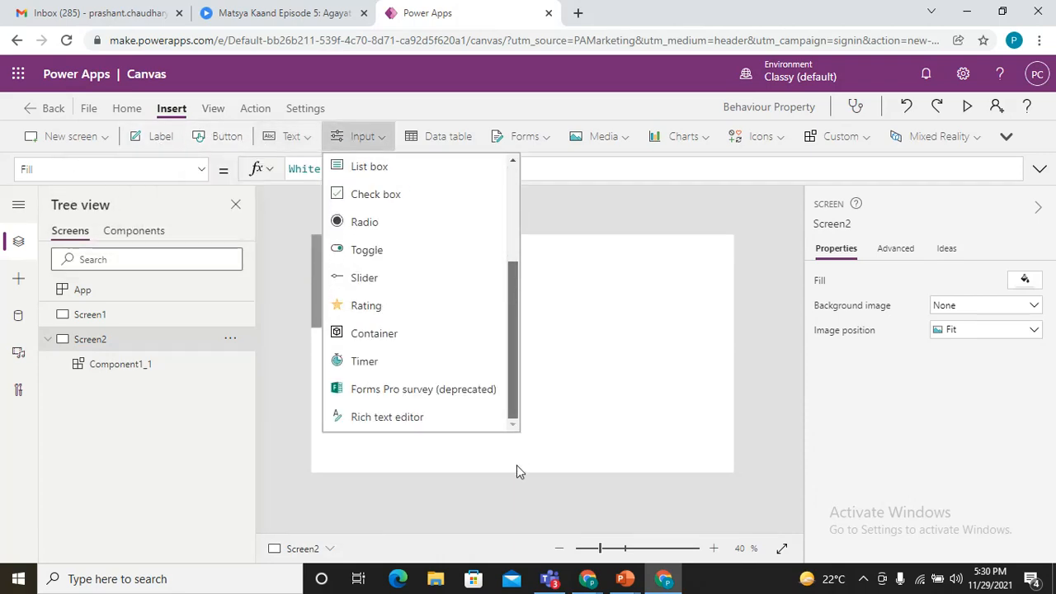
{"action": "left_click", "coordinate": [365, 361]}
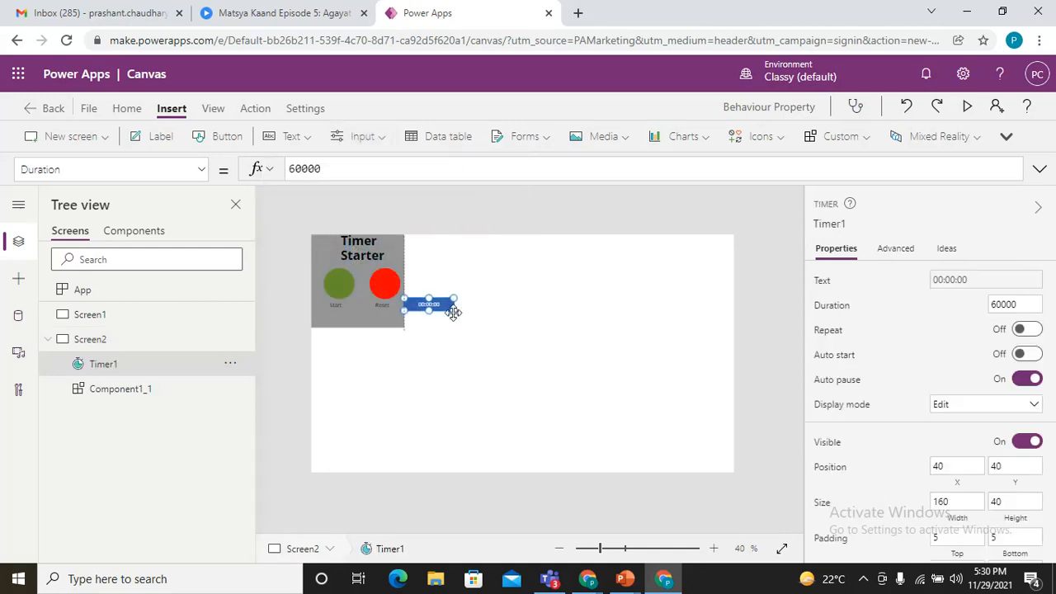
{"action": "left_click_drag", "start_coordinate": [429, 304], "coordinate": [491, 320]}
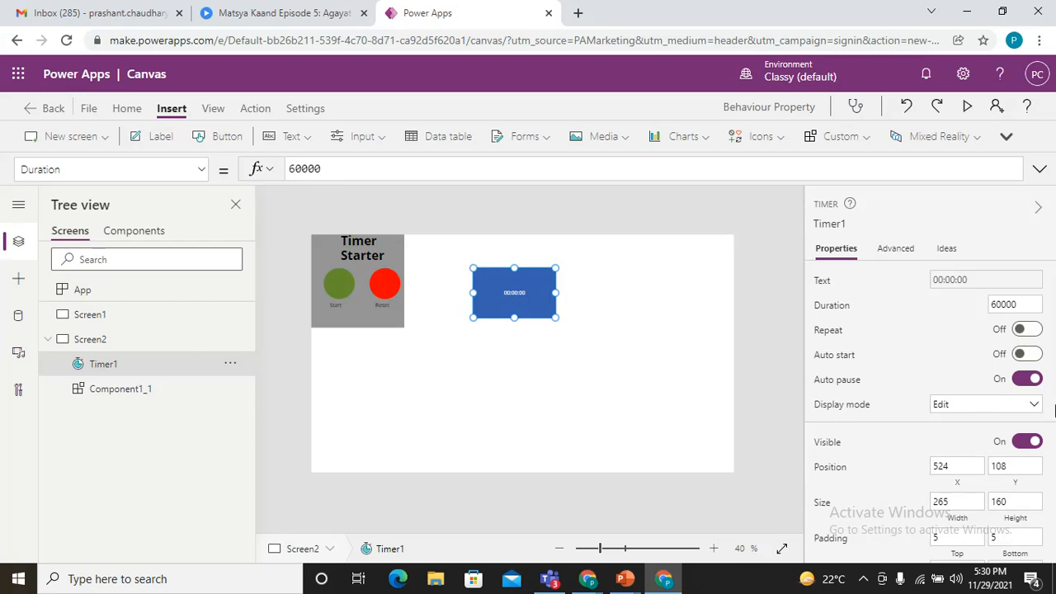
{"action": "mouse_move", "coordinate": [670, 318]}
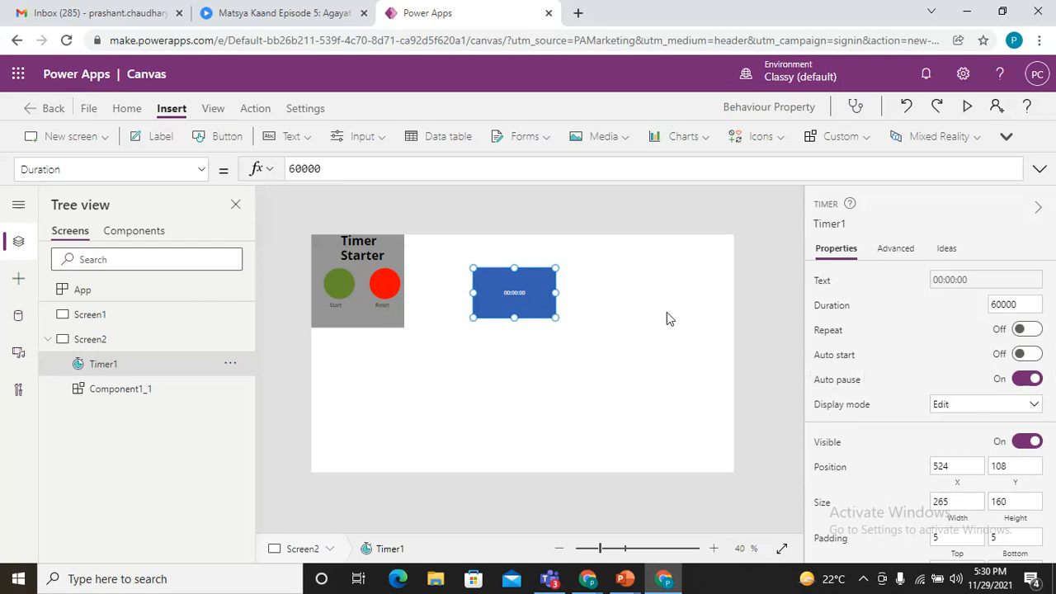
{"action": "mouse_move", "coordinate": [366, 301]}
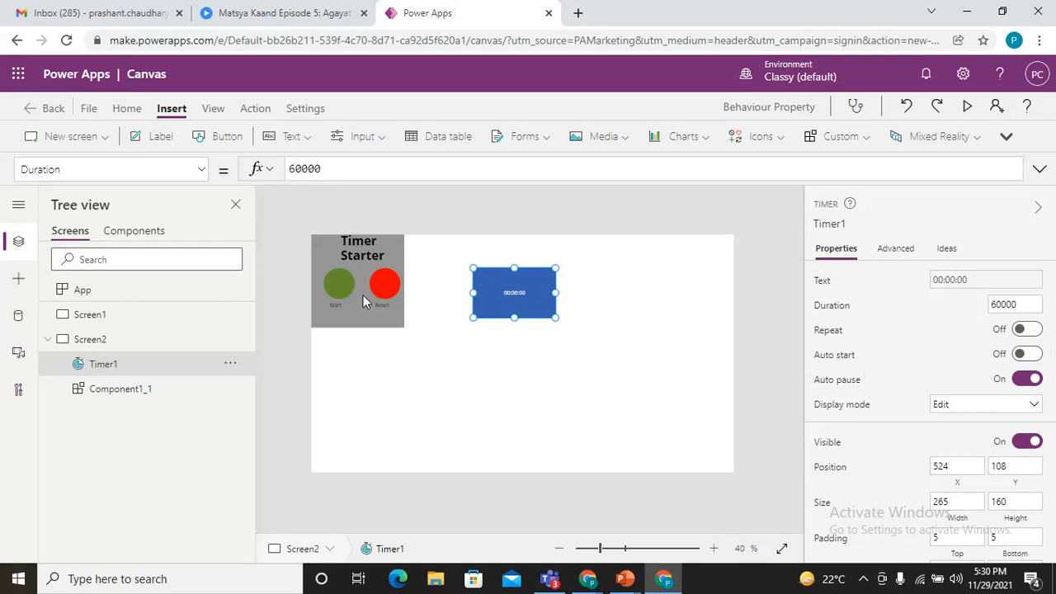
- Set Component1_1's StartEvent to UpdateContext({str1:true}); UpdateContext({Stp1:false})
{"action": "left_click", "coordinate": [121, 388]}
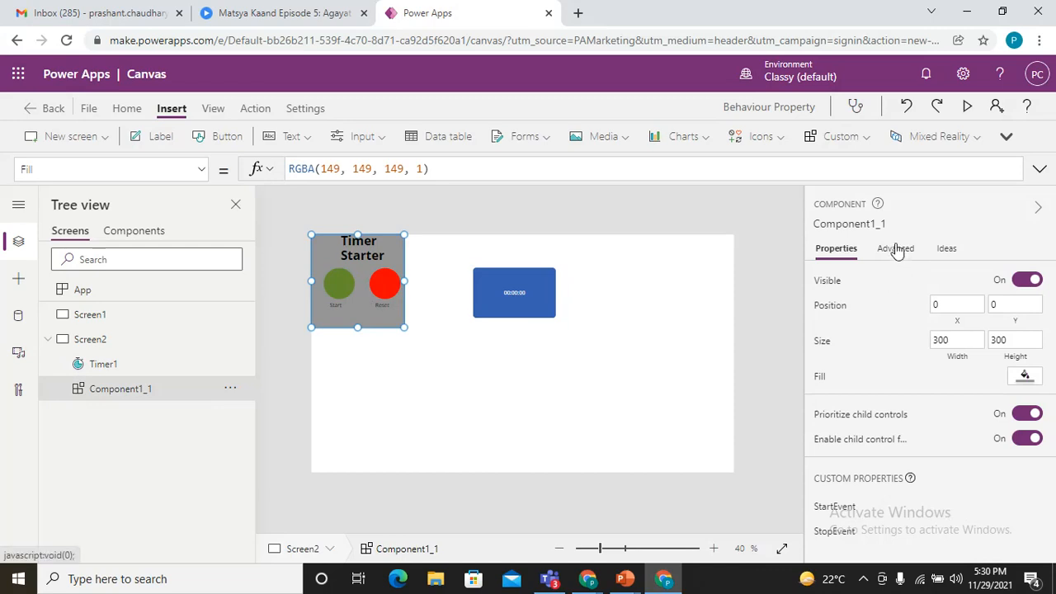
{"action": "left_click", "coordinate": [895, 248]}
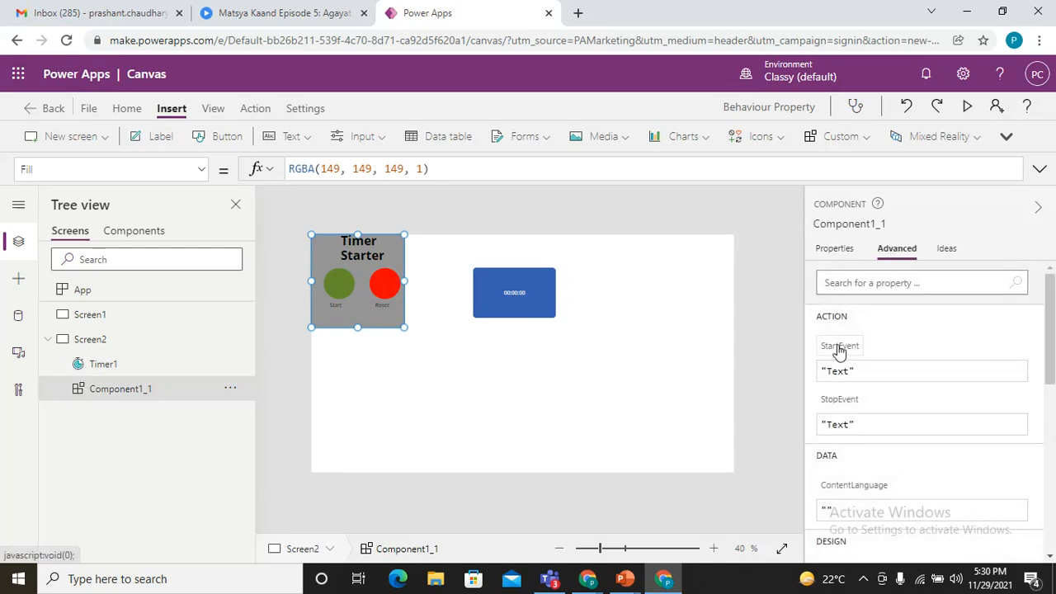
{"action": "mouse_move", "coordinate": [855, 409]}
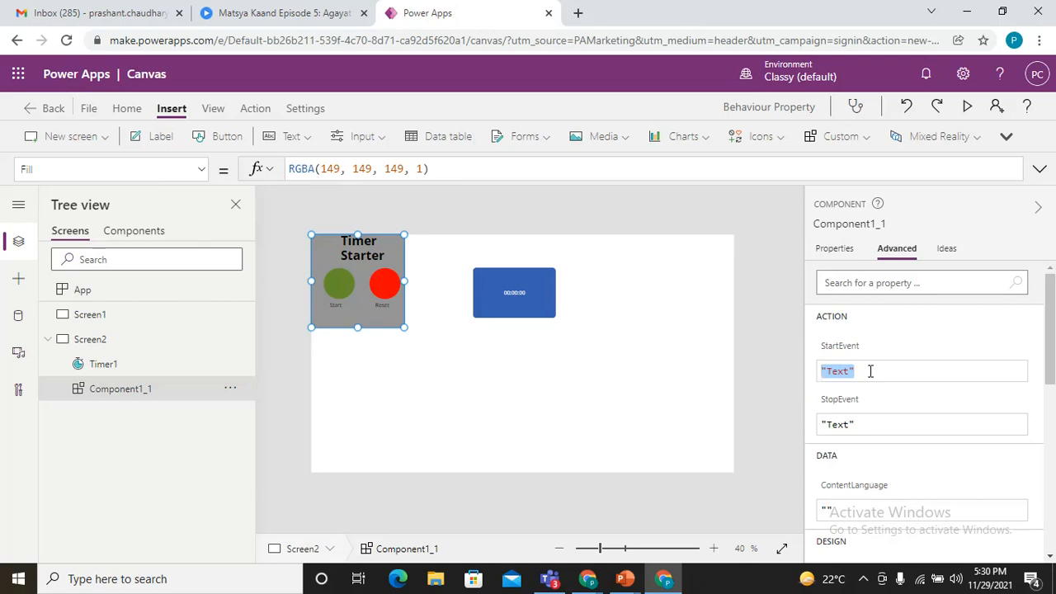
{"action": "type", "text": "Upda"}
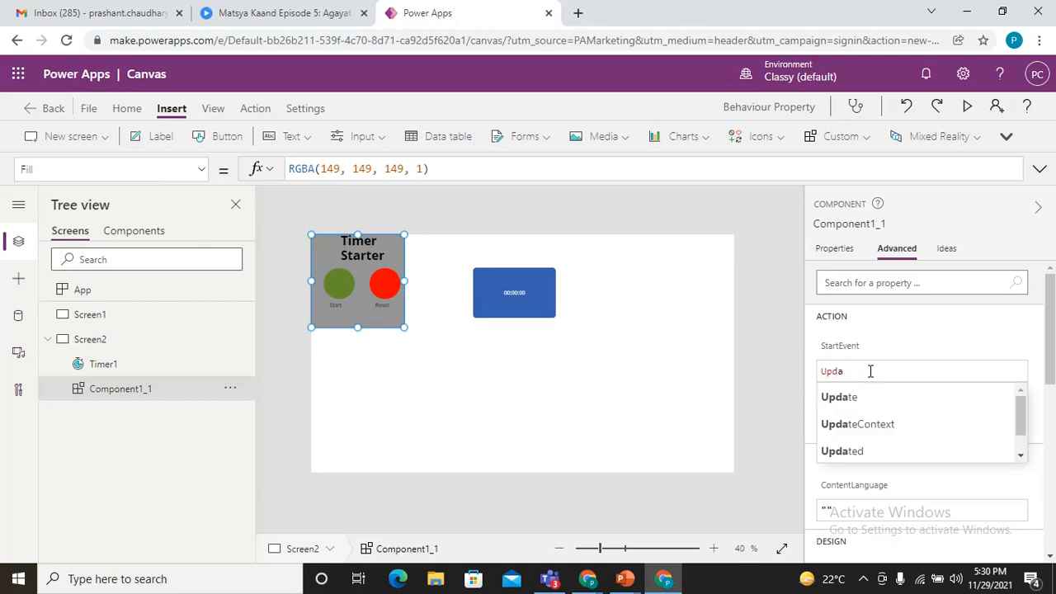
{"action": "left_click", "coordinate": [857, 424]}
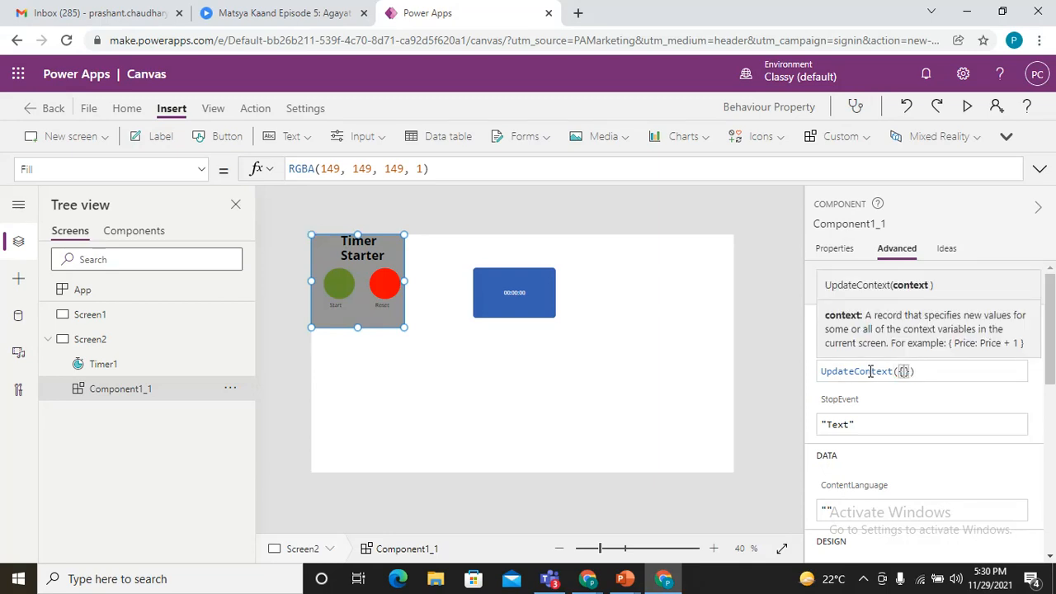
{"action": "type", "text": "str1"}
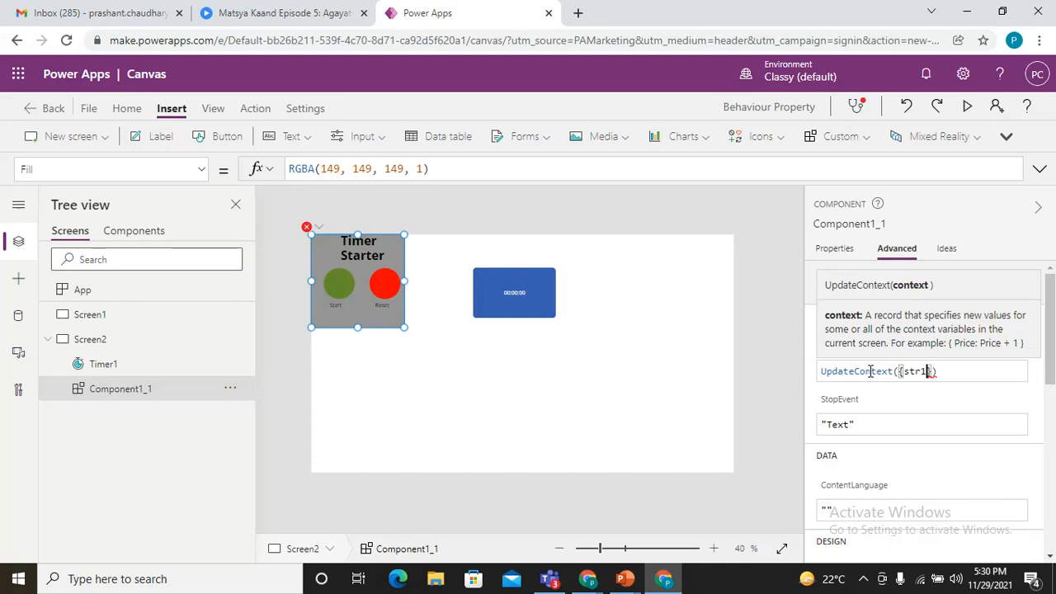
{"action": "type", "text": ","}
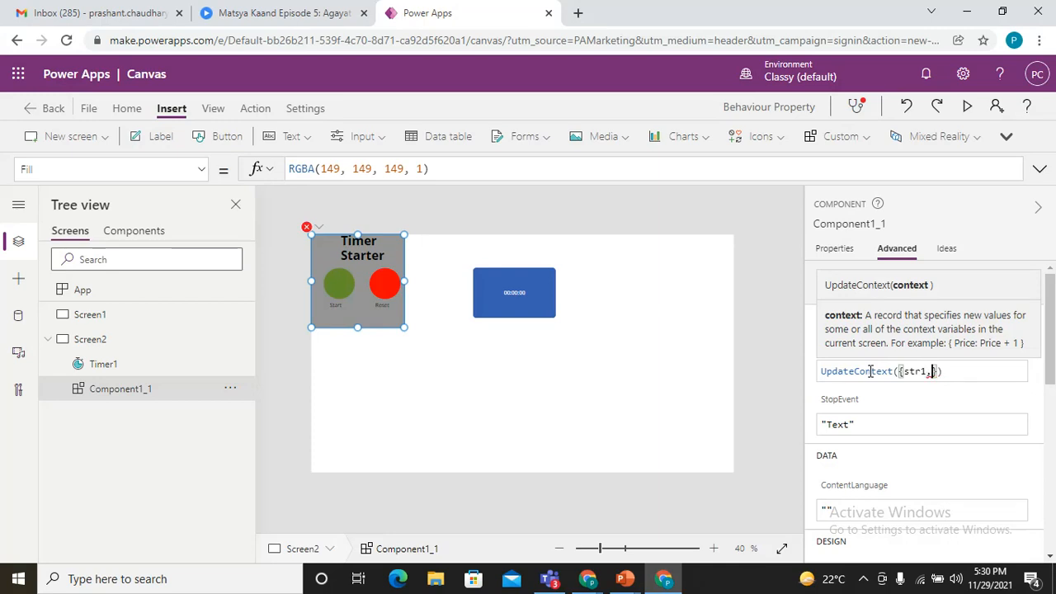
{"action": "type", "text": "t"}
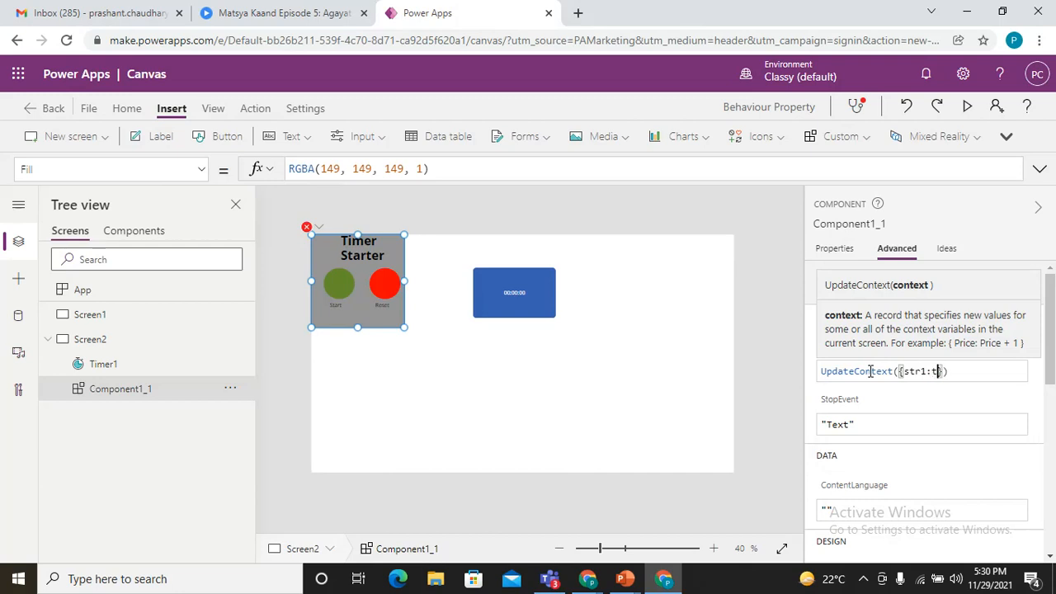
{"action": "type", "text": "rue"}
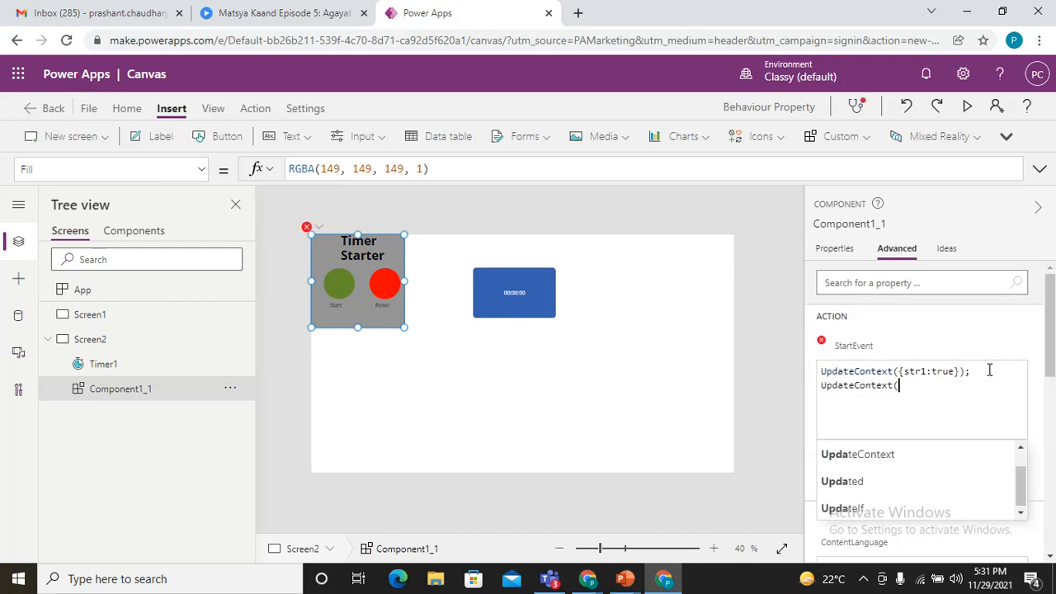
{"action": "type", "text": "{});"}
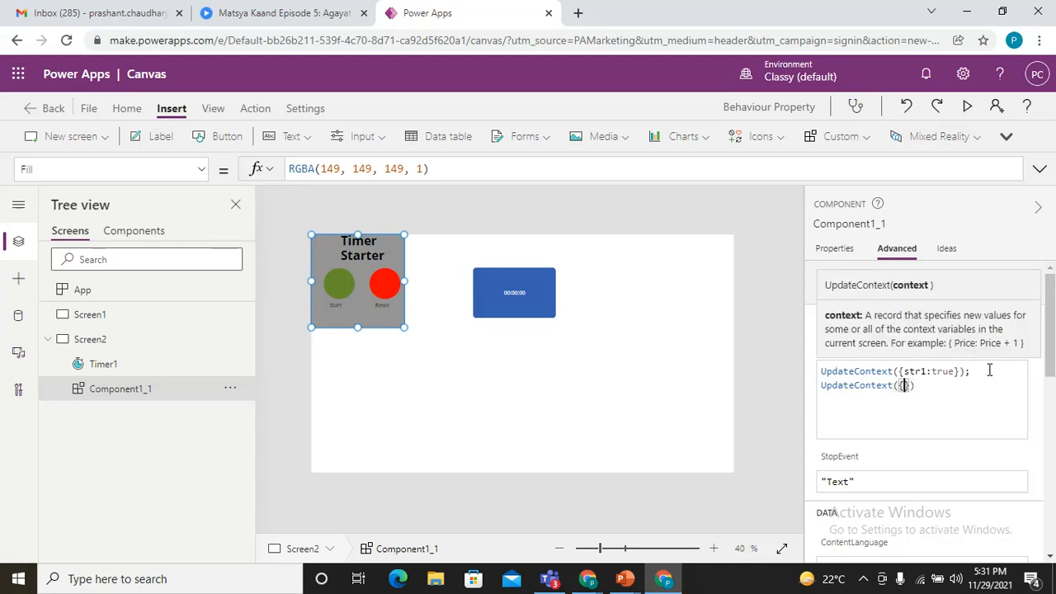
{"action": "type", "text": "Stp1,F"}
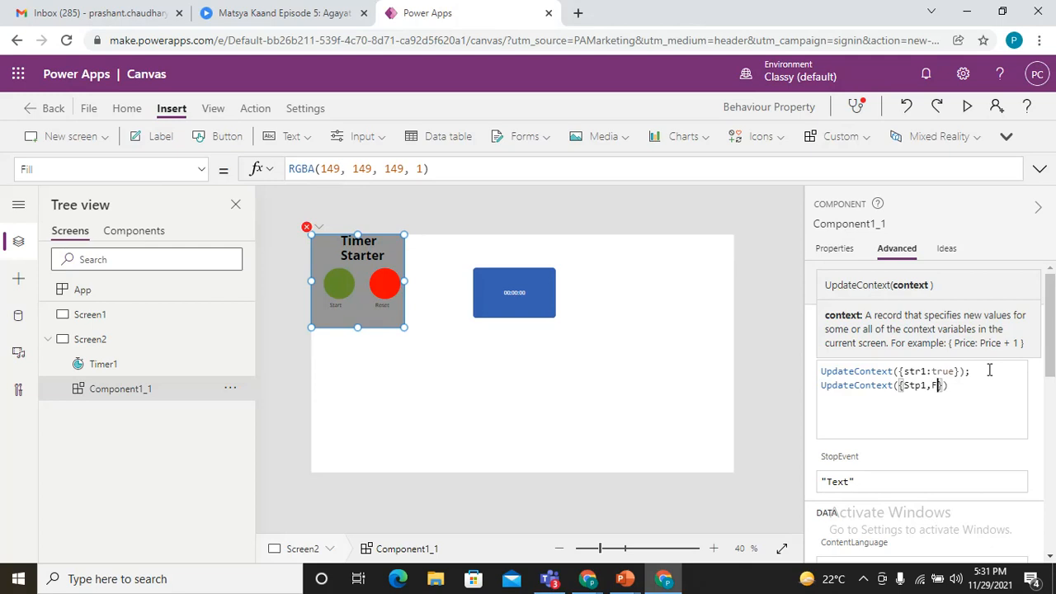
{"action": "type", "text": "alse"}
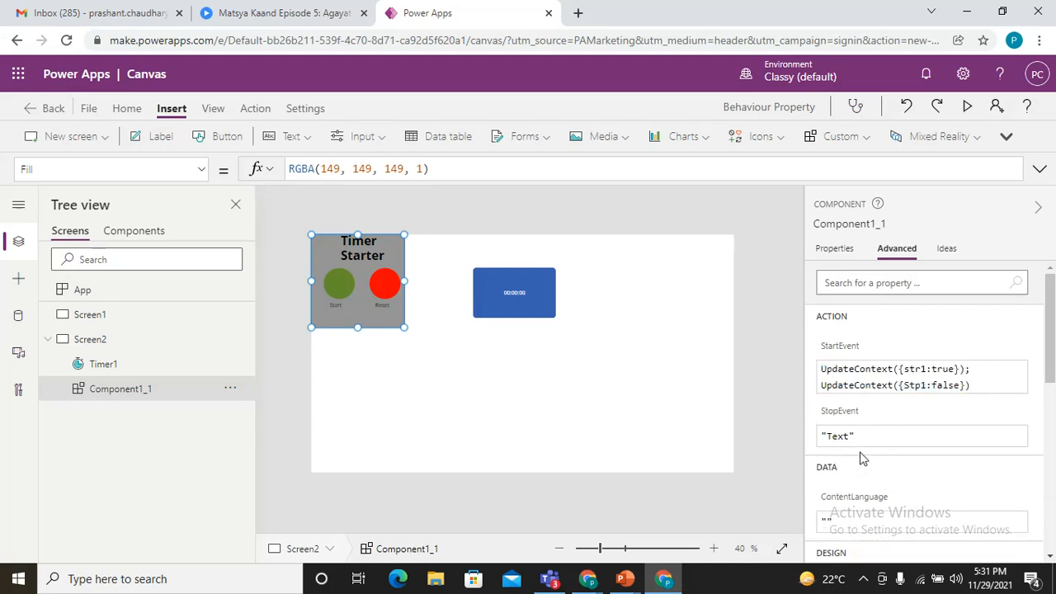
- Enter UpdateContext({str1:false}); UpdateContext({Stp1:true}) in StopEvent, fixing the misspelled false
{"action": "left_click", "coordinate": [853, 435]}
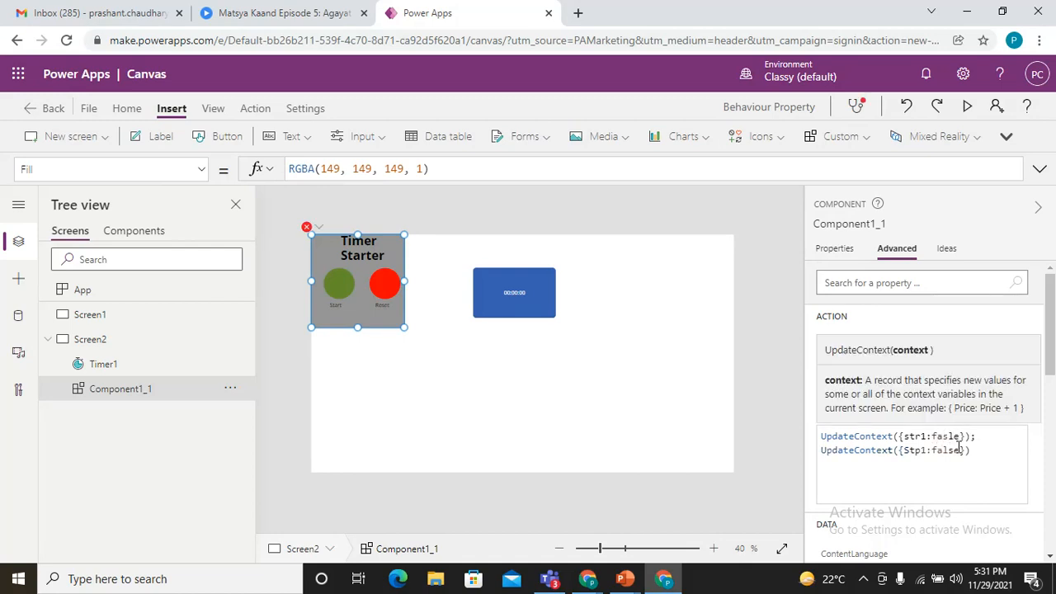
{"action": "double_click", "coordinate": [949, 451]}
{"action": "type", "text": "tru"}
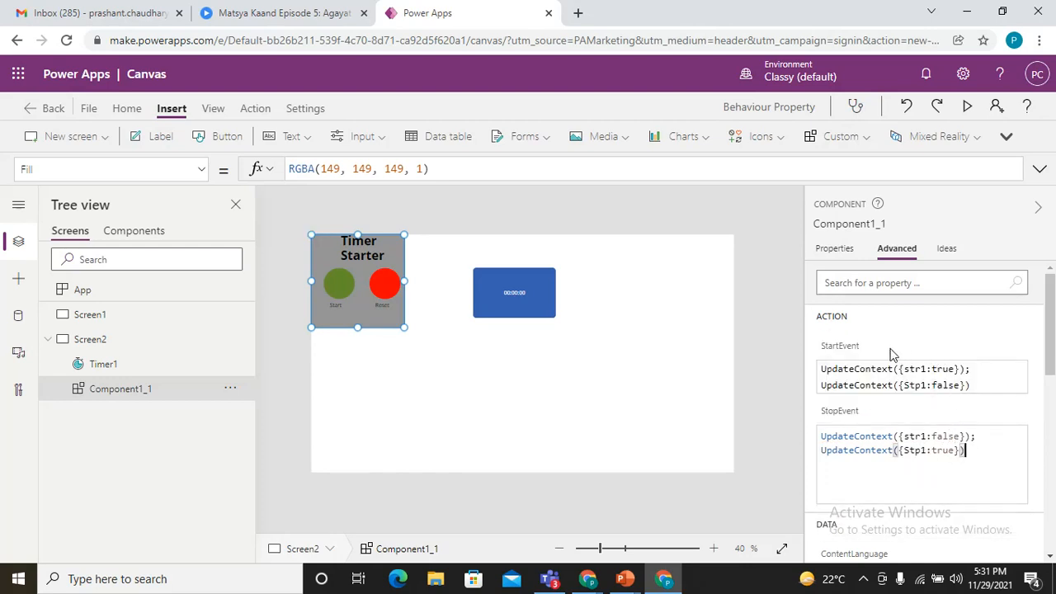
{"action": "mouse_move", "coordinate": [839, 348]}
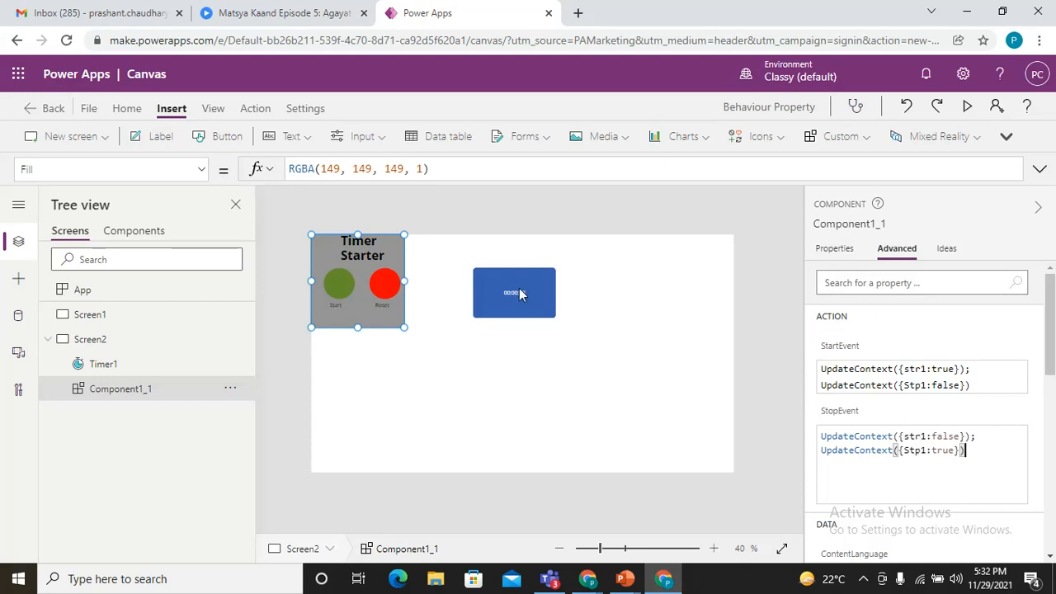
- Set Timer1's Start property to str1 and its Reset property to Stp1
{"action": "left_click", "coordinate": [514, 292]}
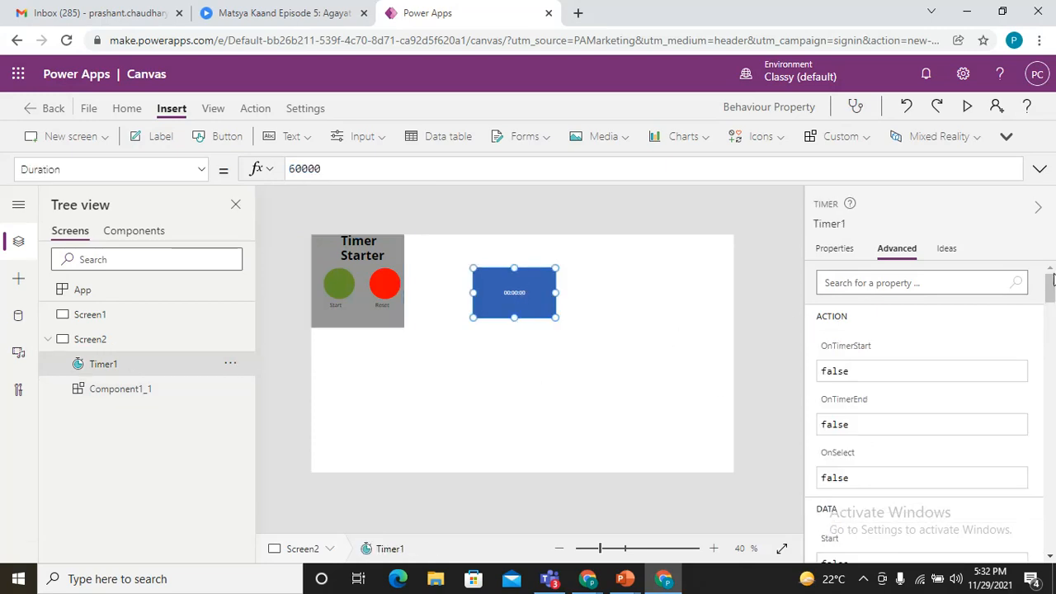
{"action": "scroll", "scroll_direction": "down", "scroll_amount": 3}
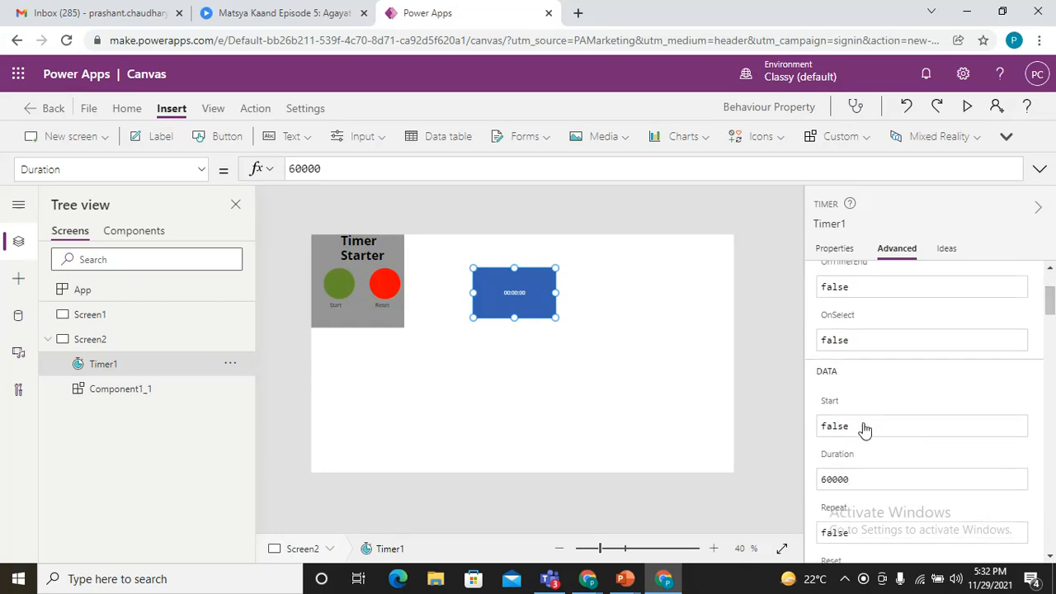
{"action": "type", "text": "str1"}
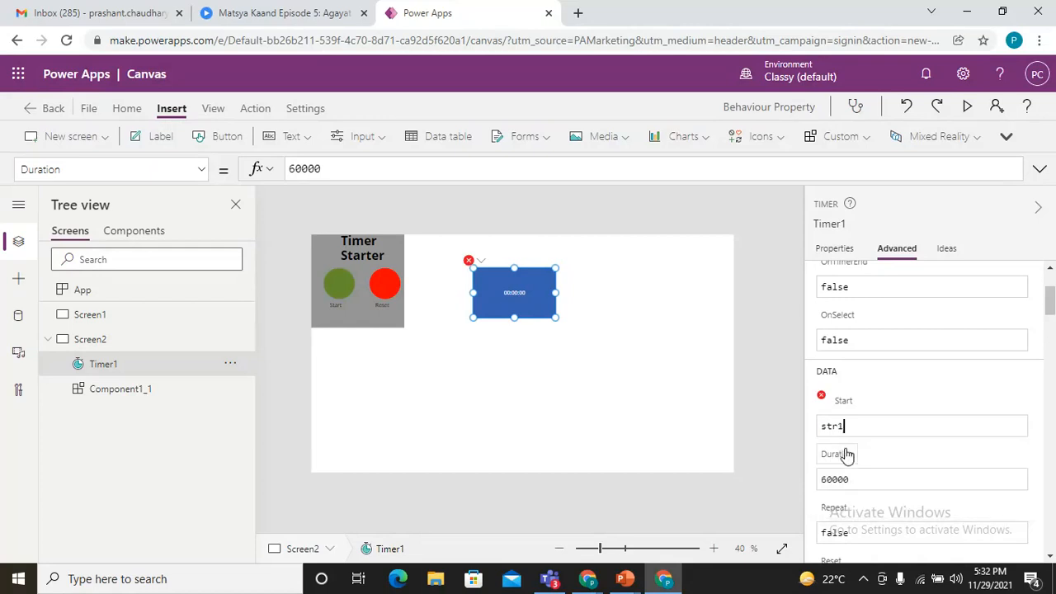
{"action": "scroll", "scroll_direction": "down", "scroll_amount": 3}
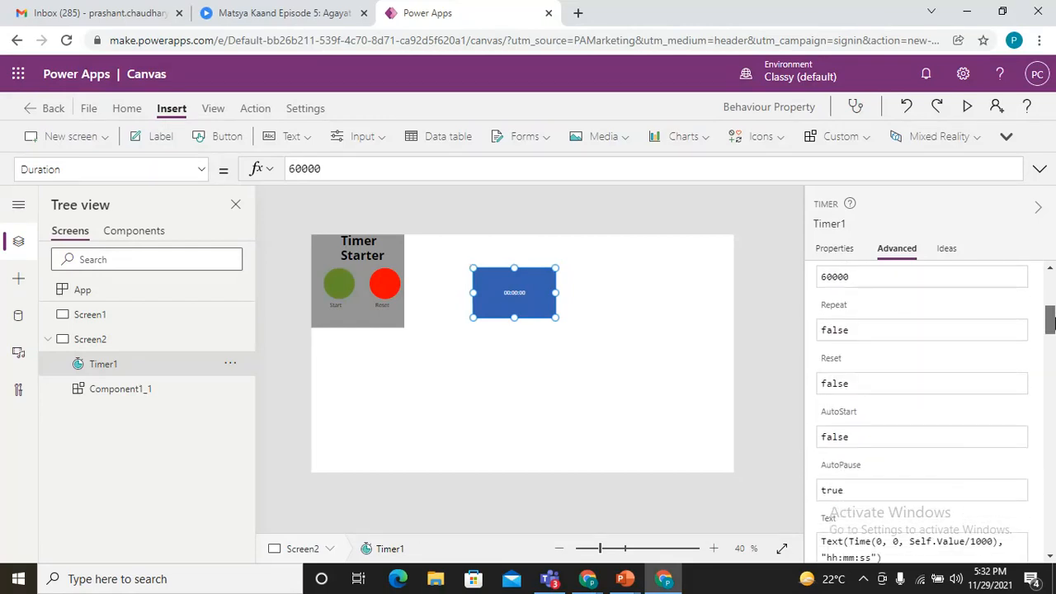
{"action": "left_click", "coordinate": [922, 383]}
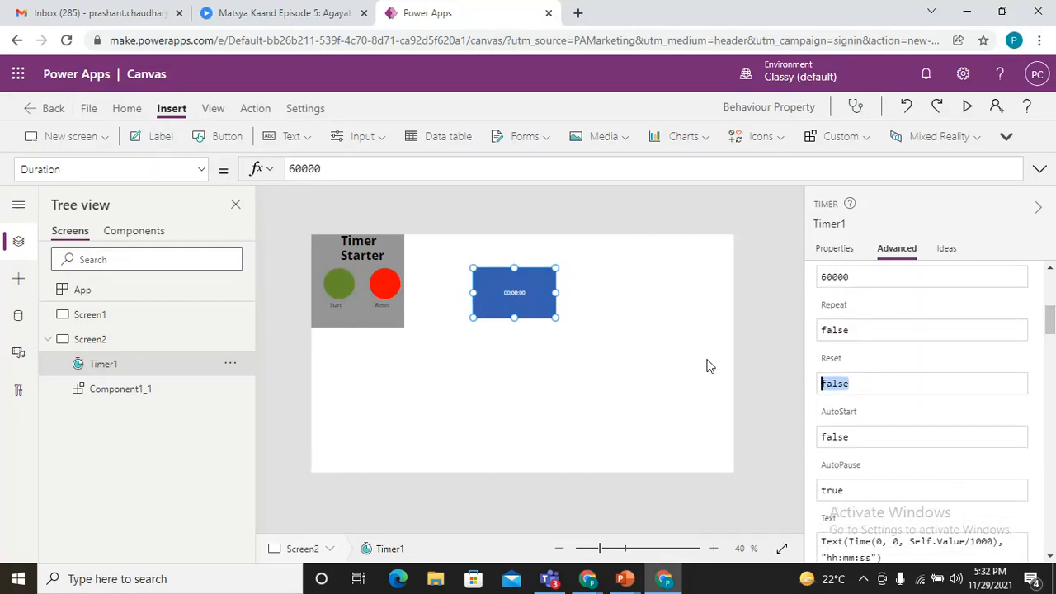
{"action": "type", "text": "stp"}
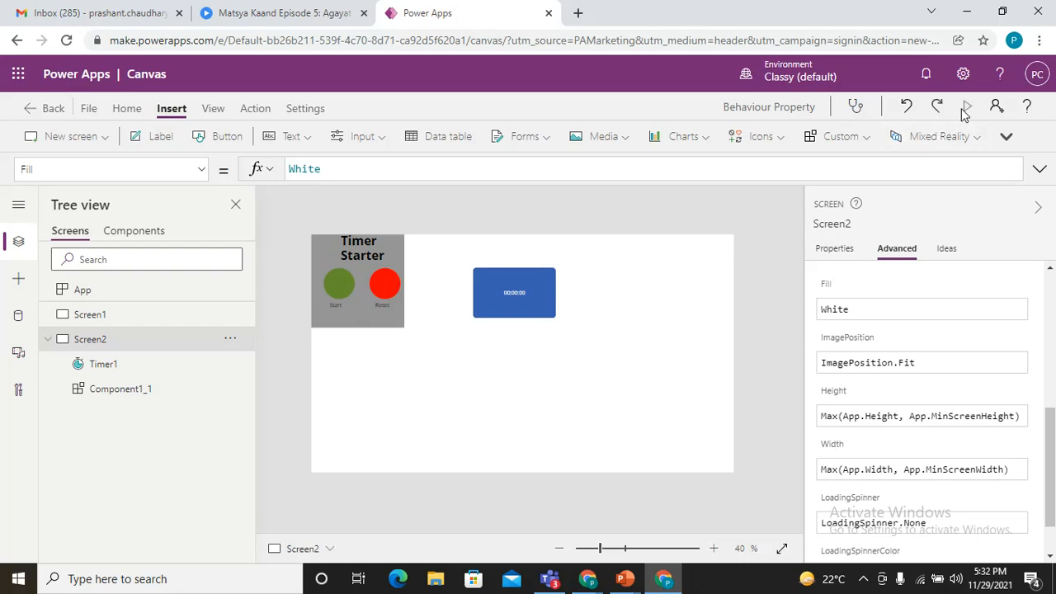
- Preview Screen2, start and reset the timer several times, then close the preview
{"action": "left_click", "coordinate": [965, 105]}
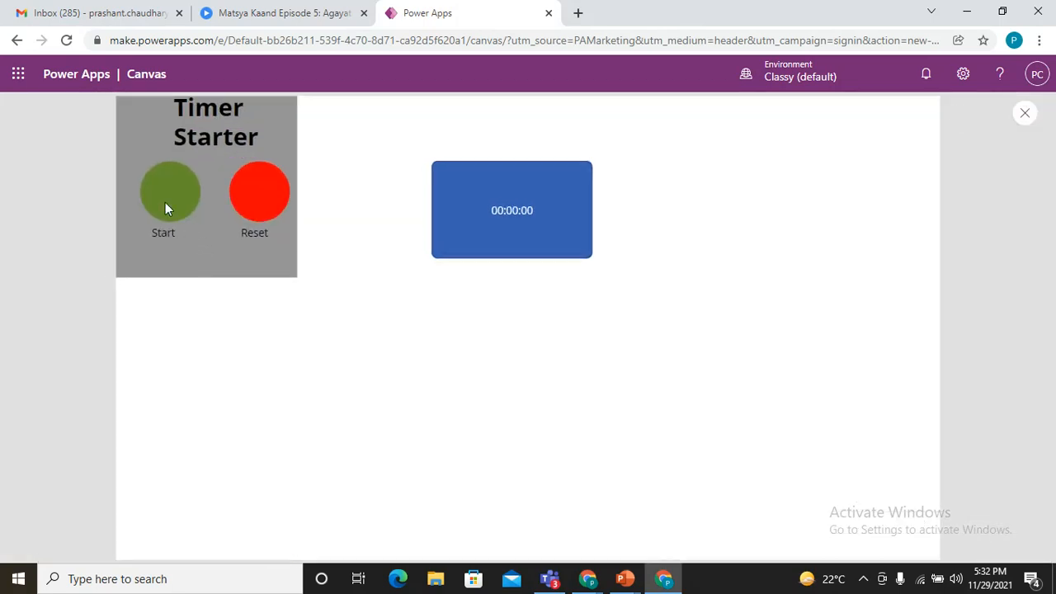
{"action": "left_click", "coordinate": [170, 192]}
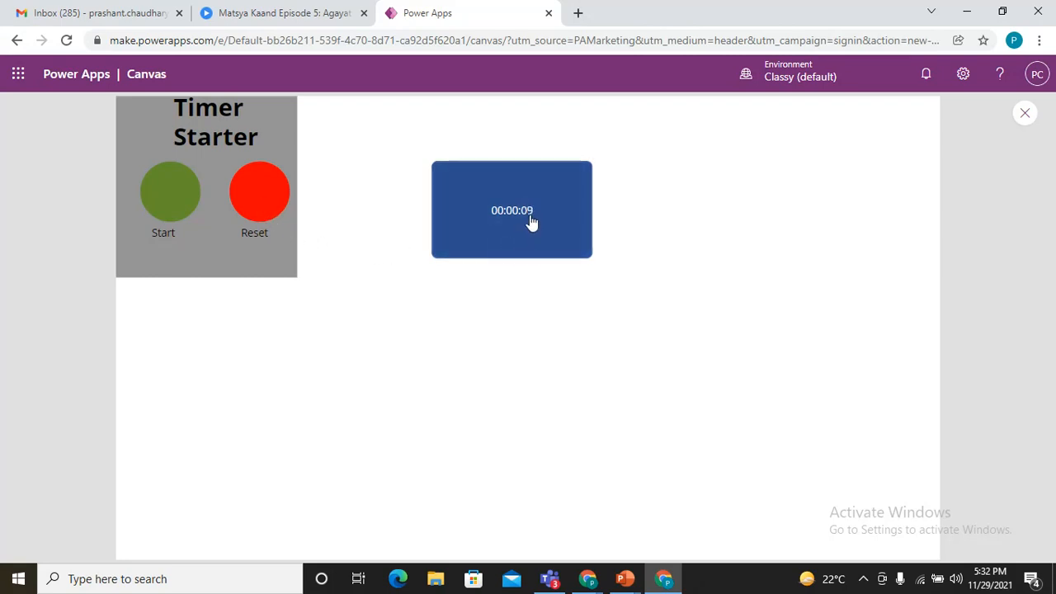
{"action": "left_click", "coordinate": [258, 192]}
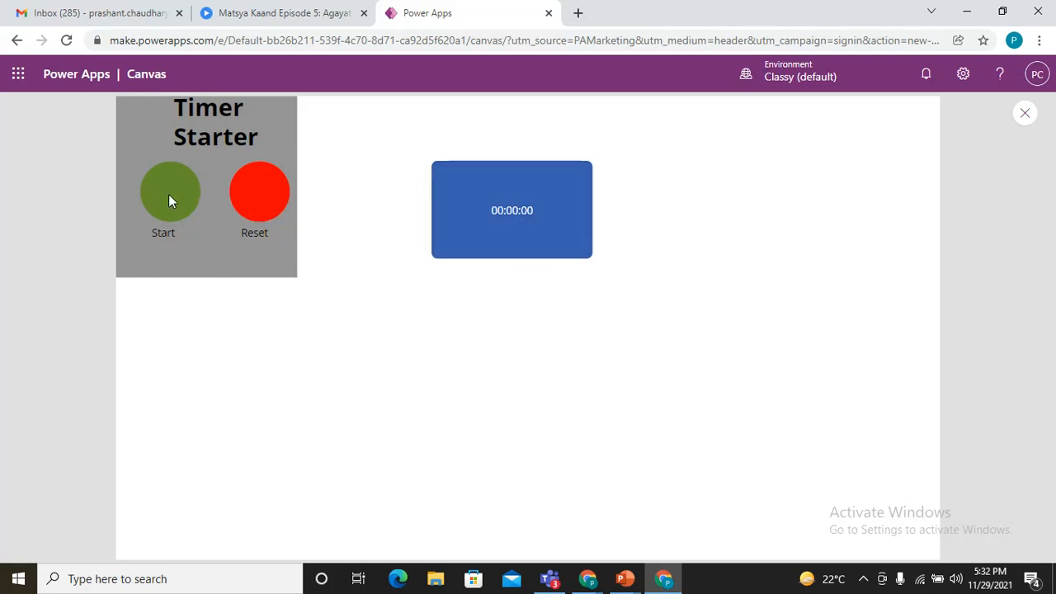
{"action": "left_click", "coordinate": [170, 191]}
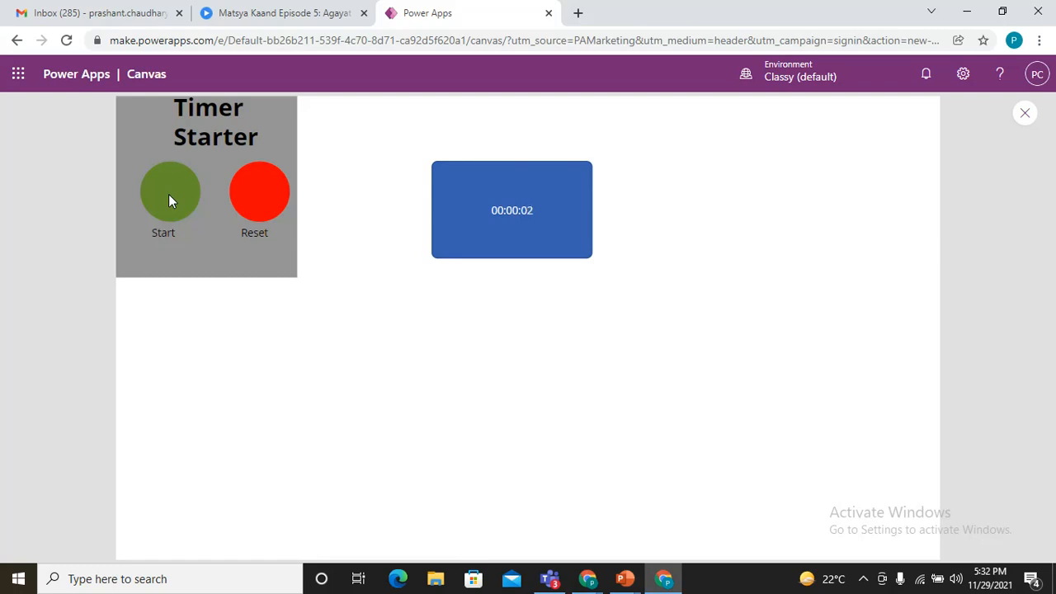
{"action": "left_click", "coordinate": [259, 192]}
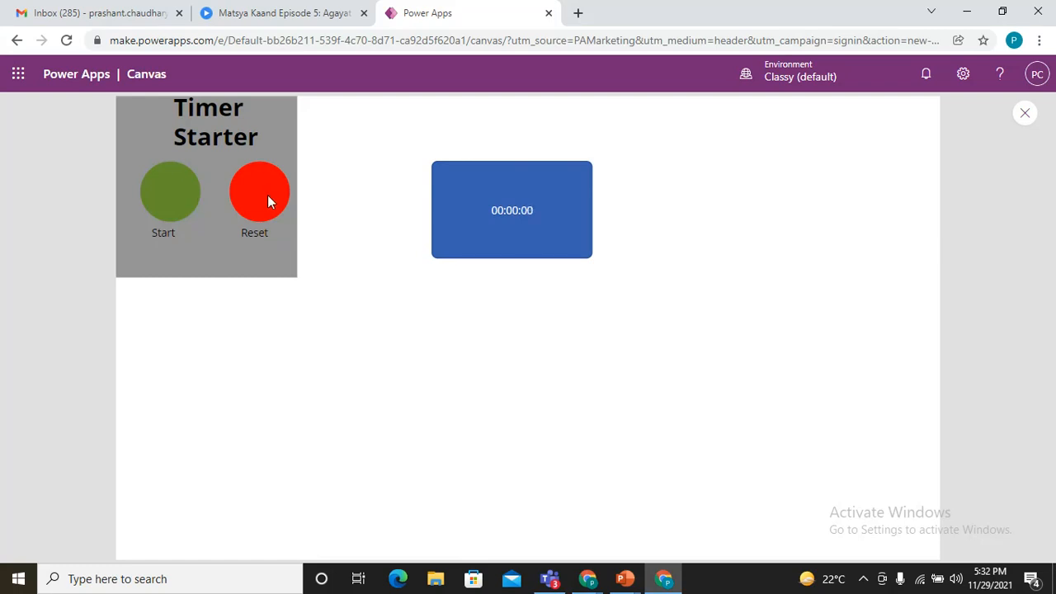
{"action": "mouse_move", "coordinate": [164, 198]}
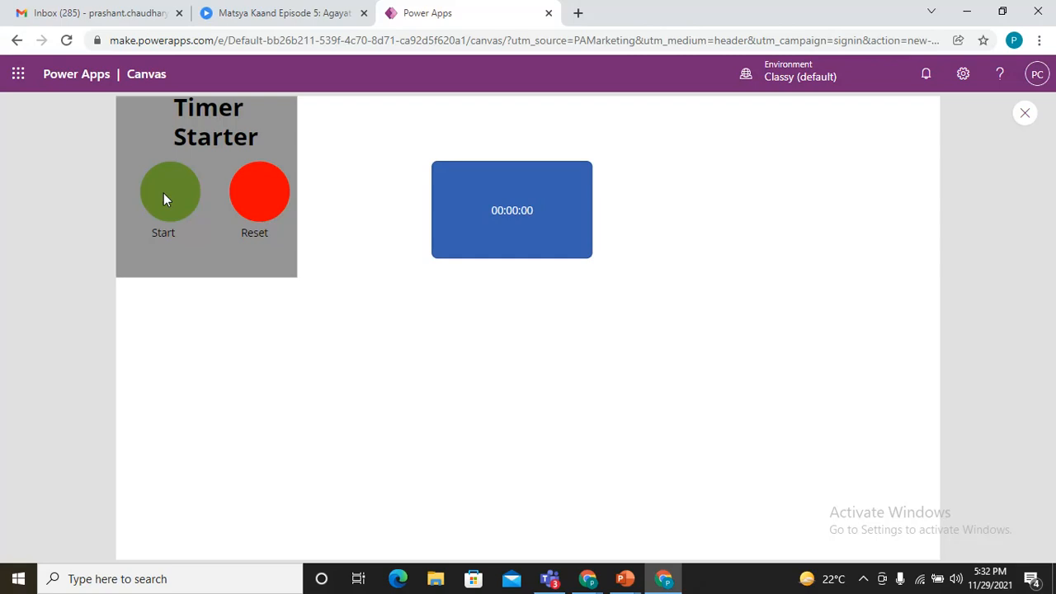
{"action": "left_click", "coordinate": [170, 193]}
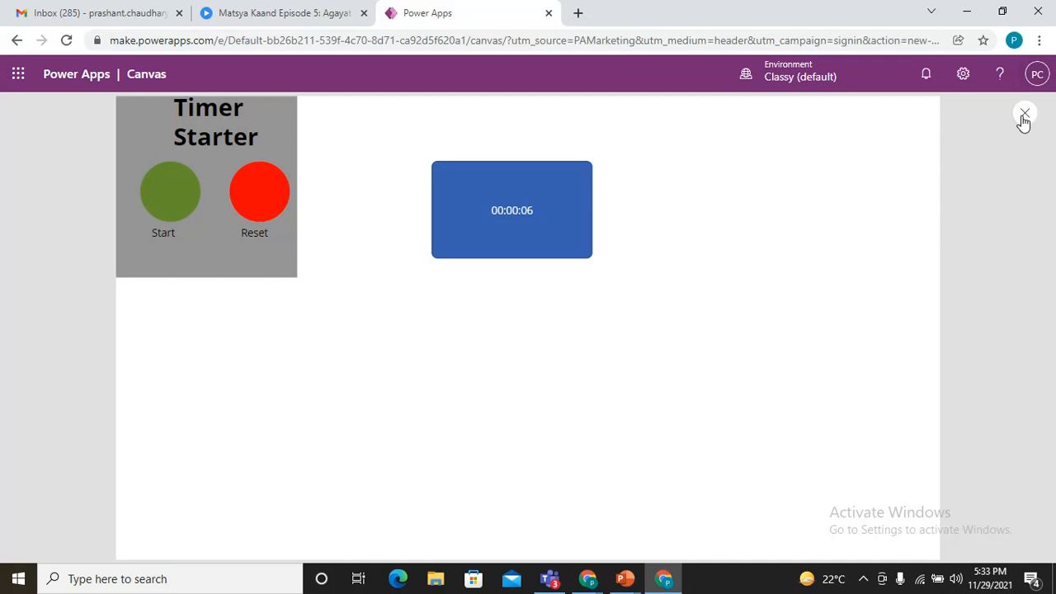
{"action": "left_click", "coordinate": [1046, 112]}
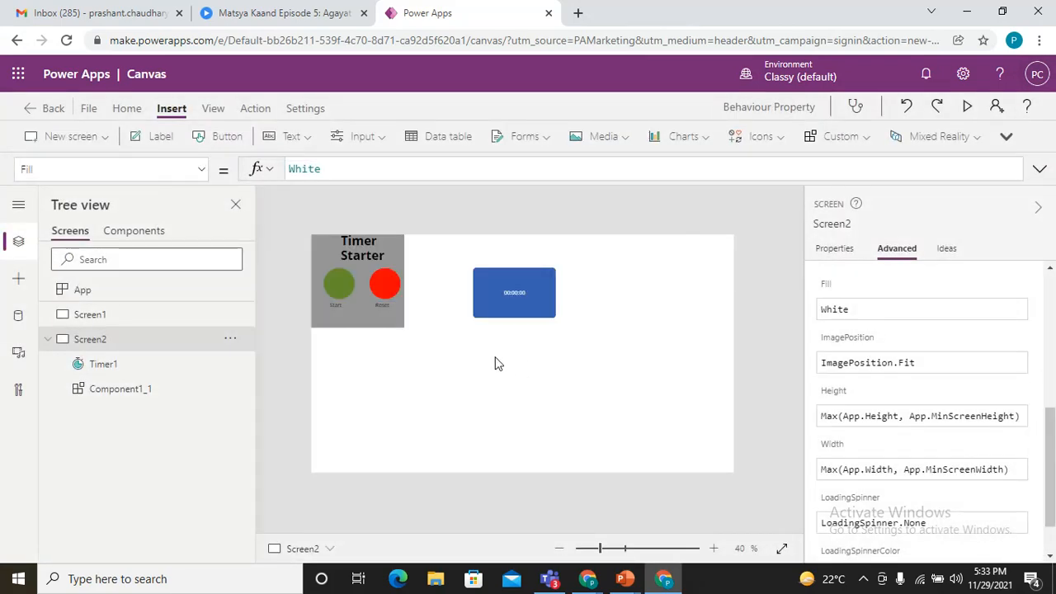
{"action": "key", "text": "alt+tab"}
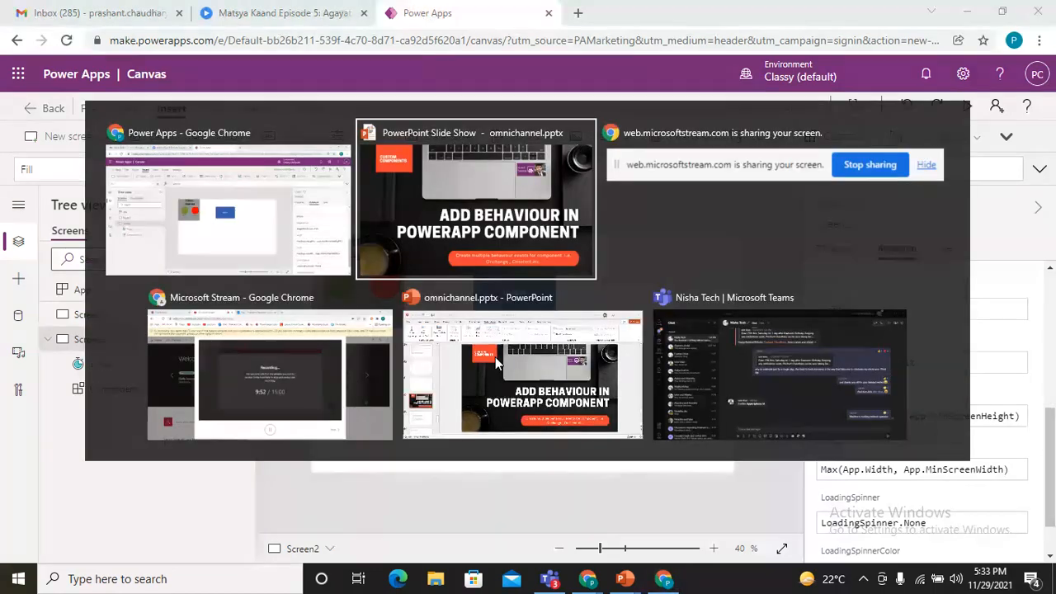